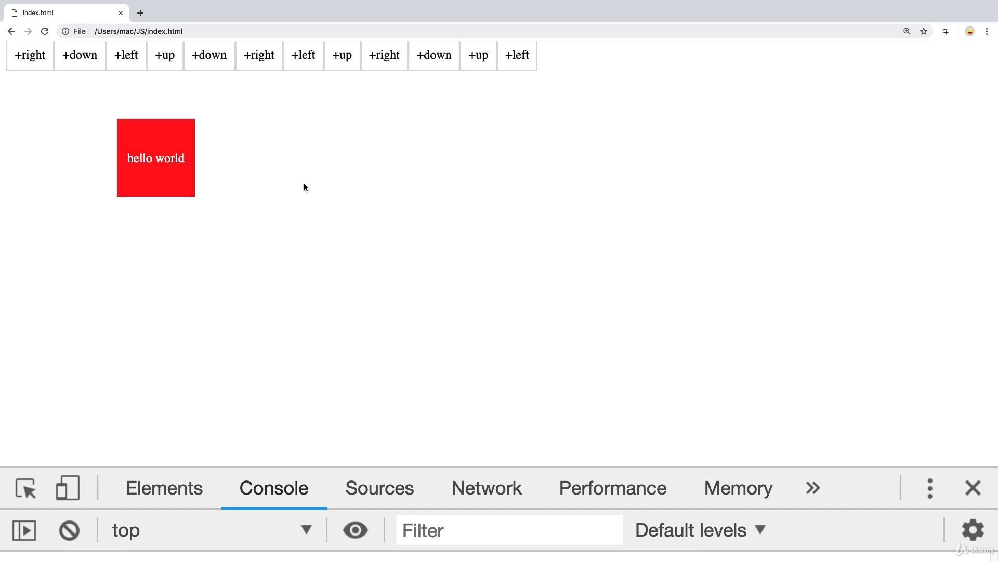
Delete queued entries, including the sixth +right and a +down, so the block moves to Set Path.
{"action": "left_click", "coordinate": [259, 56]}
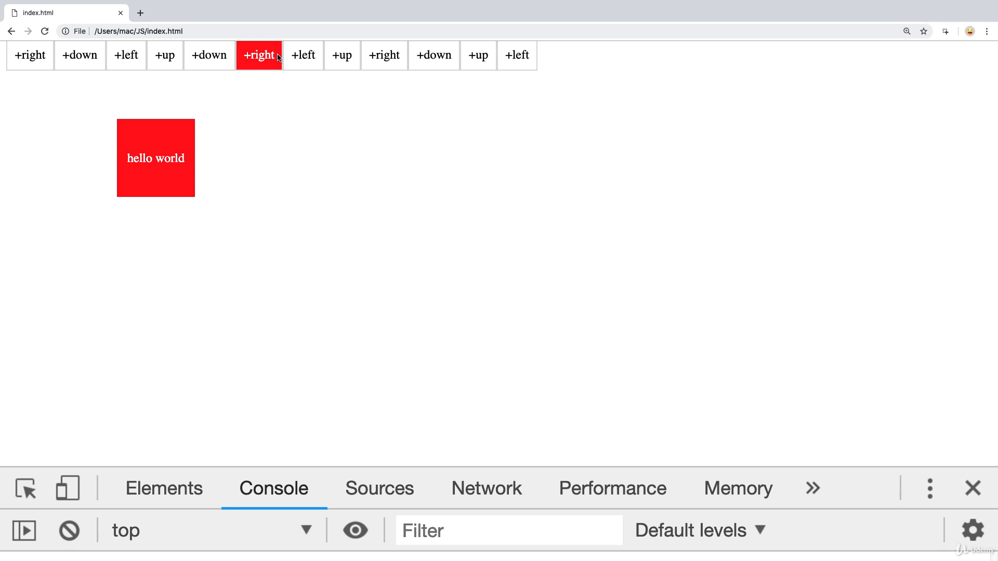
{"action": "mouse_move", "coordinate": [294, 145]}
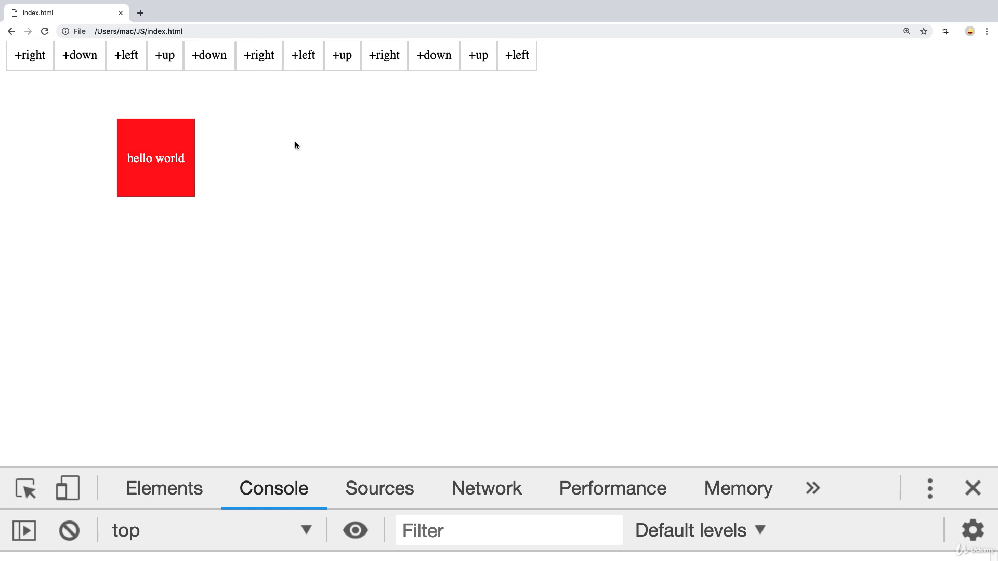
{"action": "mouse_move", "coordinate": [156, 157]}
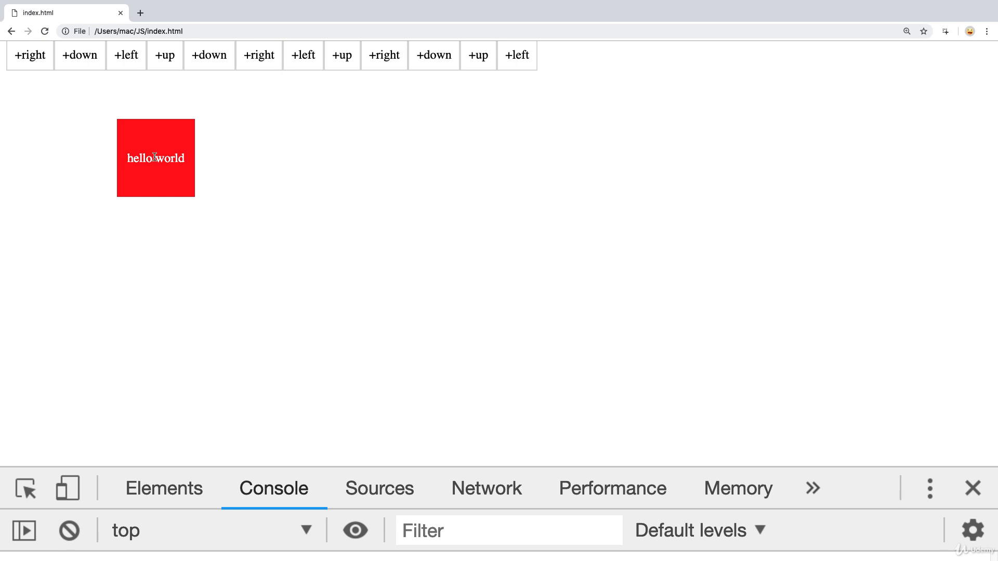
{"action": "mouse_move", "coordinate": [307, 234]}
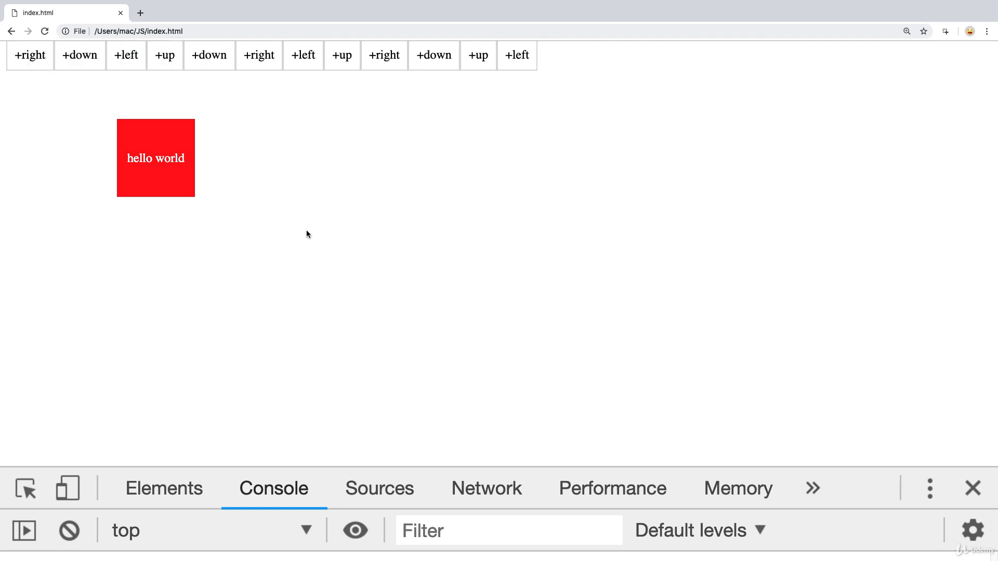
{"action": "mouse_move", "coordinate": [337, 234]}
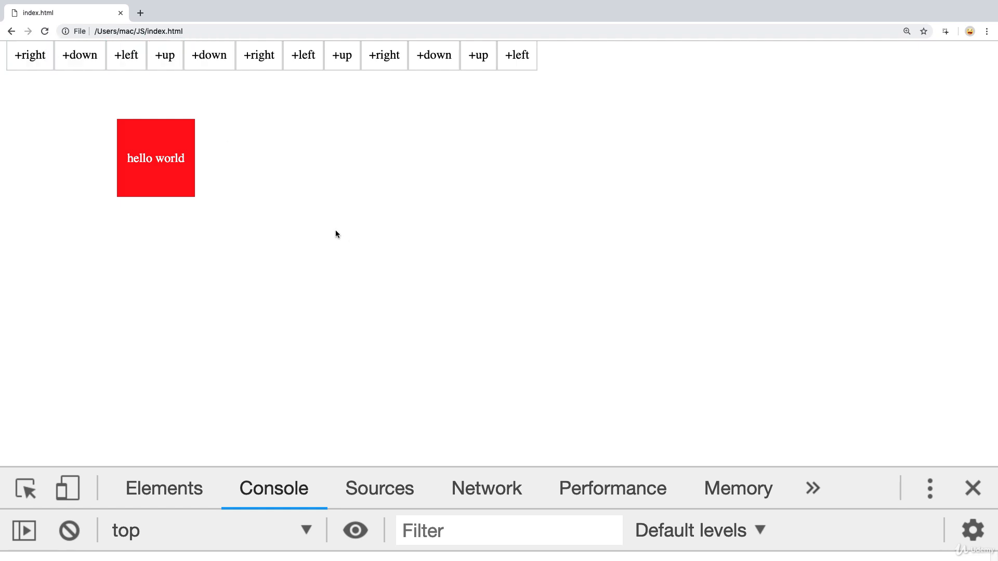
{"action": "left_click", "coordinate": [258, 55]}
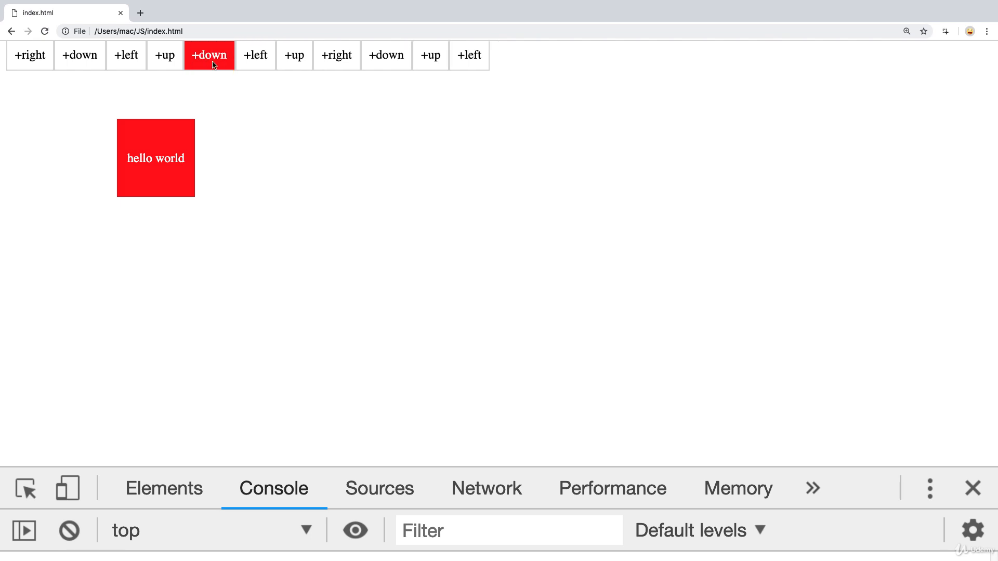
{"action": "left_click", "coordinate": [209, 56]}
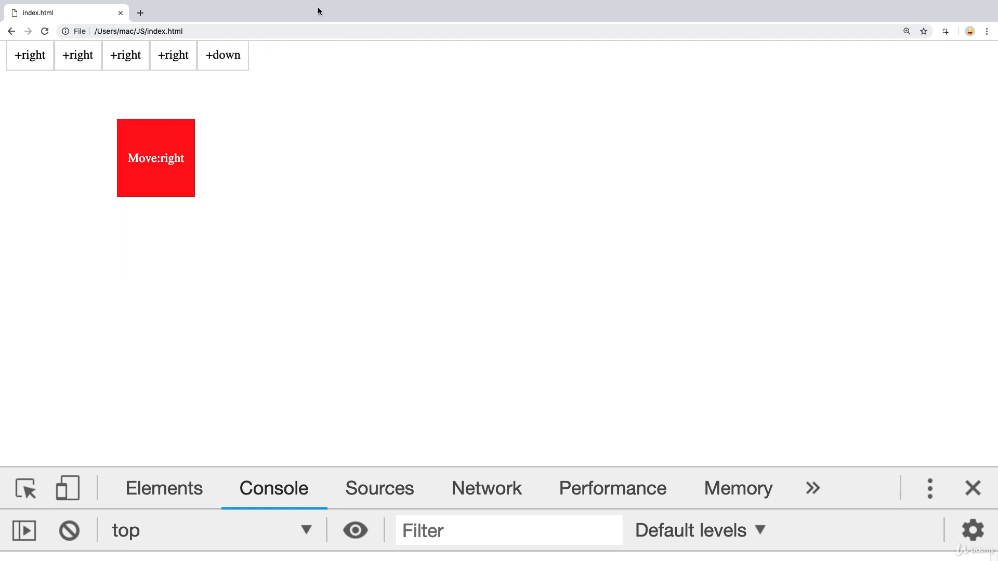
{"action": "left_click", "coordinate": [221, 56]}
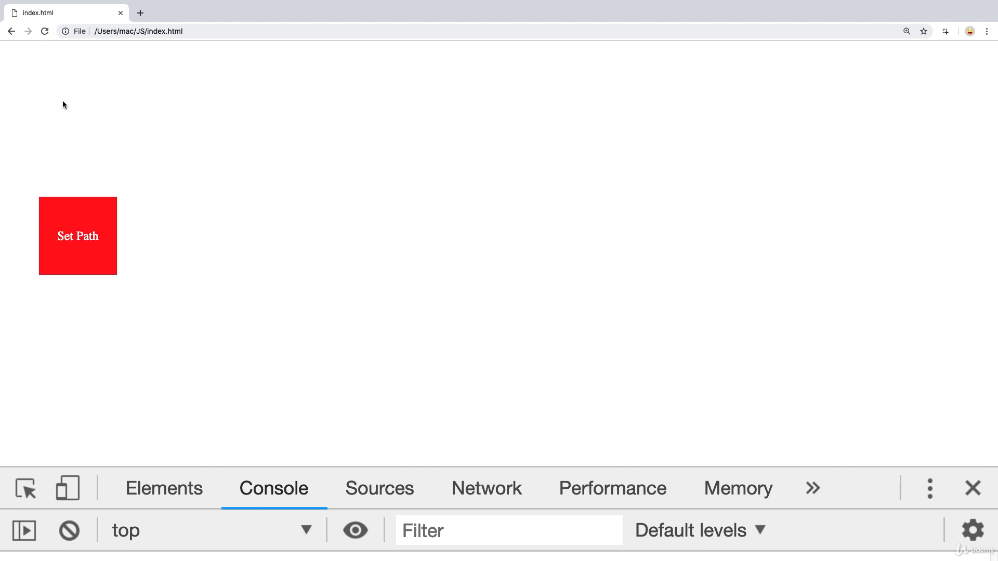
{"action": "mouse_move", "coordinate": [145, 167]}
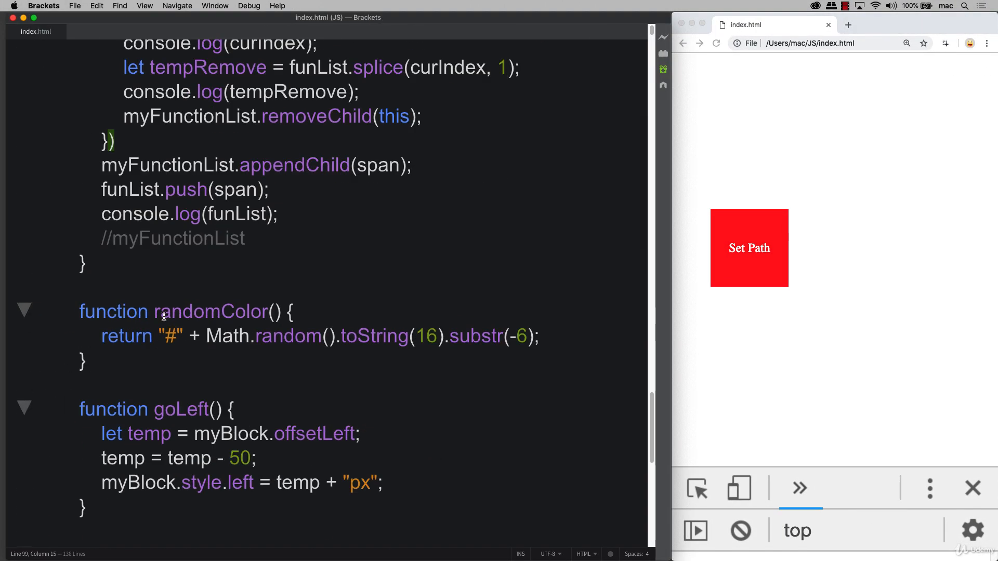
{"action": "scroll", "scroll_direction": "up", "scroll_amount": 3}
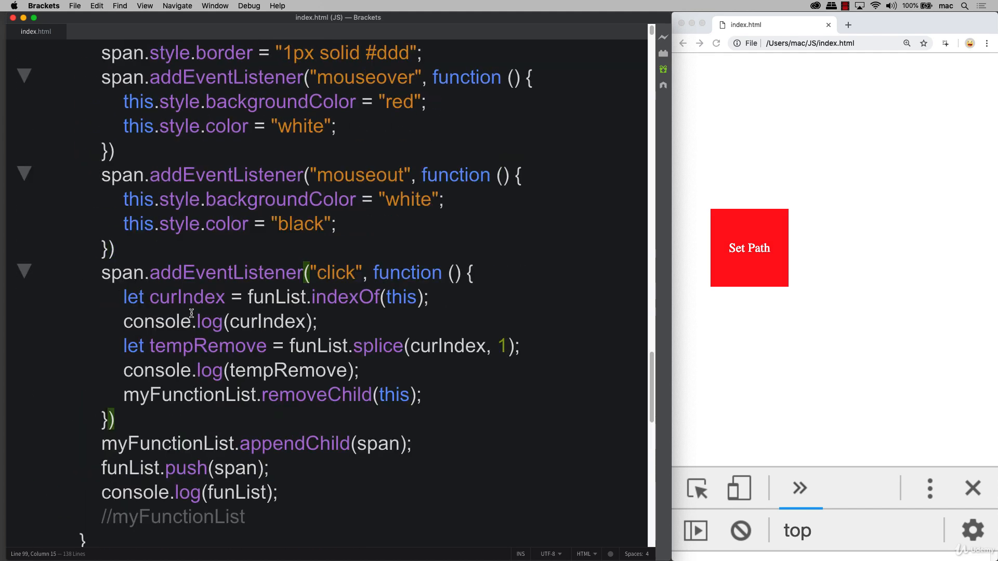
{"action": "scroll", "scroll_direction": "up", "scroll_amount": 3}
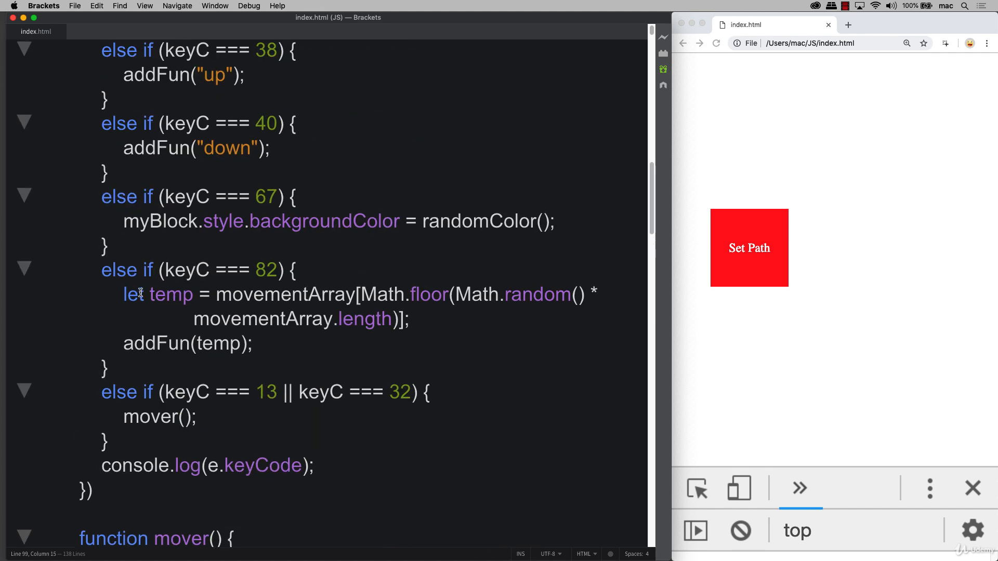
{"action": "scroll", "scroll_direction": "up", "scroll_amount": 3}
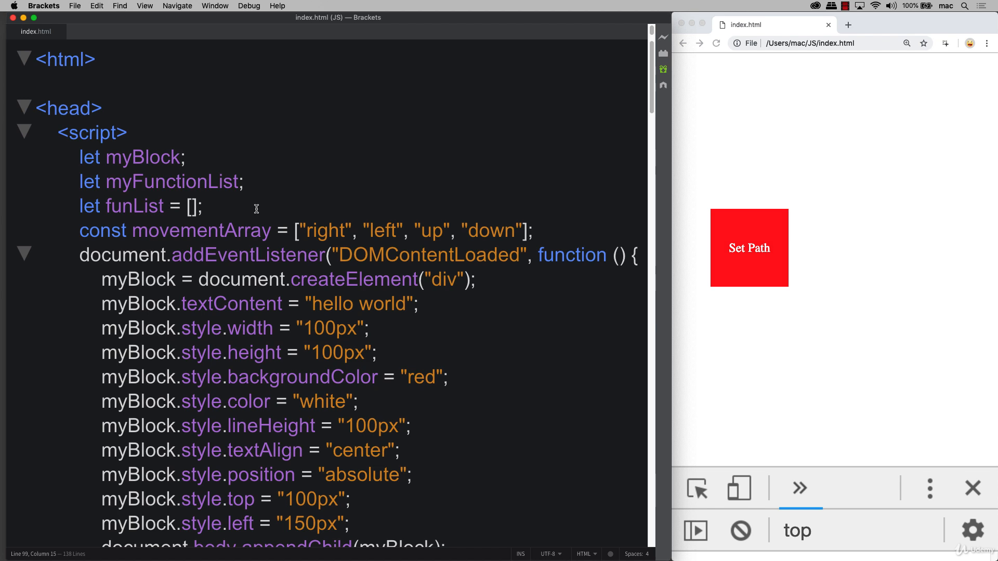
{"action": "mouse_move", "coordinate": [251, 212]}
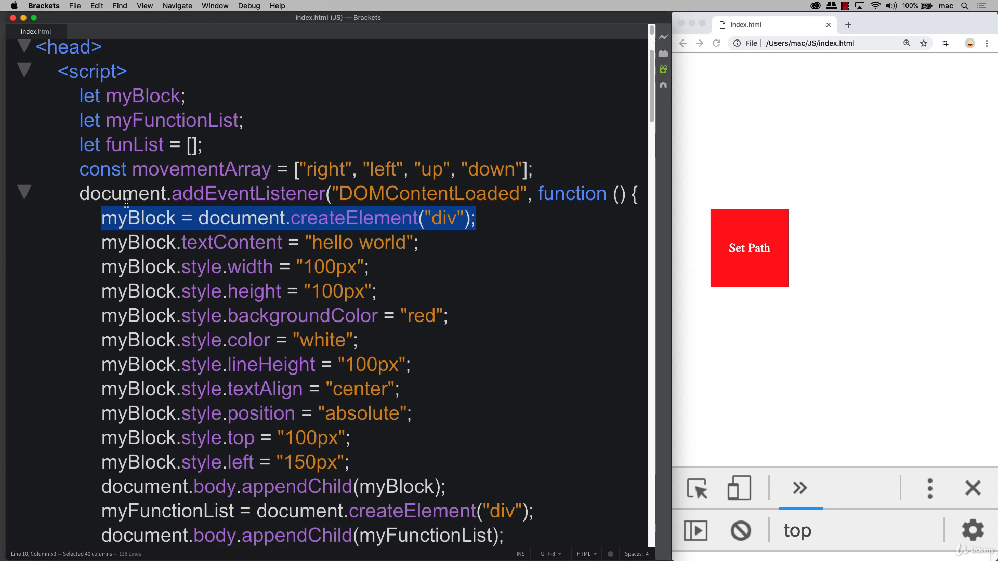
{"action": "mouse_move", "coordinate": [564, 177]}
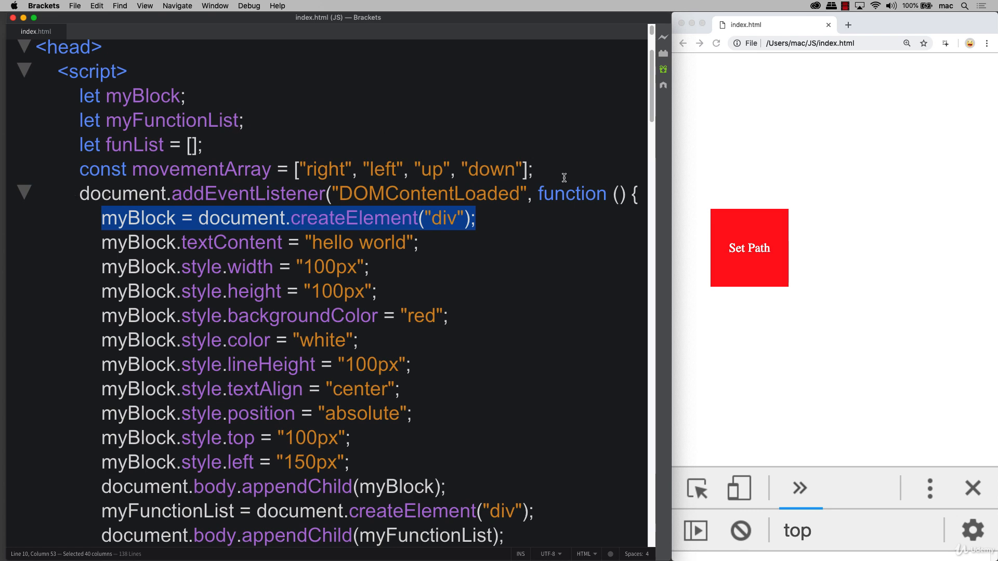
{"action": "scroll", "scroll_direction": "down", "scroll_amount": 3}
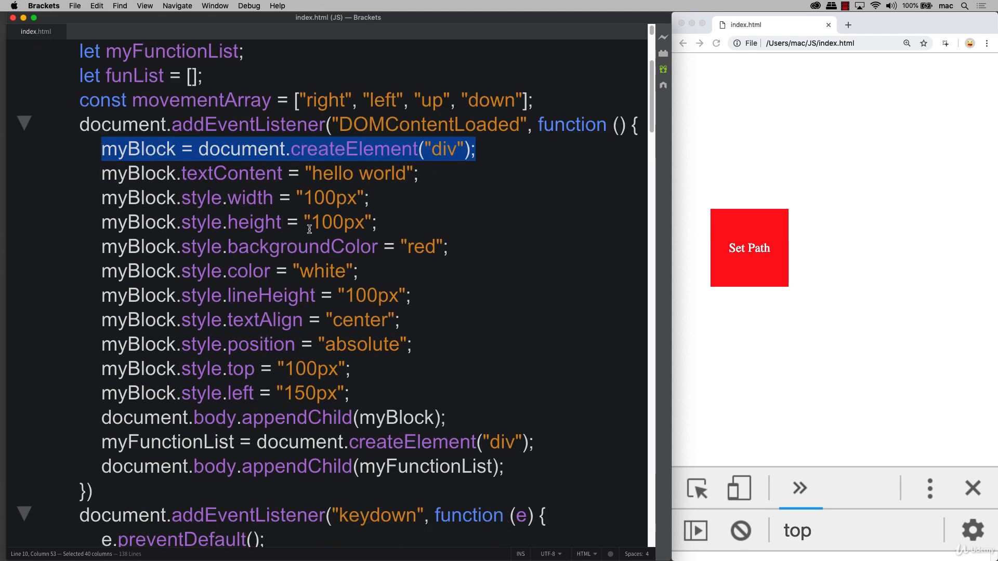
{"action": "mouse_move", "coordinate": [497, 147]}
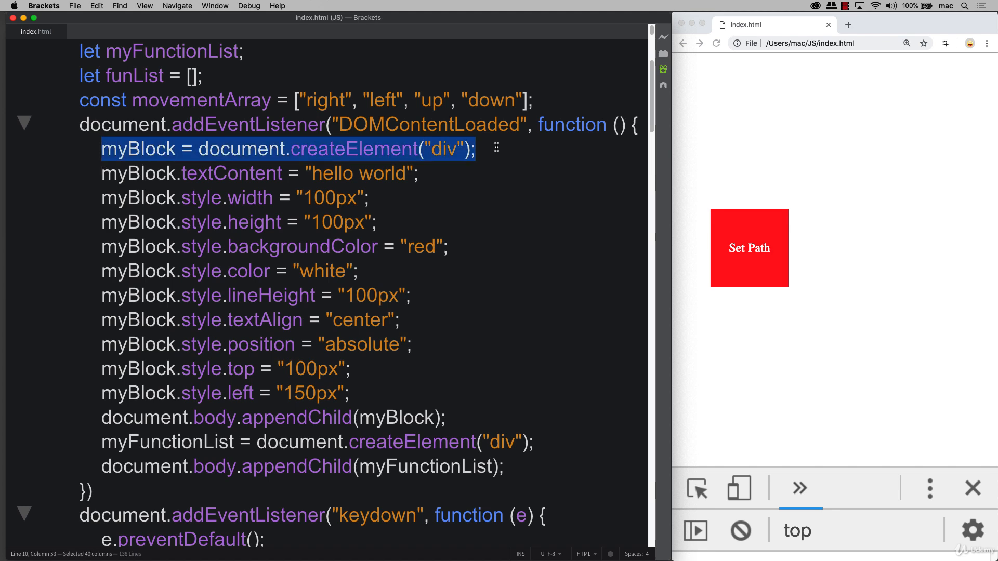
{"action": "mouse_move", "coordinate": [776, 246]}
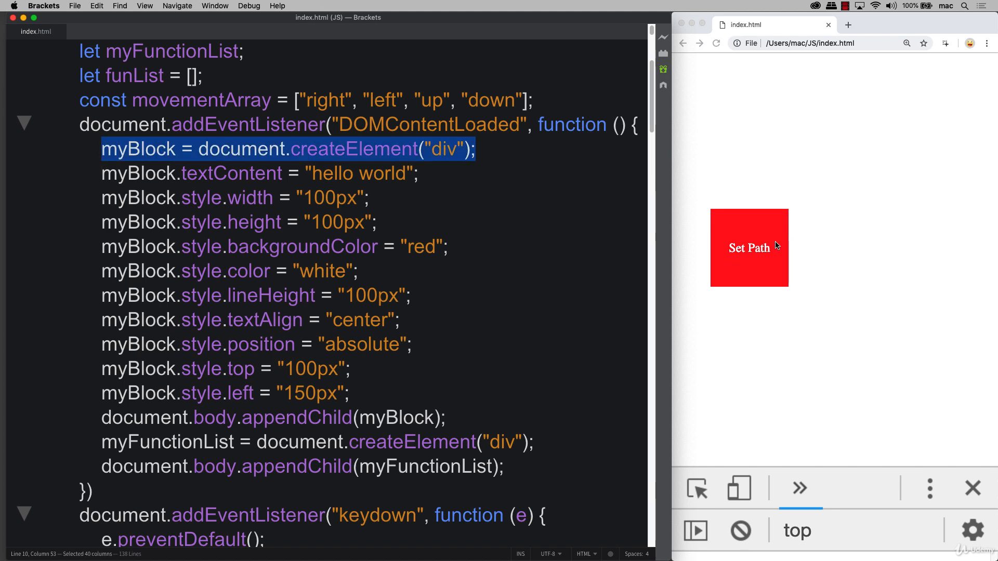
{"action": "mouse_move", "coordinate": [715, 262]}
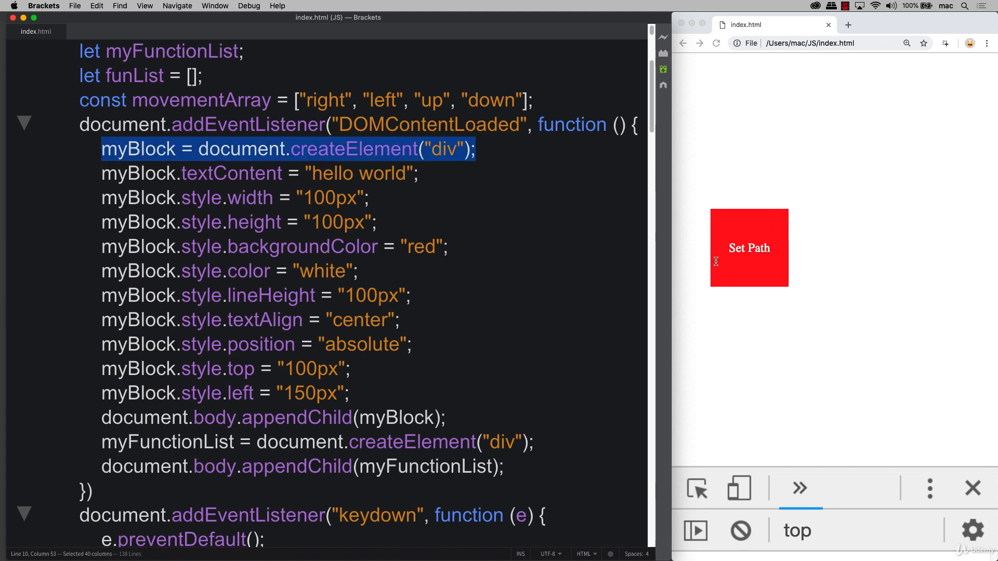
{"action": "mouse_move", "coordinate": [389, 231]}
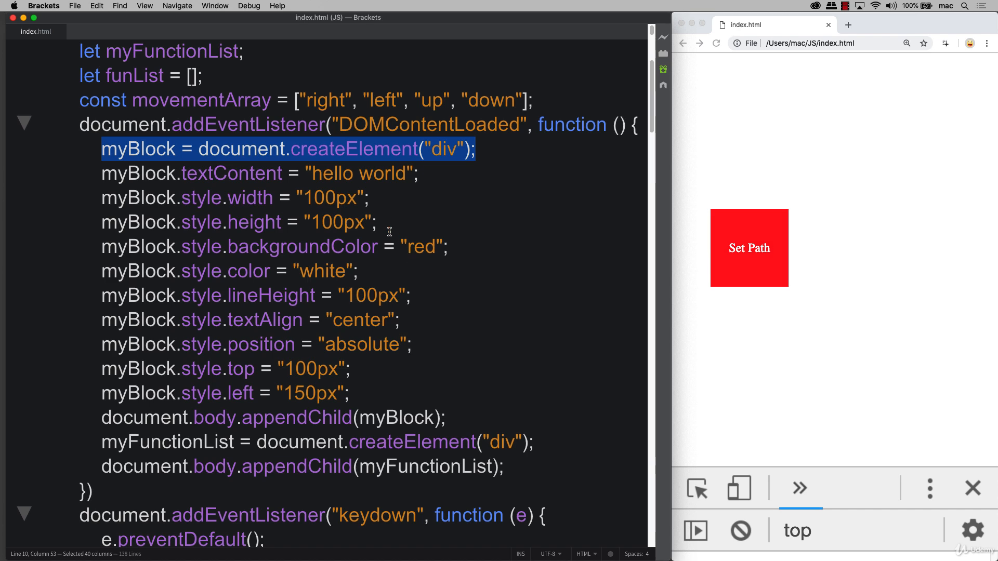
{"action": "mouse_move", "coordinate": [368, 386]}
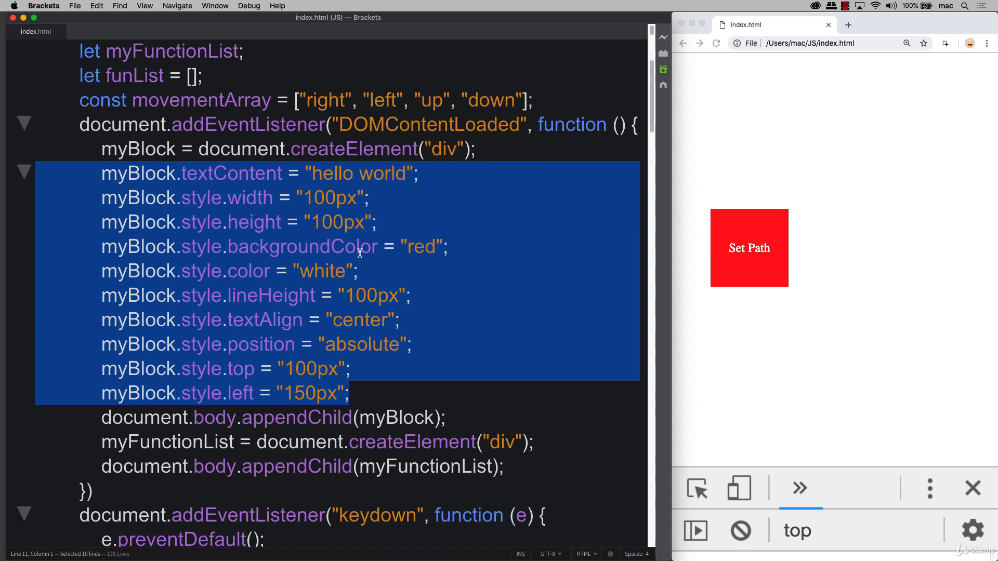
{"action": "mouse_move", "coordinate": [827, 233]}
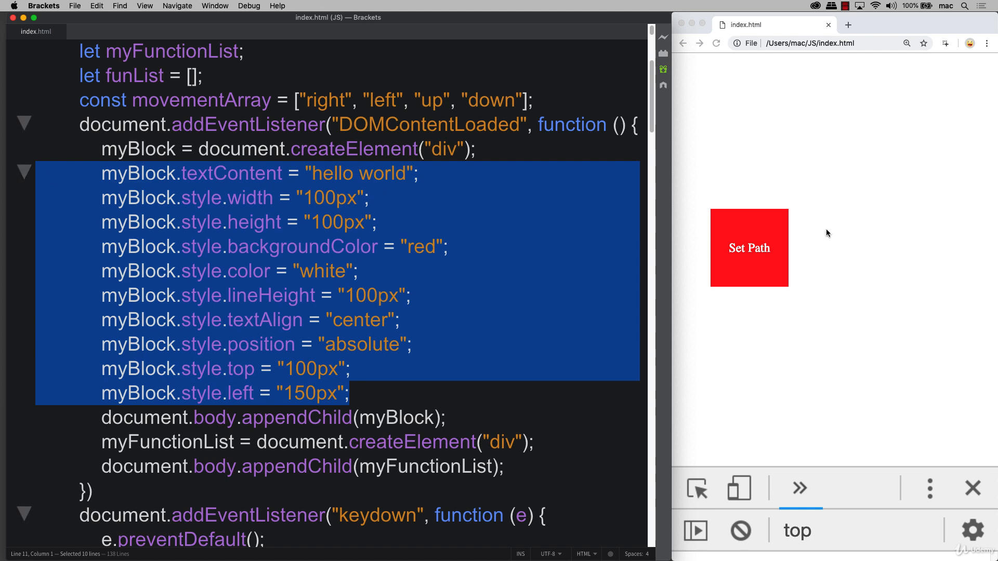
{"action": "mouse_move", "coordinate": [717, 267]}
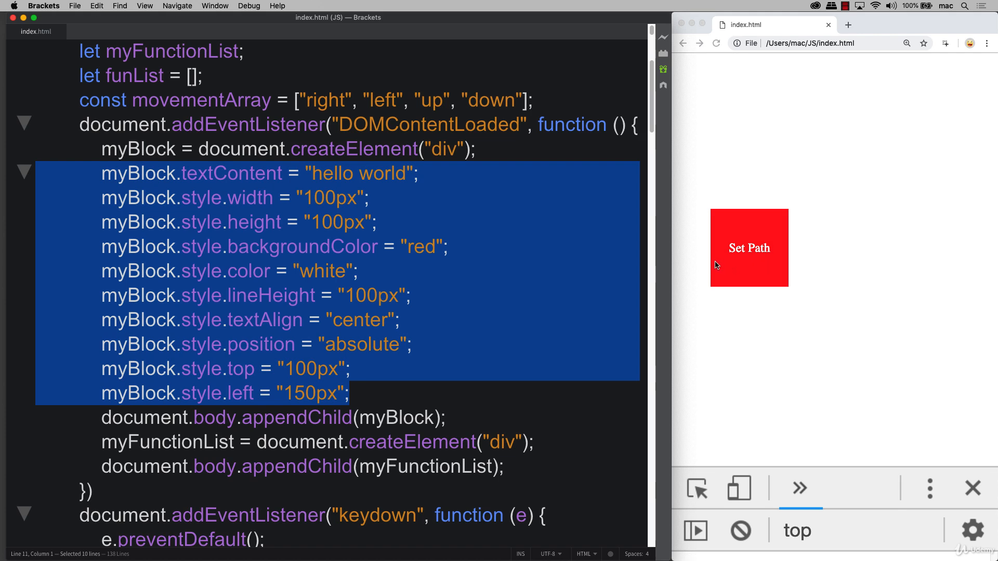
{"action": "mouse_move", "coordinate": [313, 249]}
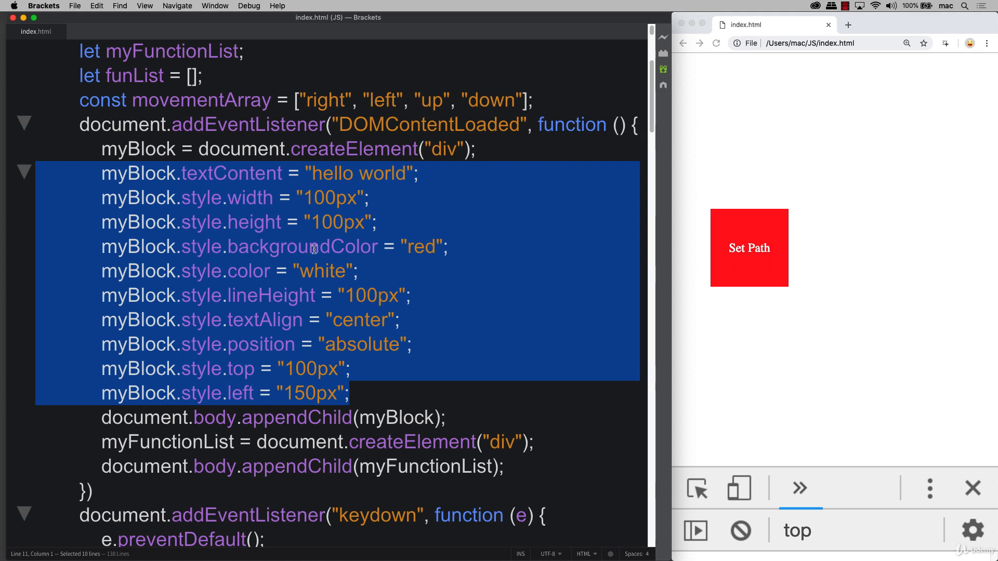
{"action": "scroll", "scroll_direction": "down", "scroll_amount": 3}
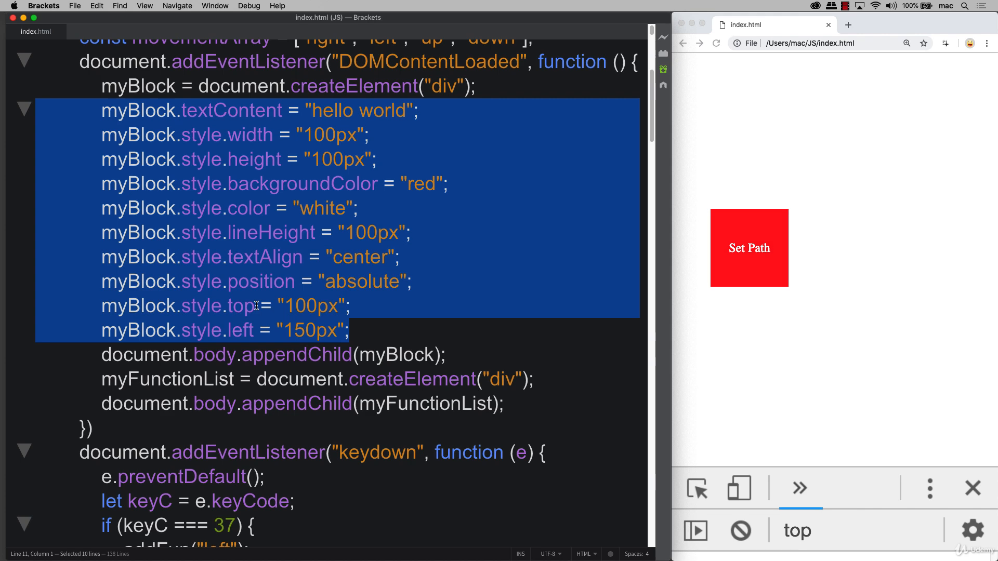
{"action": "mouse_move", "coordinate": [247, 233]}
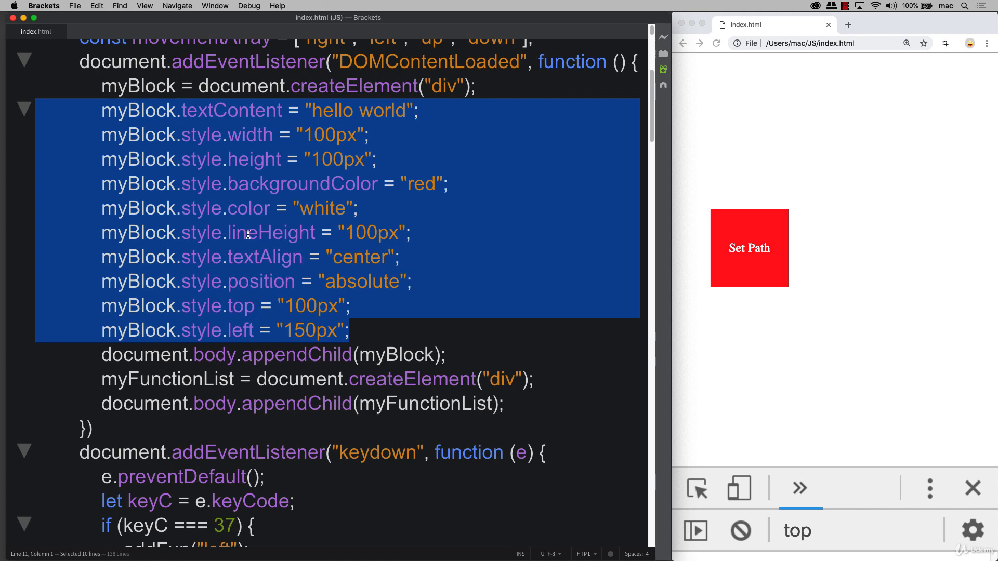
{"action": "mouse_move", "coordinate": [304, 237]}
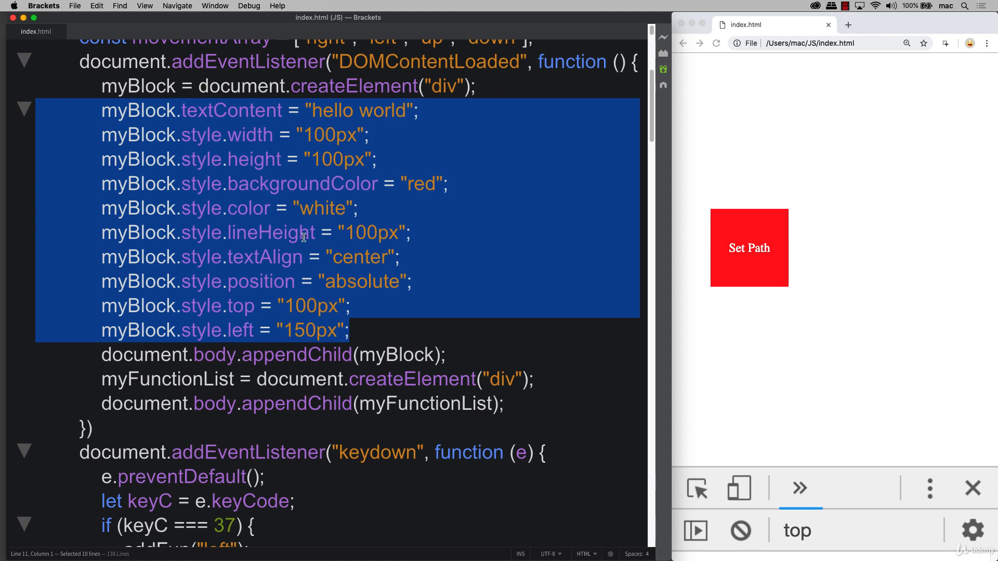
{"action": "mouse_move", "coordinate": [359, 322]}
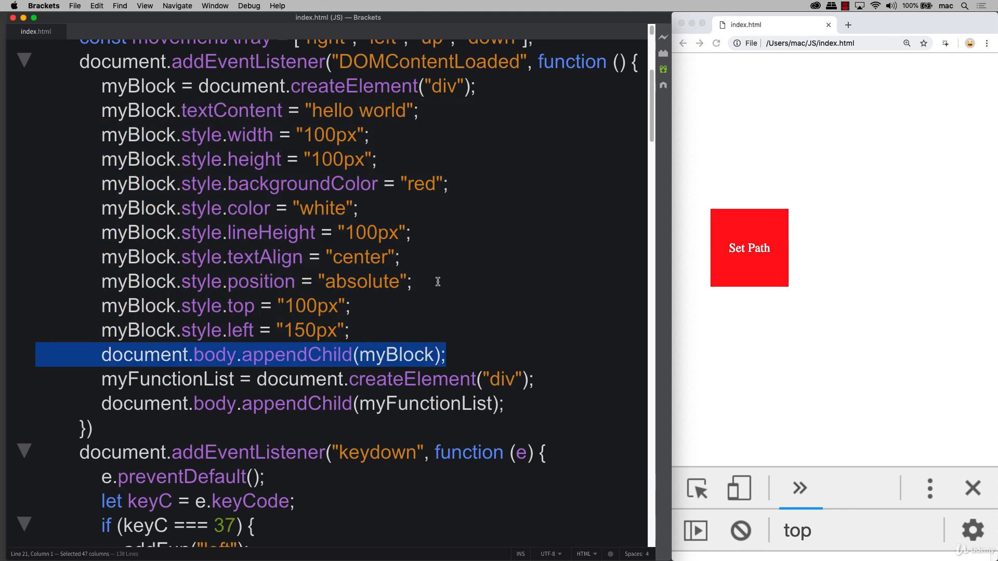
{"action": "mouse_move", "coordinate": [754, 276]}
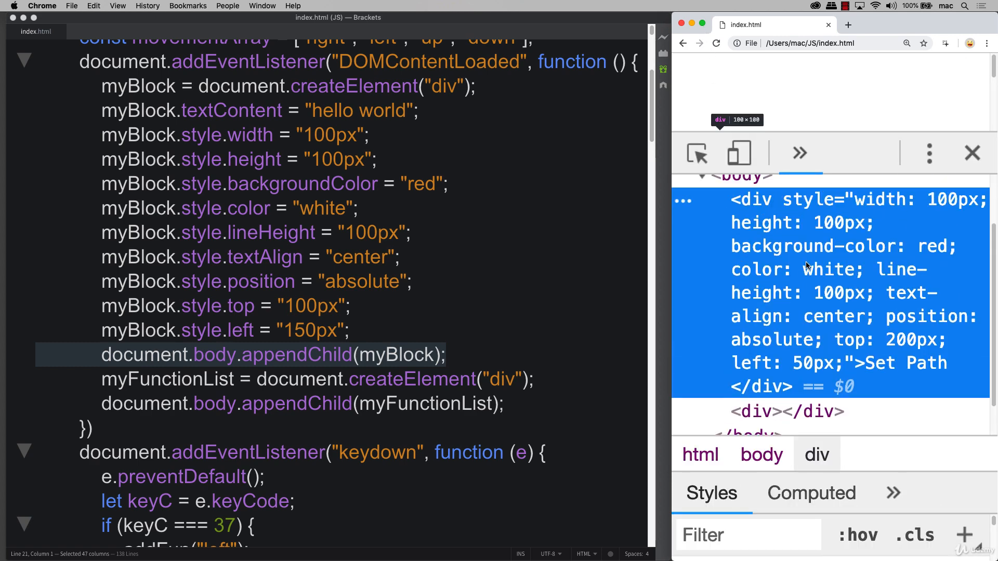
{"action": "scroll", "scroll_direction": "up", "scroll_amount": 3}
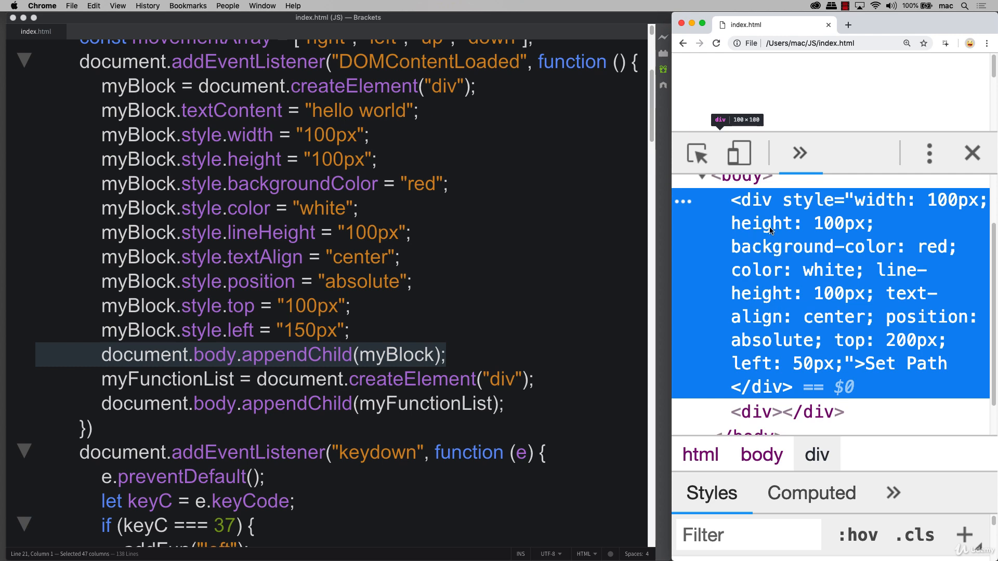
{"action": "mouse_move", "coordinate": [301, 165]}
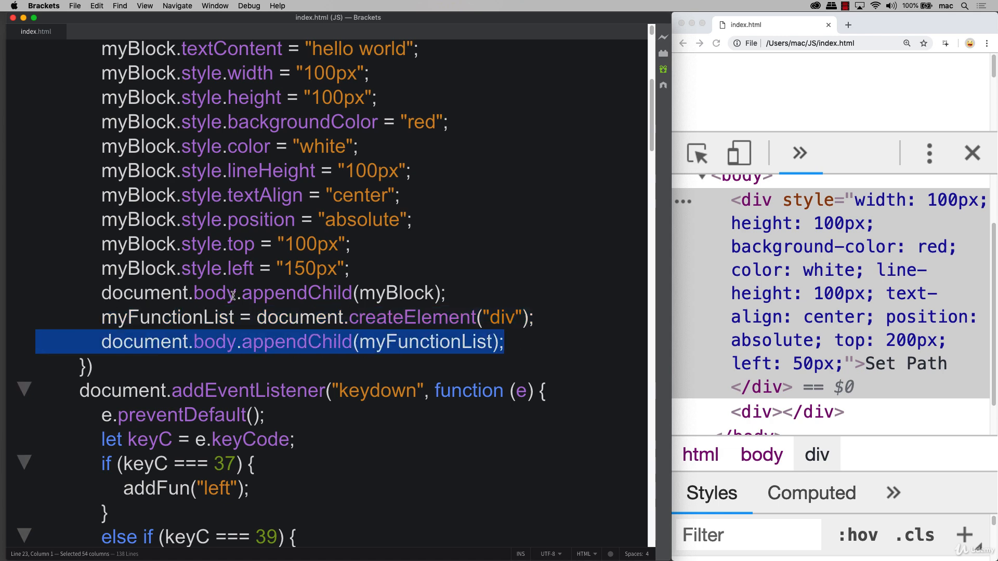
{"action": "left_click", "coordinate": [786, 412]}
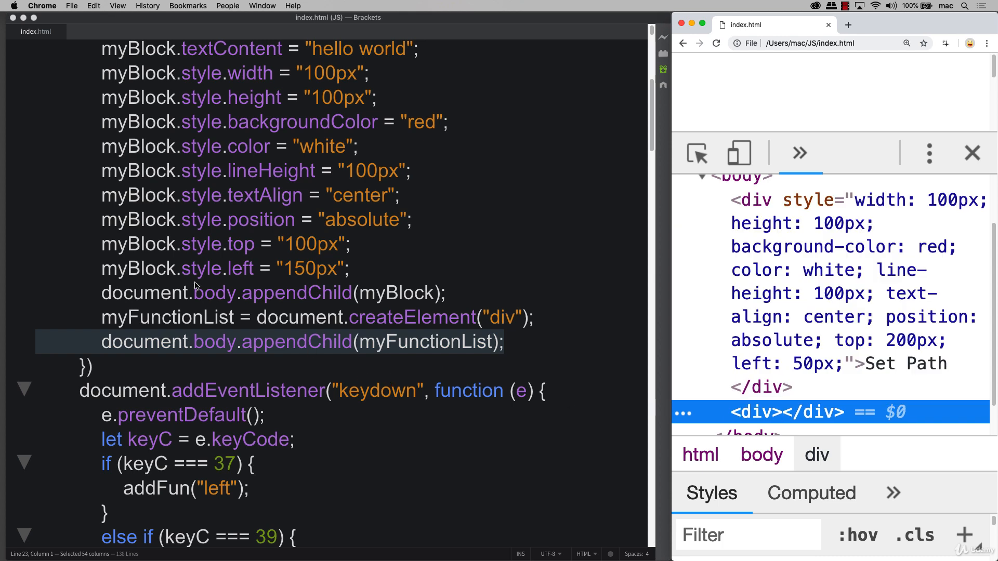
{"action": "scroll", "scroll_direction": "down", "scroll_amount": 3}
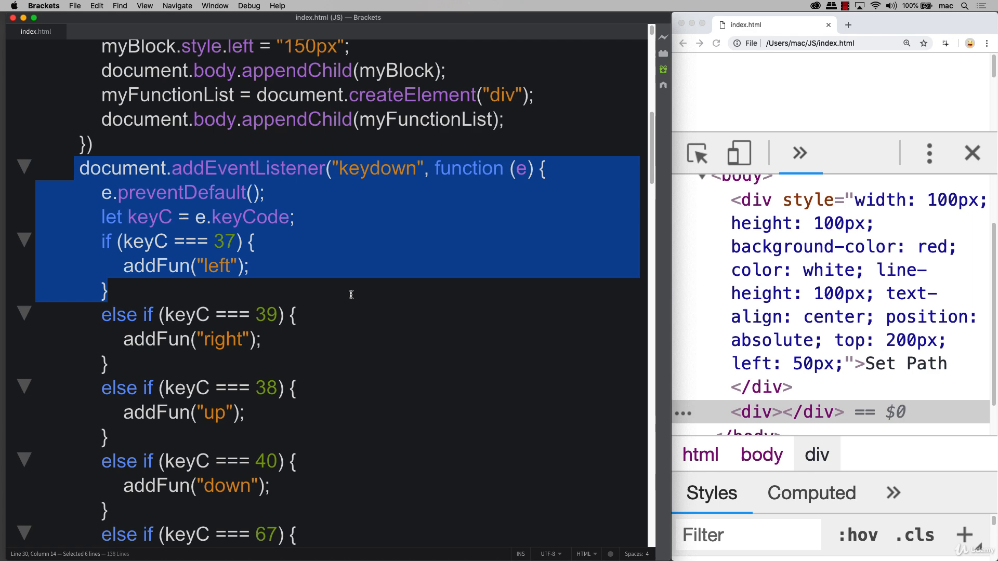
Highlight the event's keyCode in the keydown listener and test by queuing a down move.
{"action": "scroll", "scroll_direction": "up", "scroll_amount": 3}
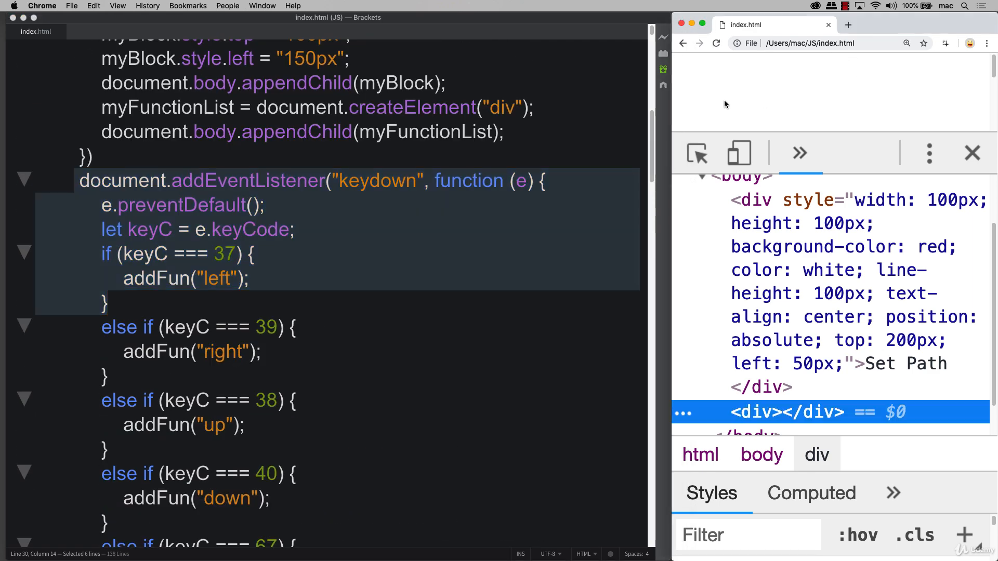
{"action": "mouse_move", "coordinate": [730, 109]}
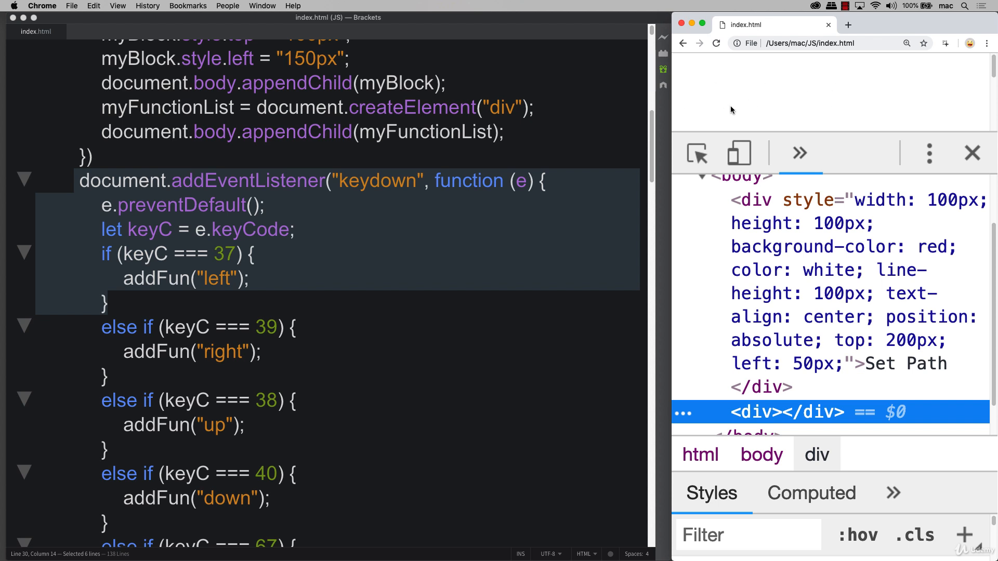
{"action": "mouse_move", "coordinate": [783, 98]}
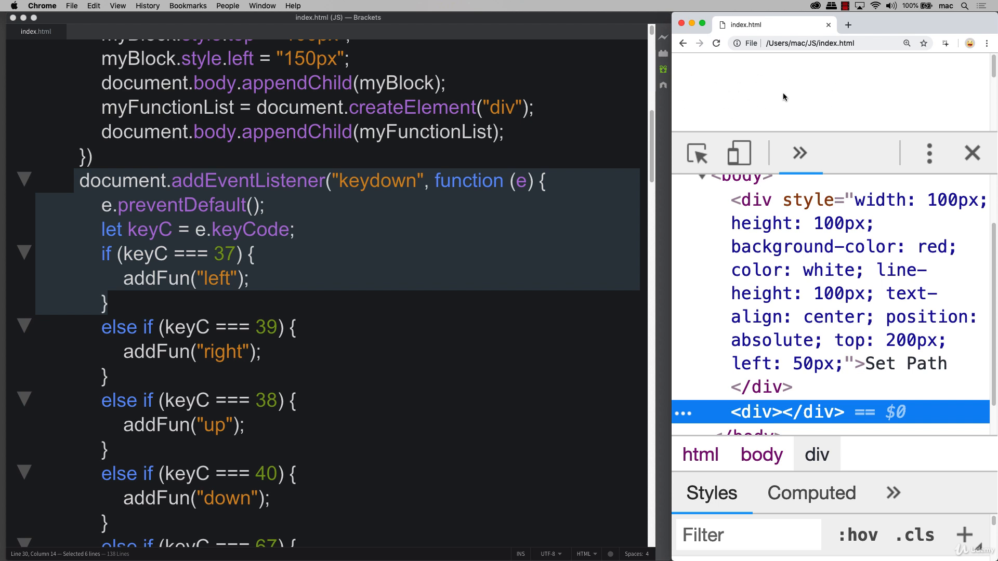
{"action": "left_click", "coordinate": [223, 290]}
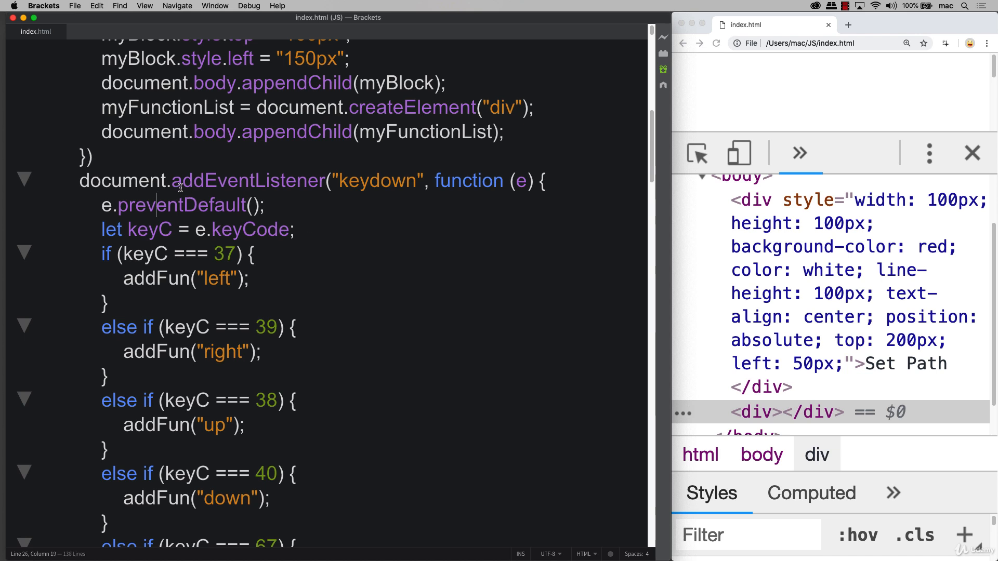
{"action": "double_click", "coordinate": [122, 181]}
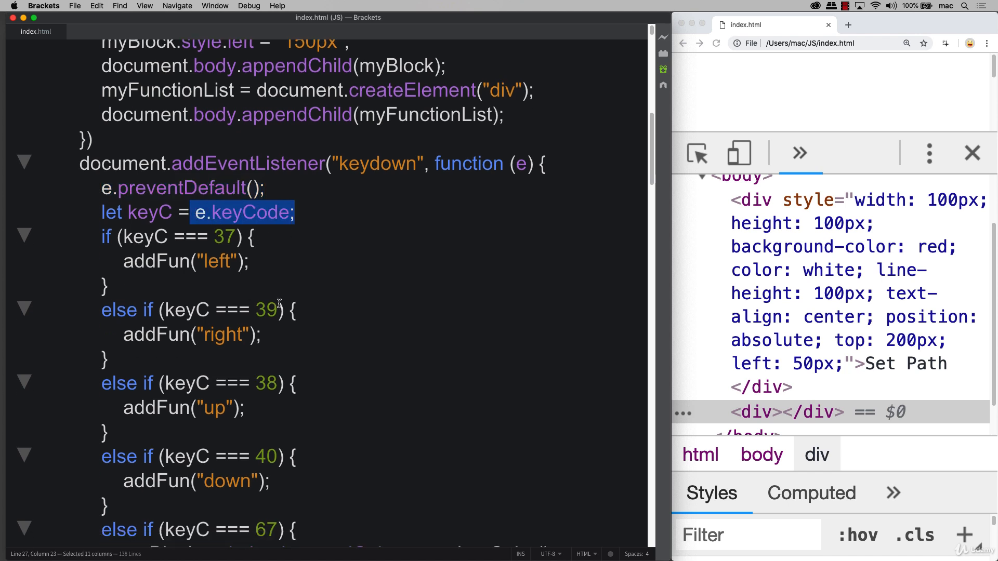
{"action": "mouse_move", "coordinate": [491, 181]}
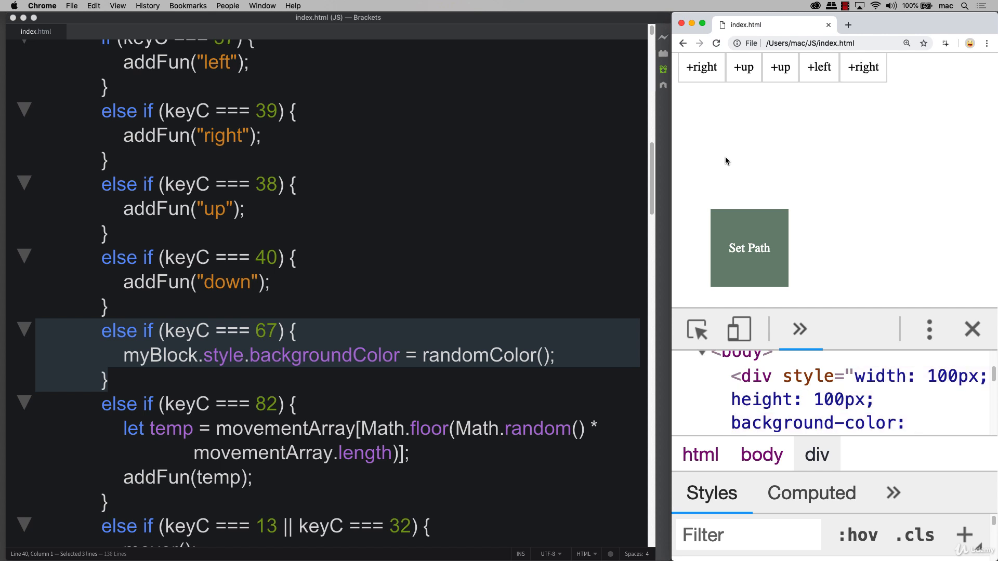
{"action": "key", "text": "down"}
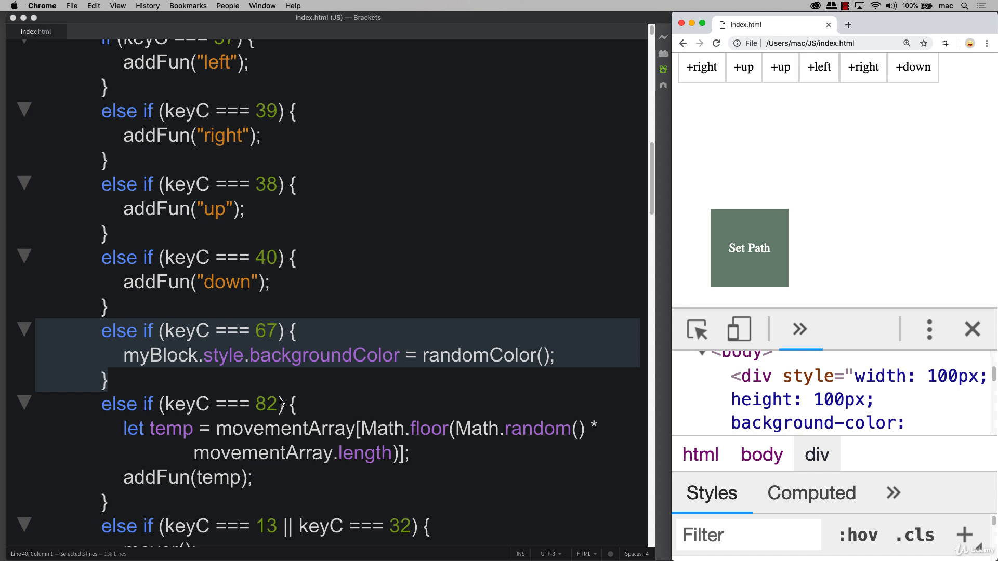
{"action": "mouse_move", "coordinate": [711, 298]}
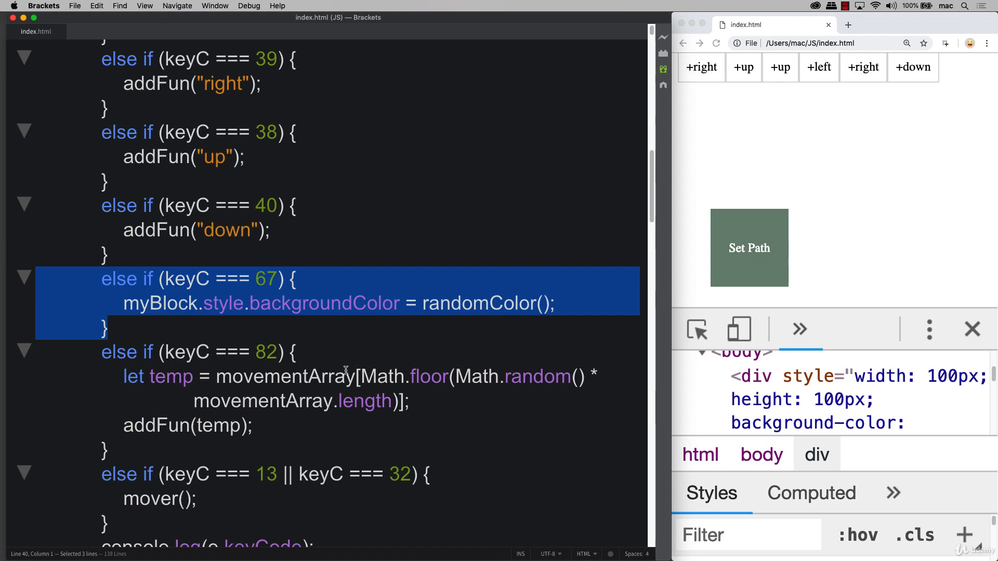
Point out the call that runs the queued moves when Enter is pressed.
{"action": "scroll", "scroll_direction": "down", "scroll_amount": 3}
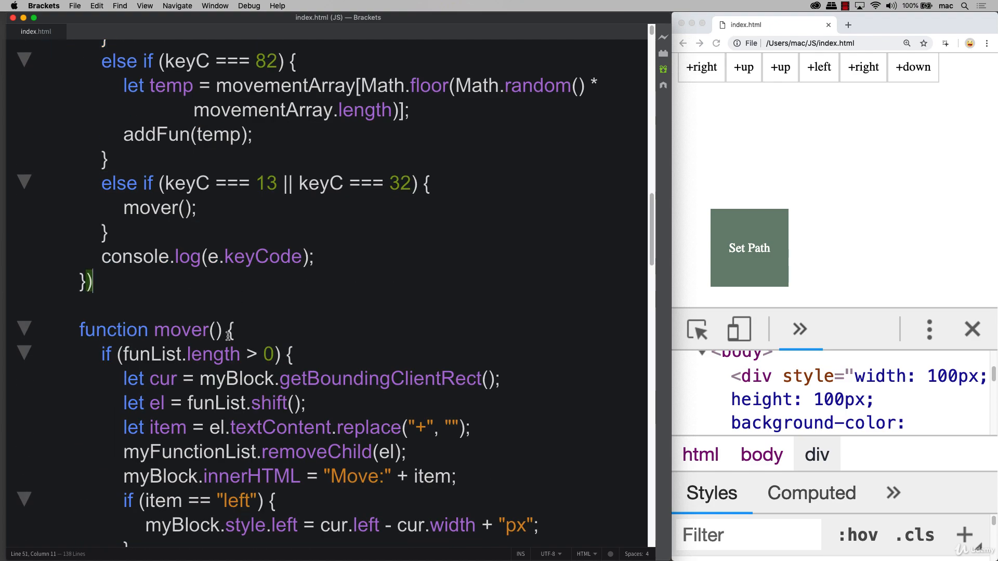
{"action": "scroll", "scroll_direction": "up", "scroll_amount": 3}
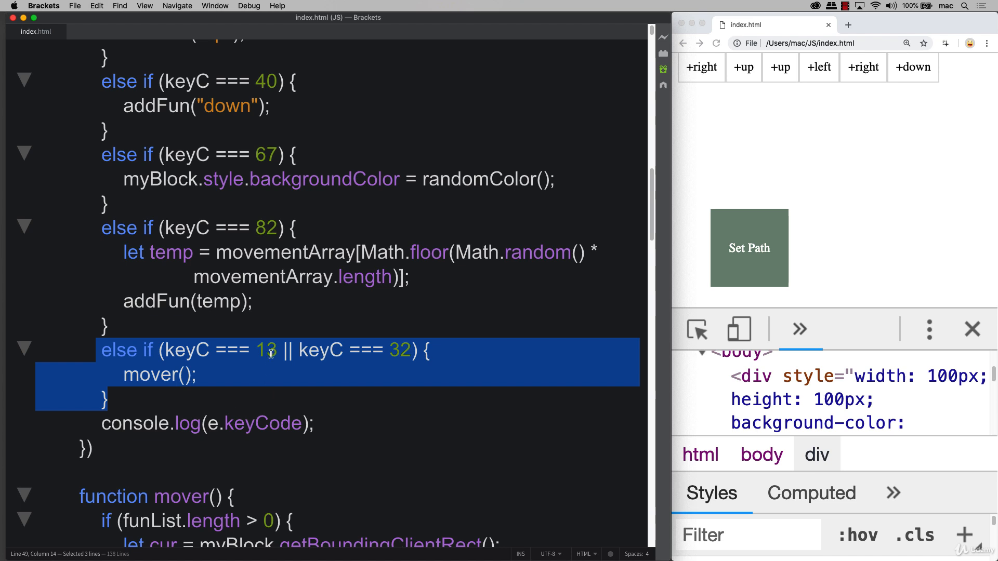
{"action": "left_click", "coordinate": [190, 374]}
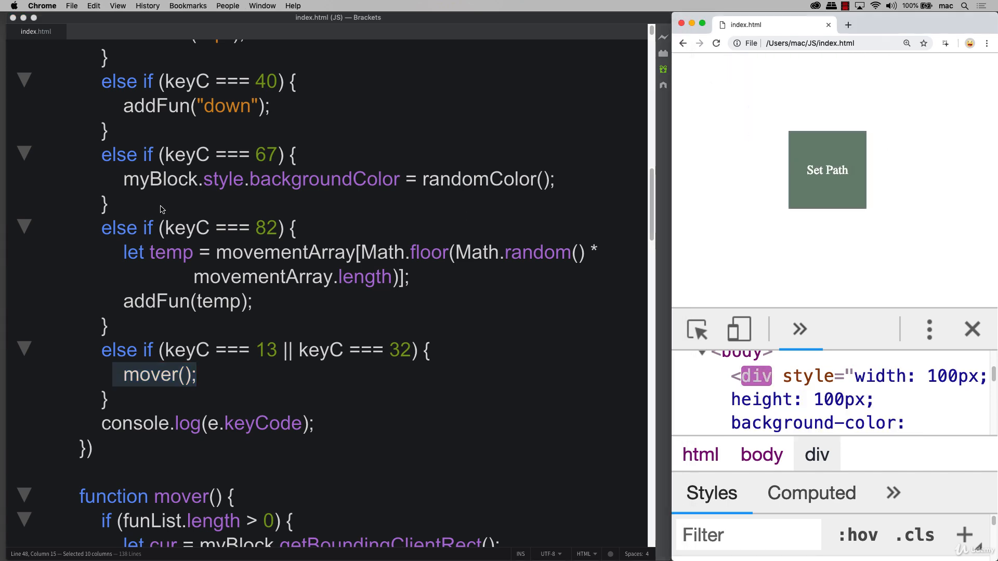
{"action": "scroll", "scroll_direction": "down", "scroll_amount": 3}
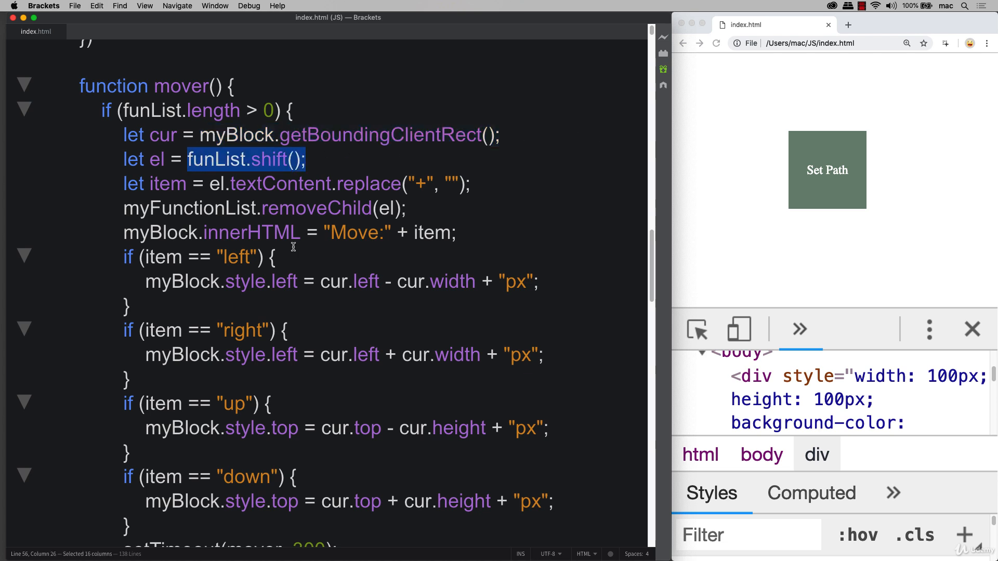
Highlight the shift() taking the first move from funList and the move text being read.
{"action": "left_click", "coordinate": [192, 184]}
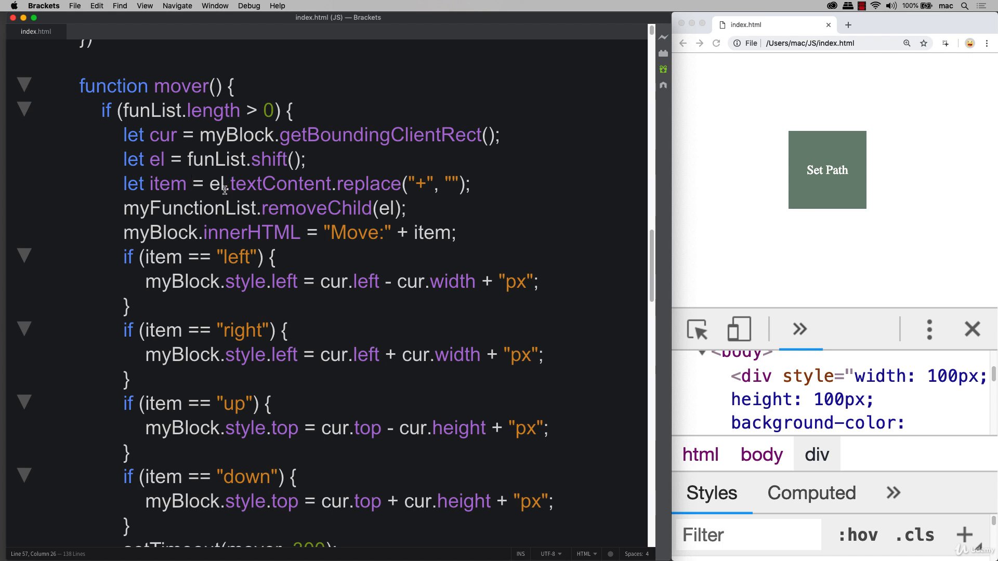
{"action": "double_click", "coordinate": [131, 184]}
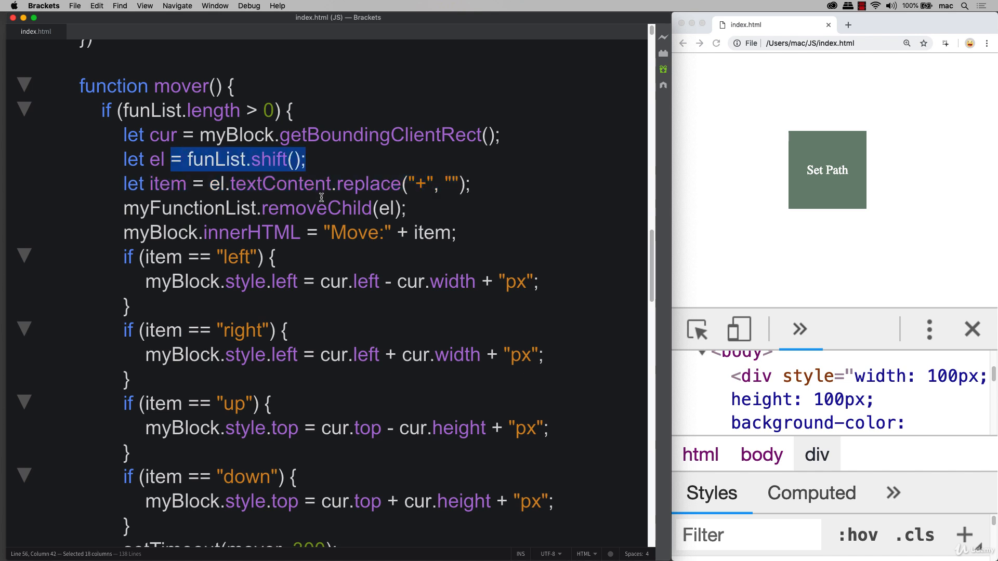
{"action": "left_click", "coordinate": [233, 184]}
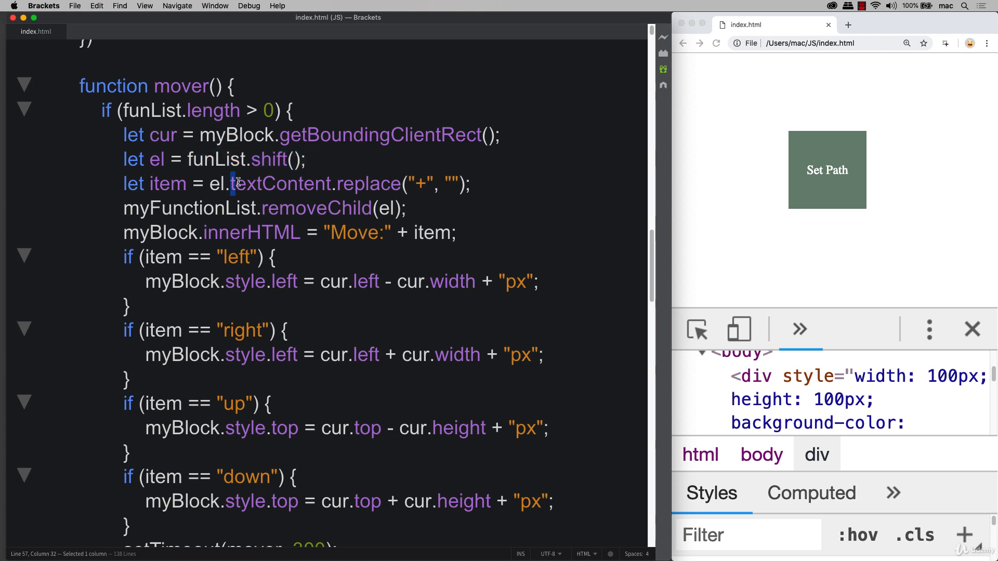
{"action": "double_click", "coordinate": [280, 184]}
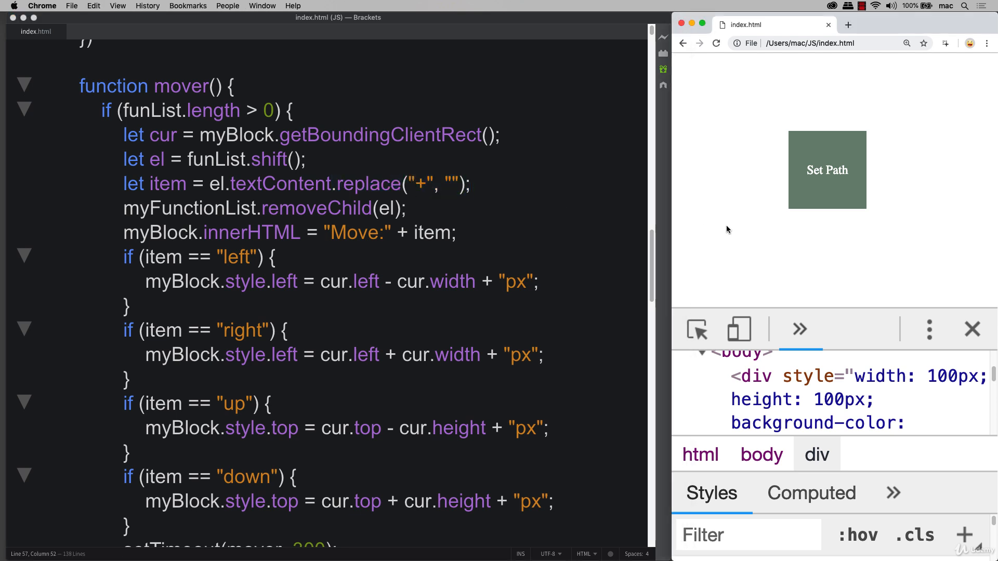
Highlight the removeChild line and pick out the first queued +right move on the page.
{"action": "left_click", "coordinate": [826, 170]}
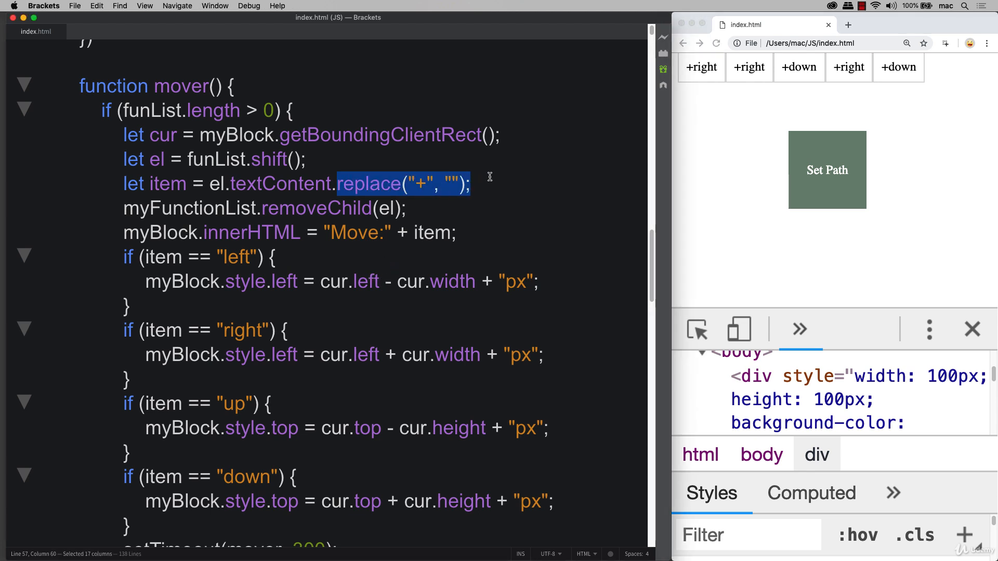
{"action": "left_click", "coordinate": [261, 208]}
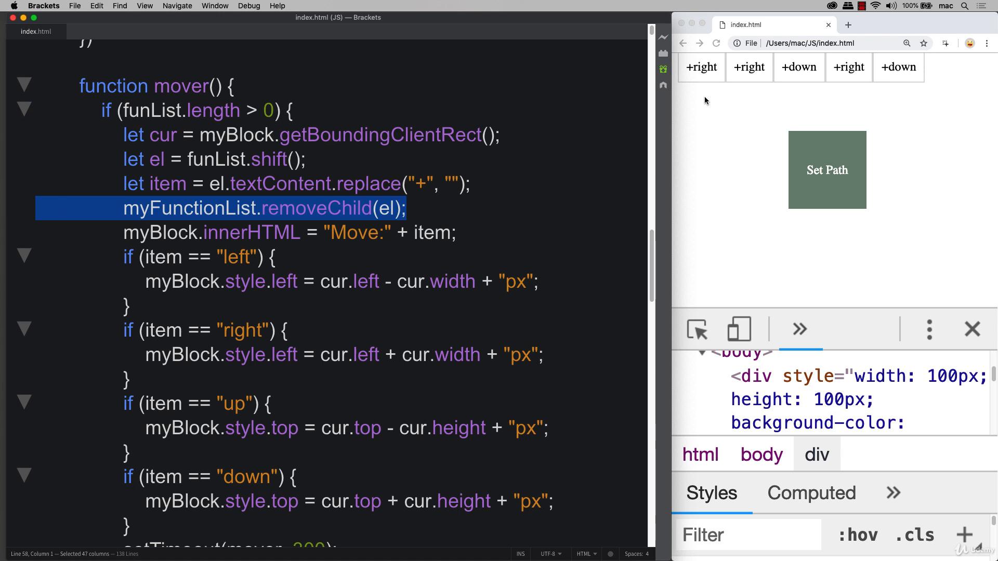
{"action": "mouse_move", "coordinate": [698, 69]}
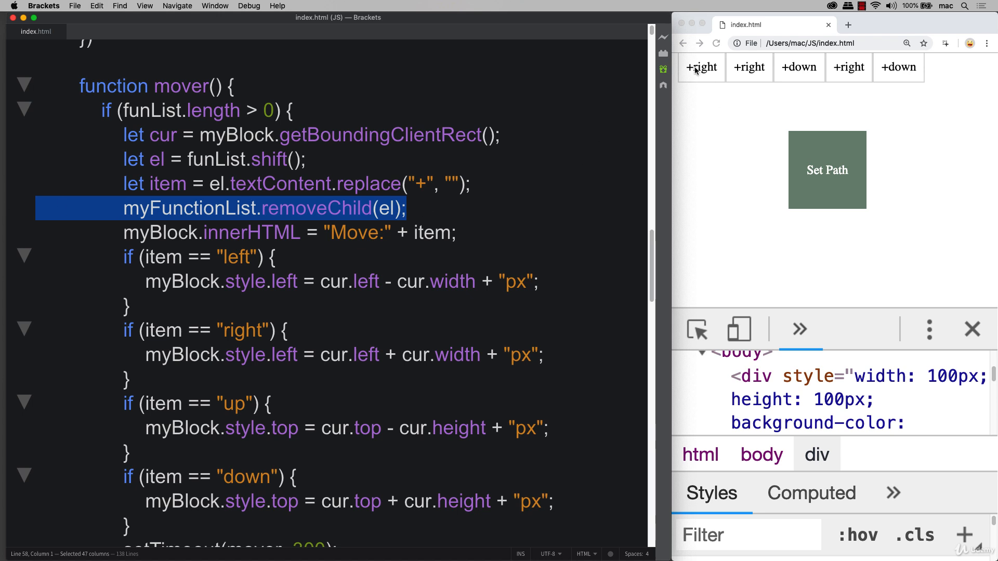
{"action": "mouse_move", "coordinate": [704, 73]}
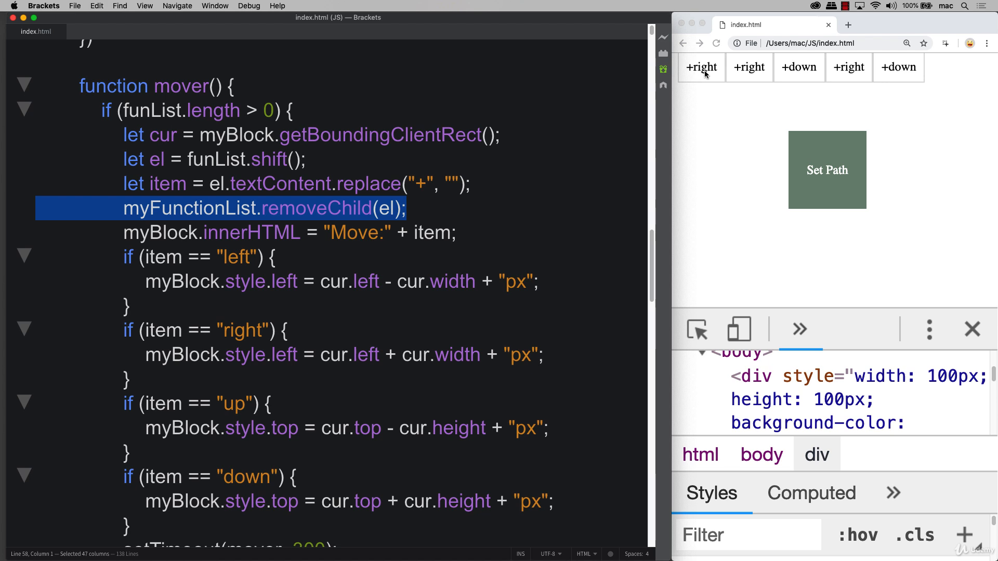
{"action": "left_click", "coordinate": [541, 234]}
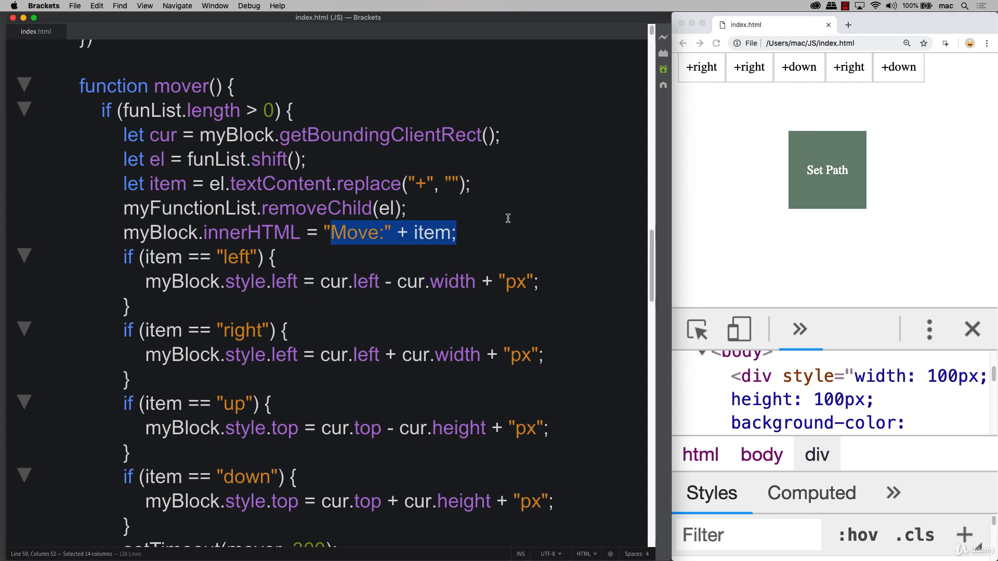
{"action": "mouse_move", "coordinate": [769, 67]}
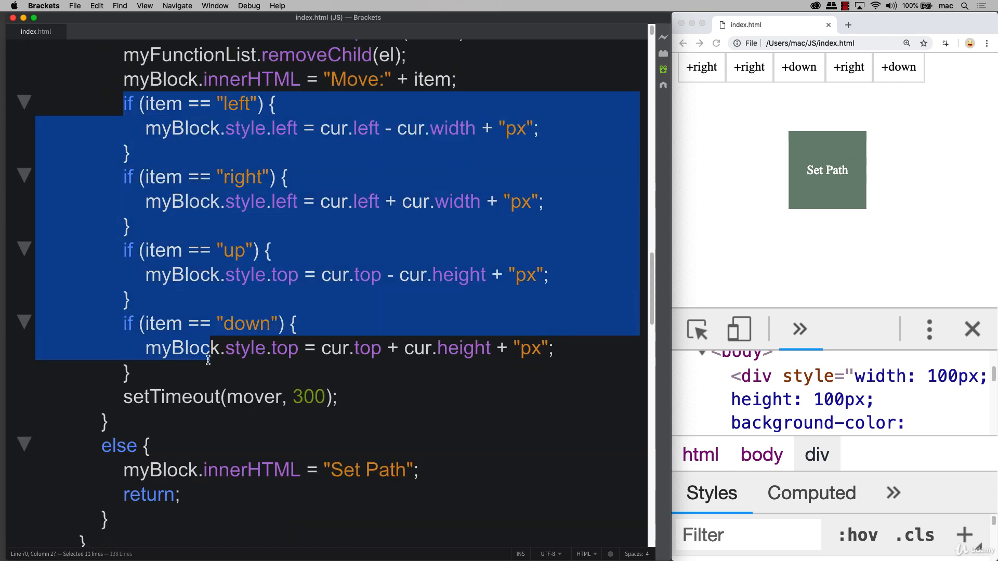
Highlight the left-move position calculation and cur.width in the right-move calculation.
{"action": "left_click", "coordinate": [138, 128]}
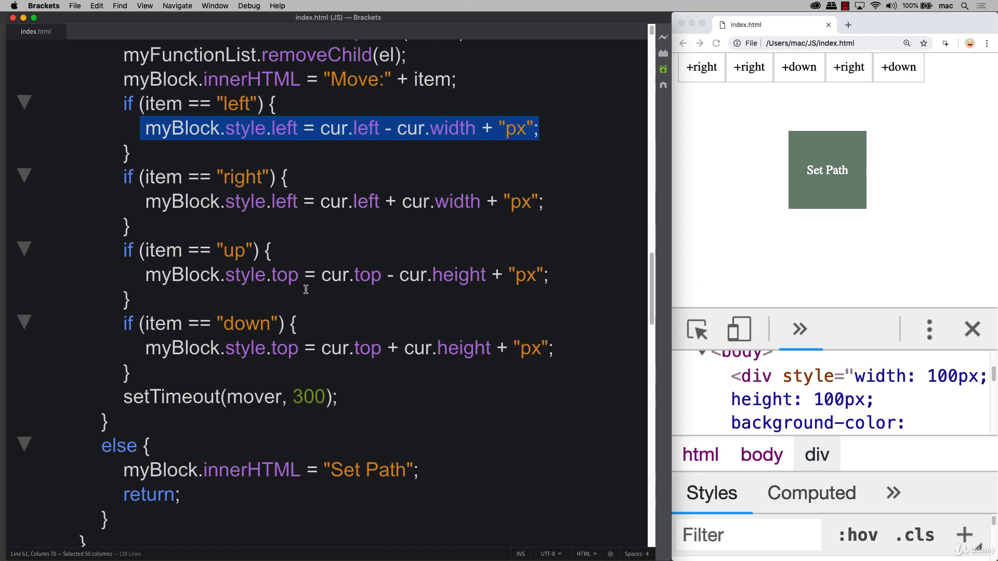
{"action": "mouse_move", "coordinate": [272, 277]}
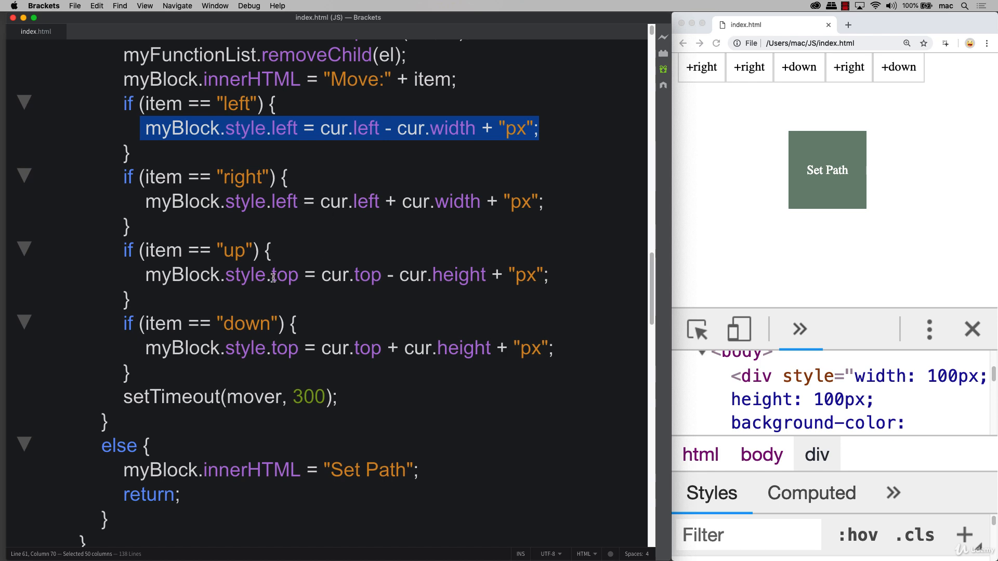
{"action": "scroll", "scroll_direction": "up", "scroll_amount": 3}
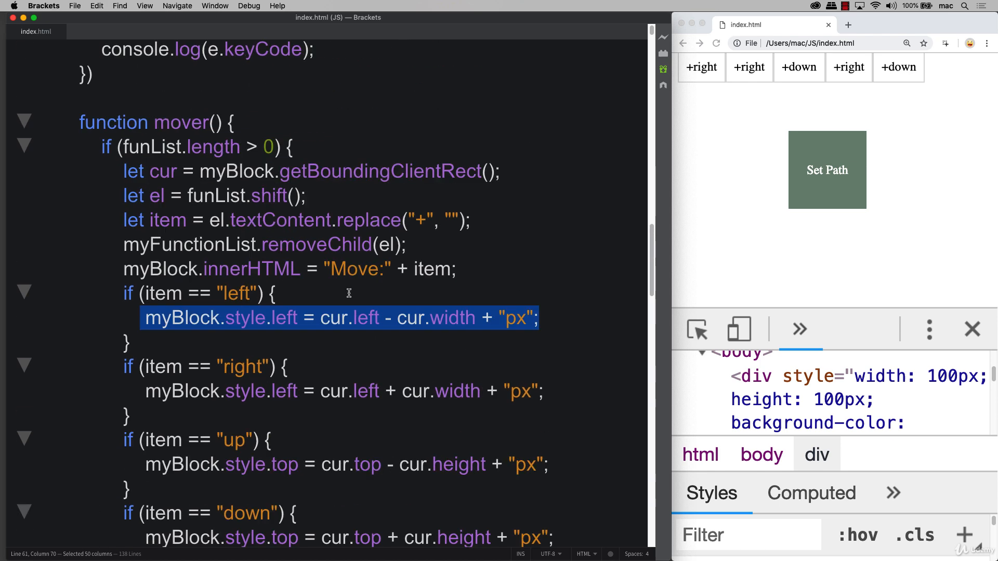
{"action": "double_click", "coordinate": [167, 171]}
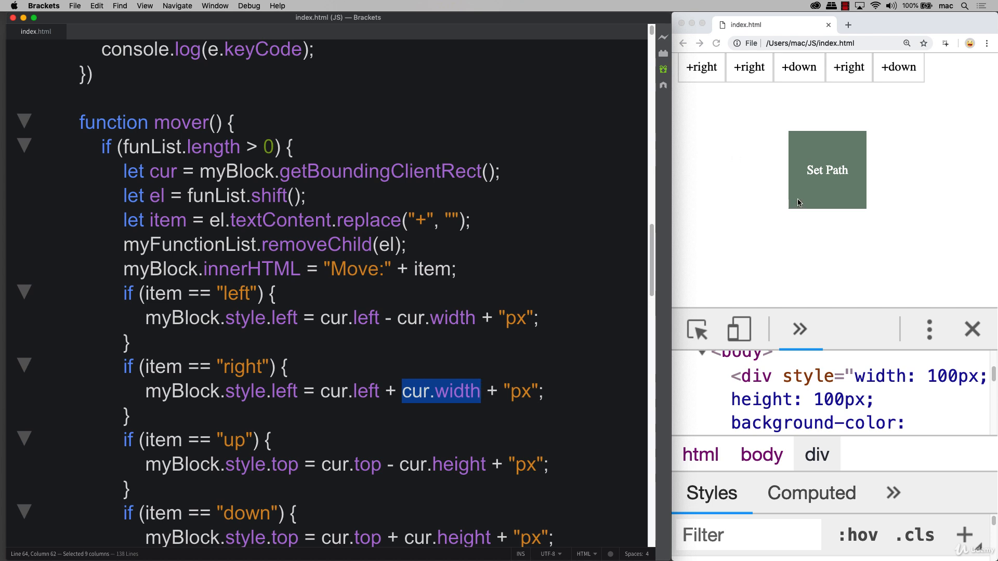
{"action": "mouse_move", "coordinate": [826, 170]}
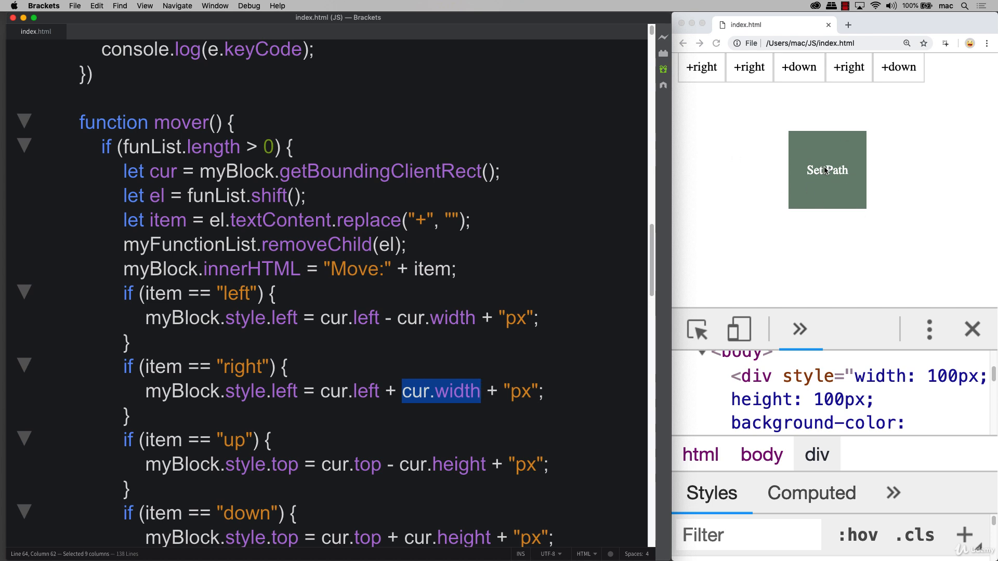
{"action": "scroll", "scroll_direction": "down", "scroll_amount": 3}
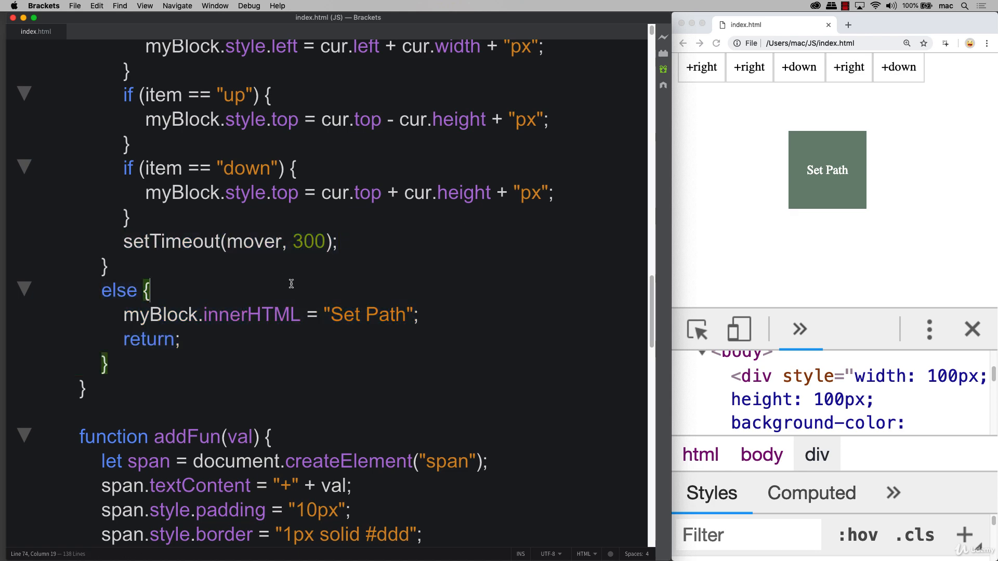
{"action": "scroll", "scroll_direction": "up", "scroll_amount": 3}
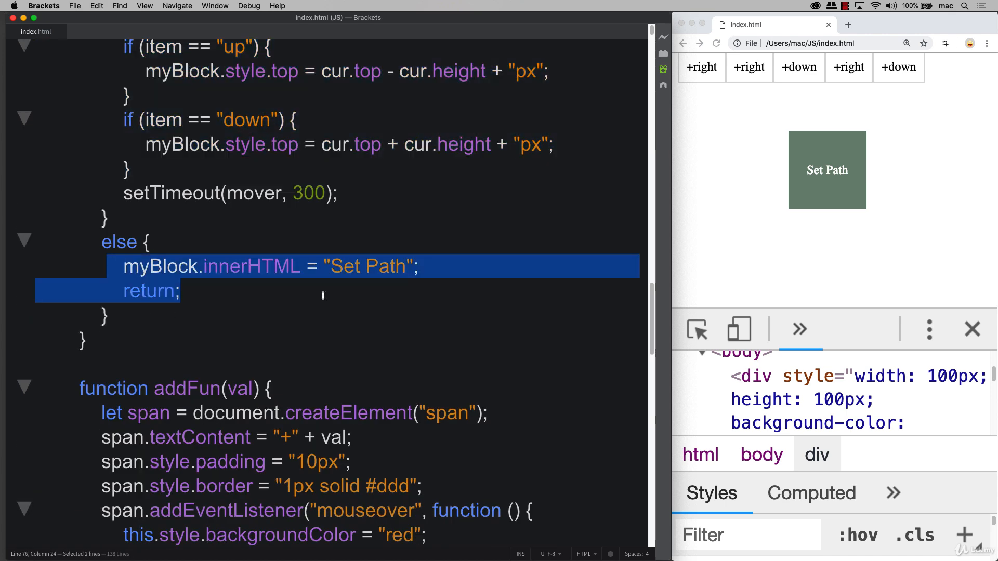
{"action": "left_click", "coordinate": [233, 292]}
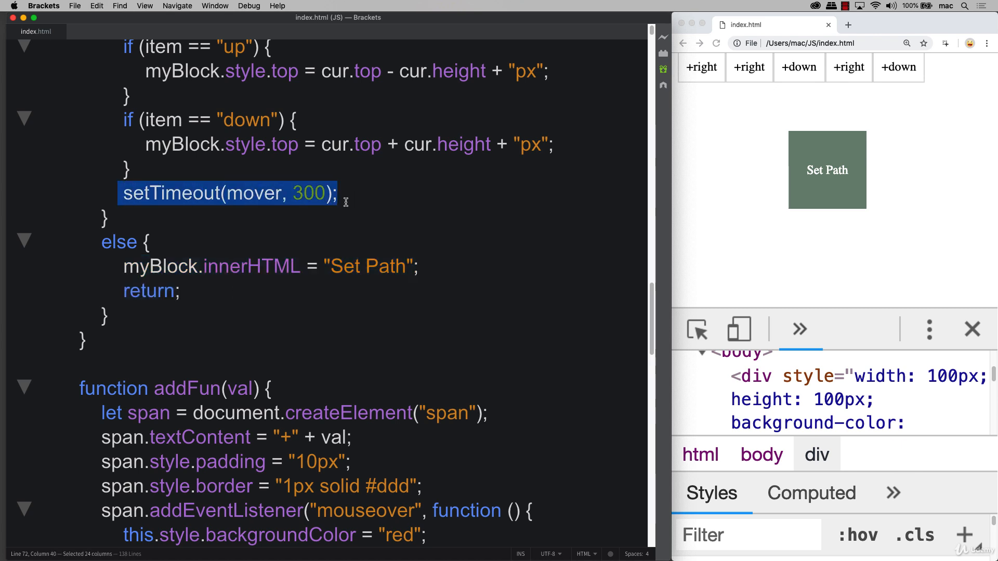
{"action": "left_click", "coordinate": [290, 230]}
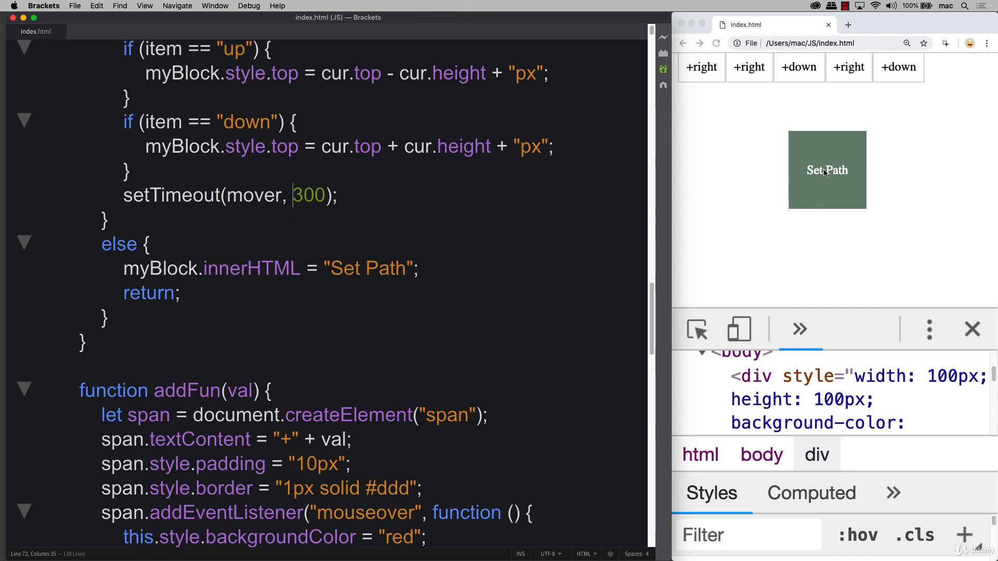
{"action": "mouse_move", "coordinate": [821, 170]}
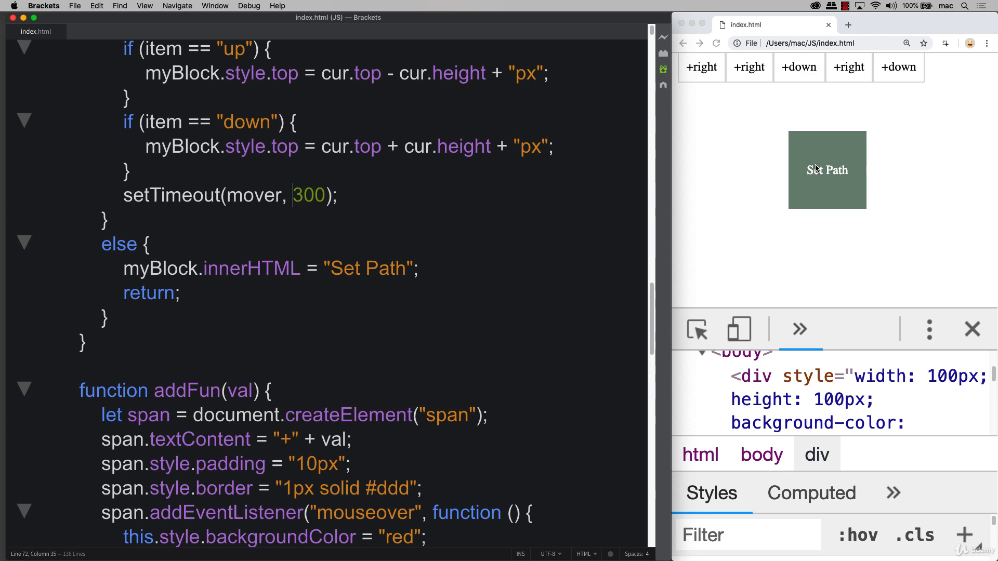
{"action": "mouse_move", "coordinate": [814, 180]}
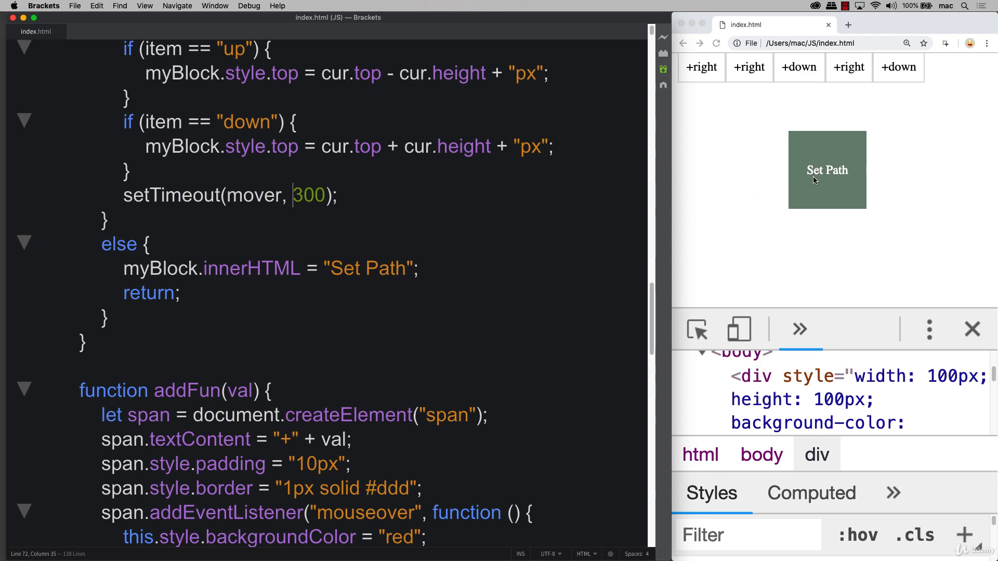
{"action": "scroll", "scroll_direction": "up", "scroll_amount": 3}
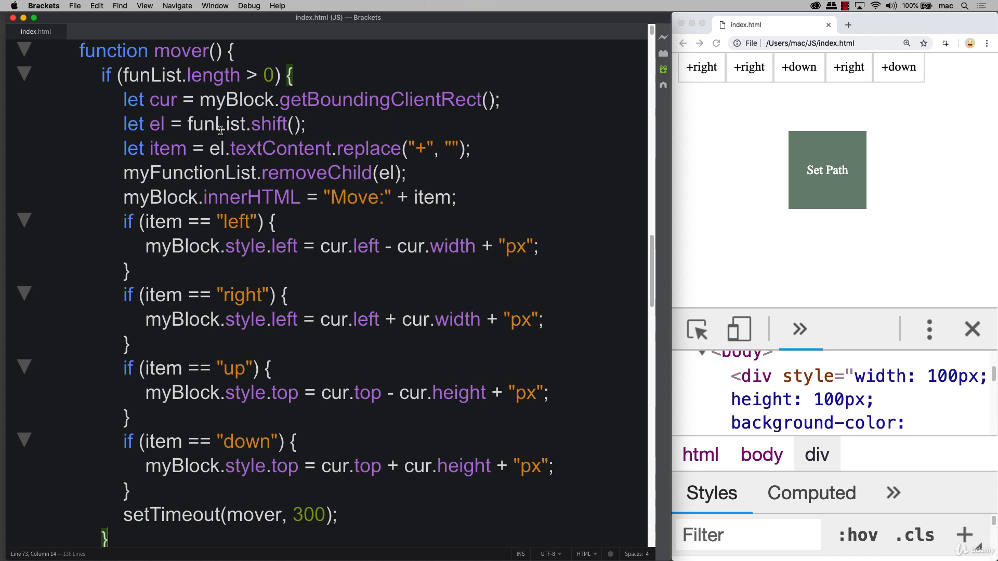
{"action": "mouse_move", "coordinate": [751, 167]}
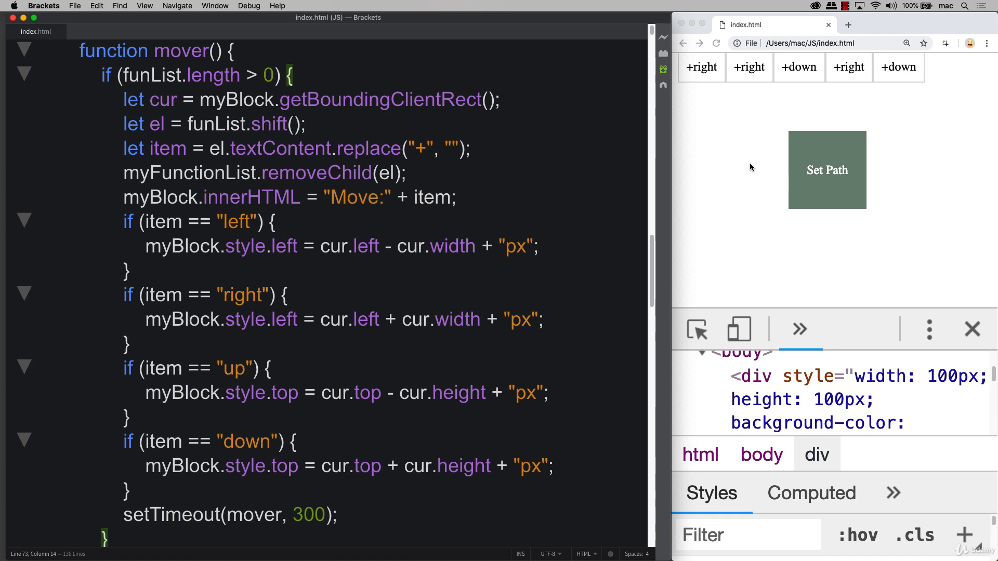
{"action": "mouse_move", "coordinate": [332, 248]}
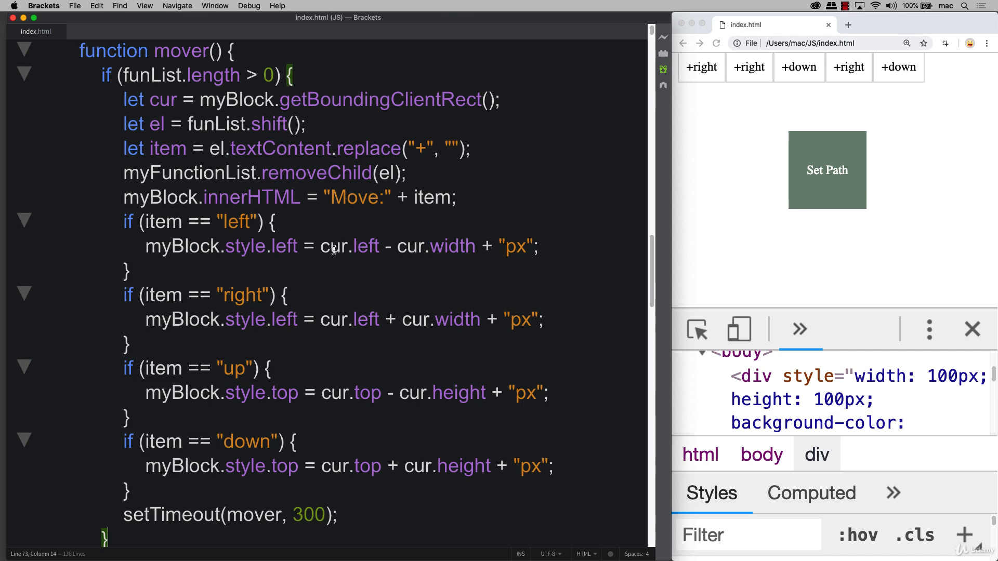
{"action": "scroll", "scroll_direction": "down", "scroll_amount": 3}
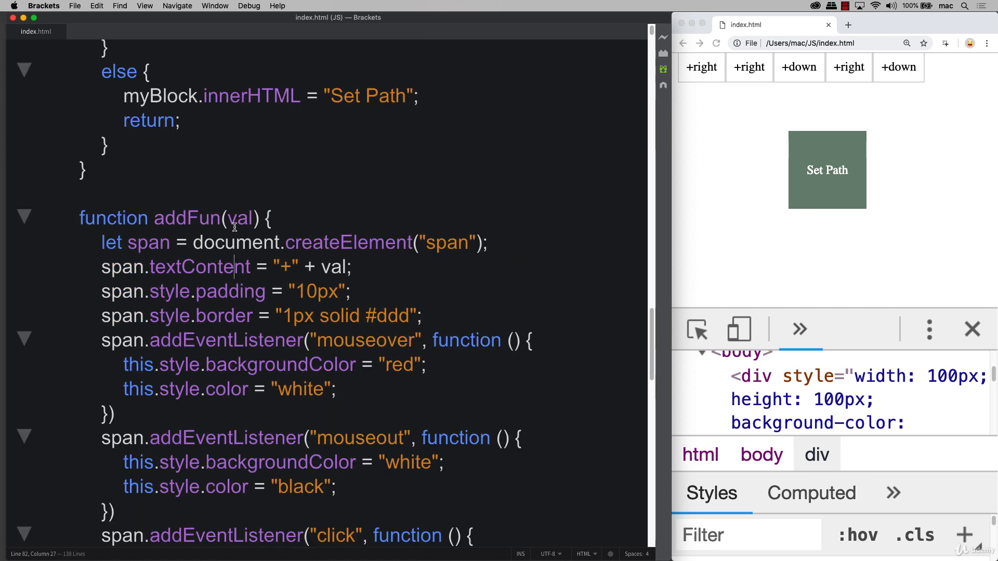
{"action": "double_click", "coordinate": [240, 217]}
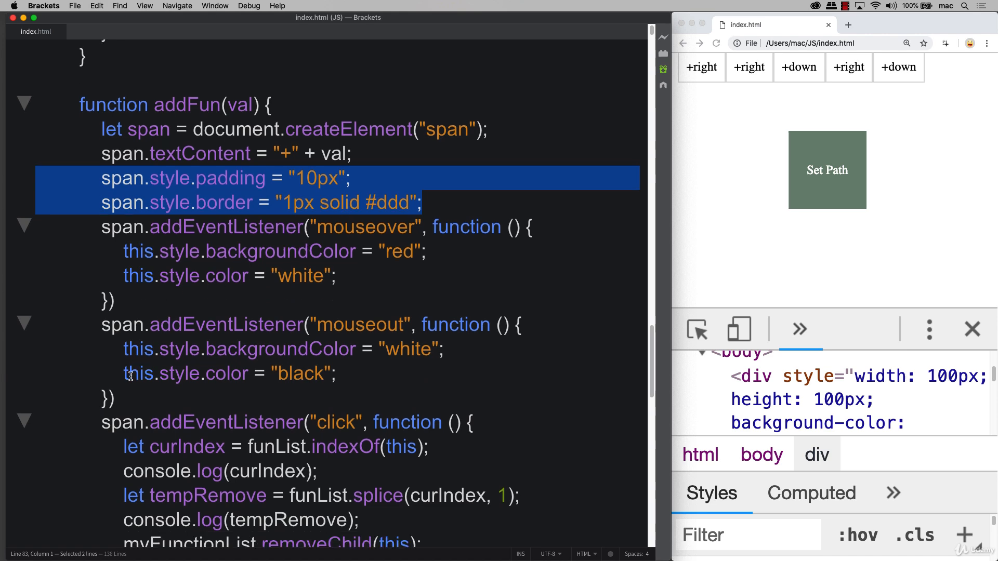
{"action": "mouse_move", "coordinate": [334, 351]}
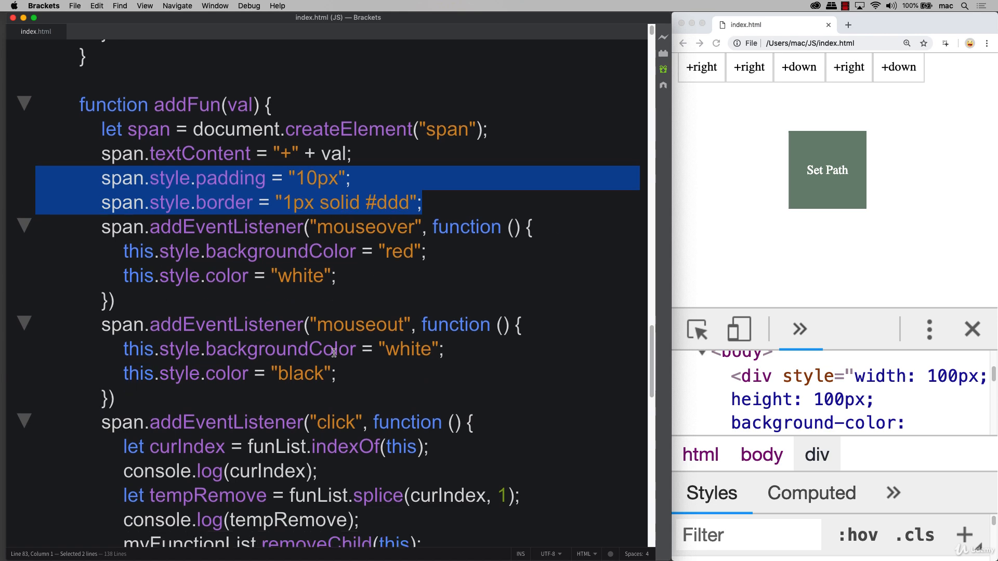
{"action": "left_click", "coordinate": [799, 68]}
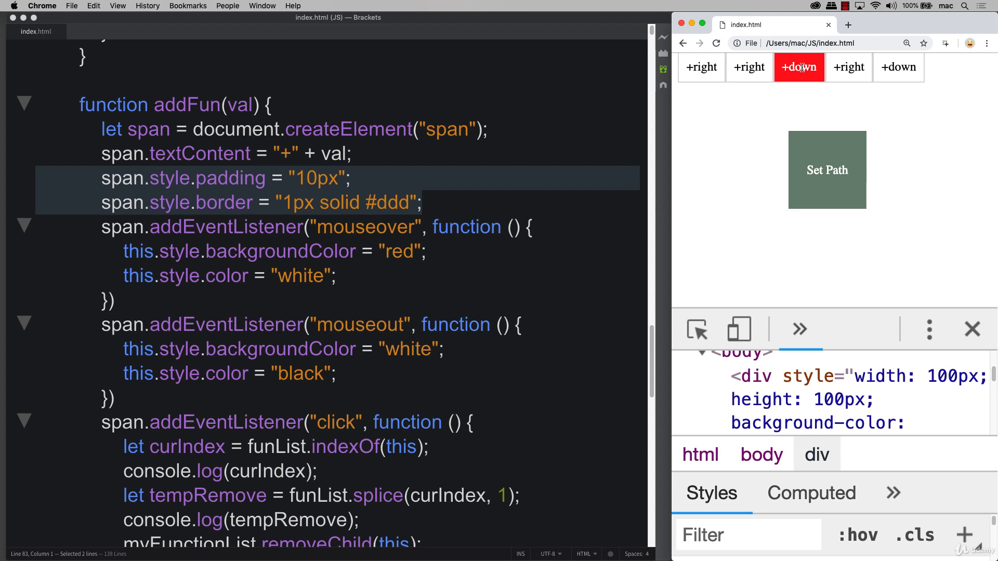
{"action": "mouse_move", "coordinate": [746, 140]}
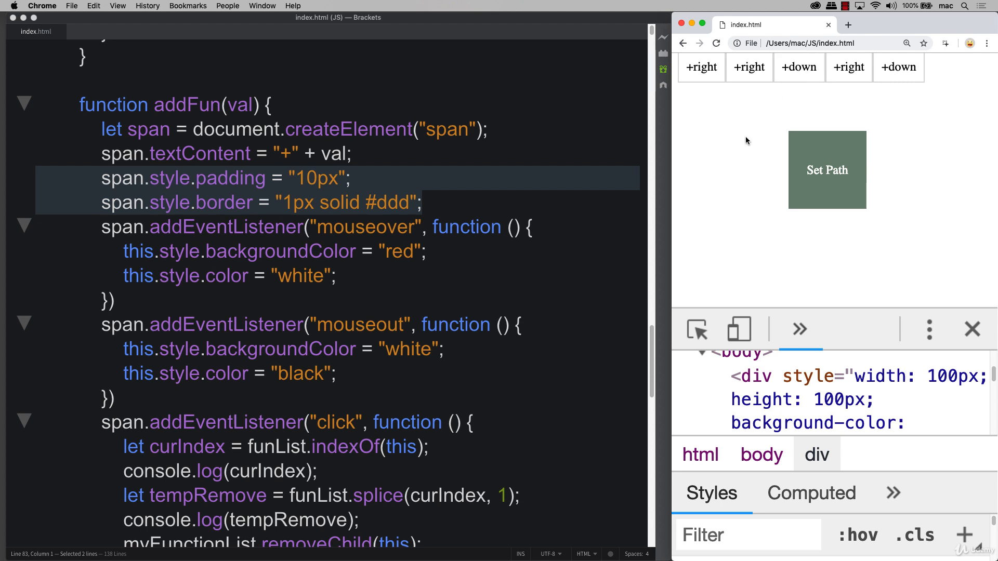
{"action": "mouse_move", "coordinate": [898, 67]}
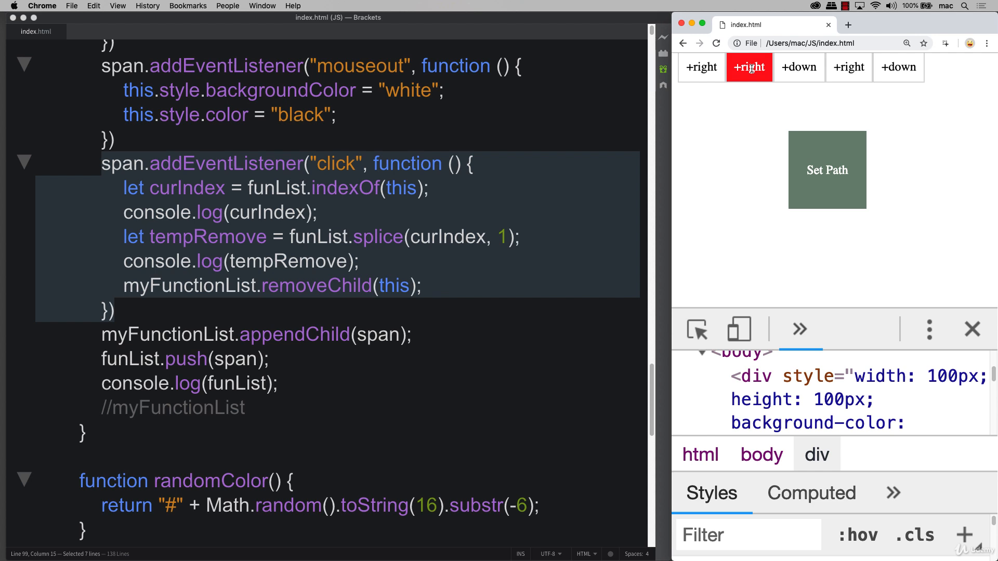
Remove the second +right step, then select tempRemove and 'this' inside removeChild.
{"action": "left_click", "coordinate": [748, 67]}
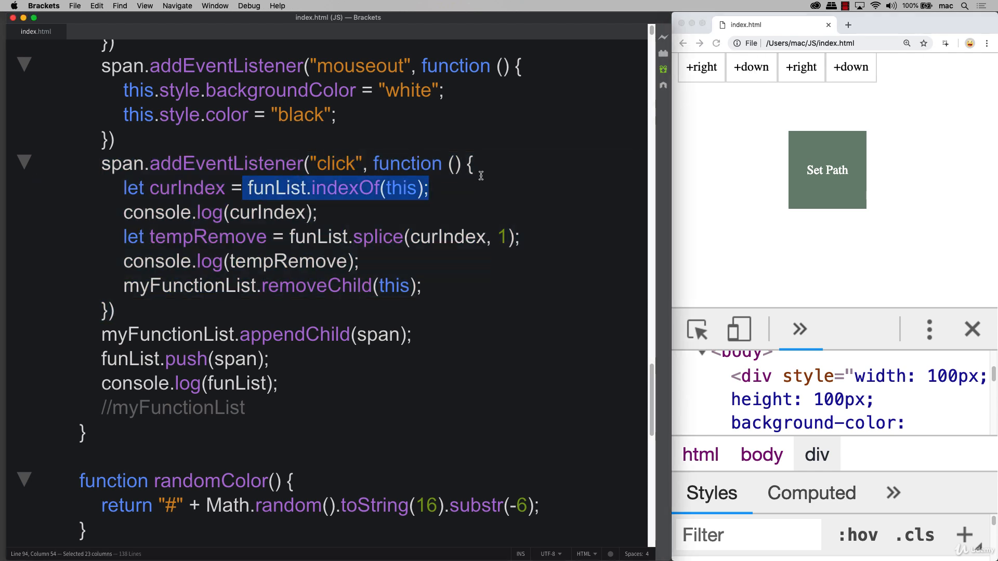
{"action": "mouse_move", "coordinate": [374, 202]}
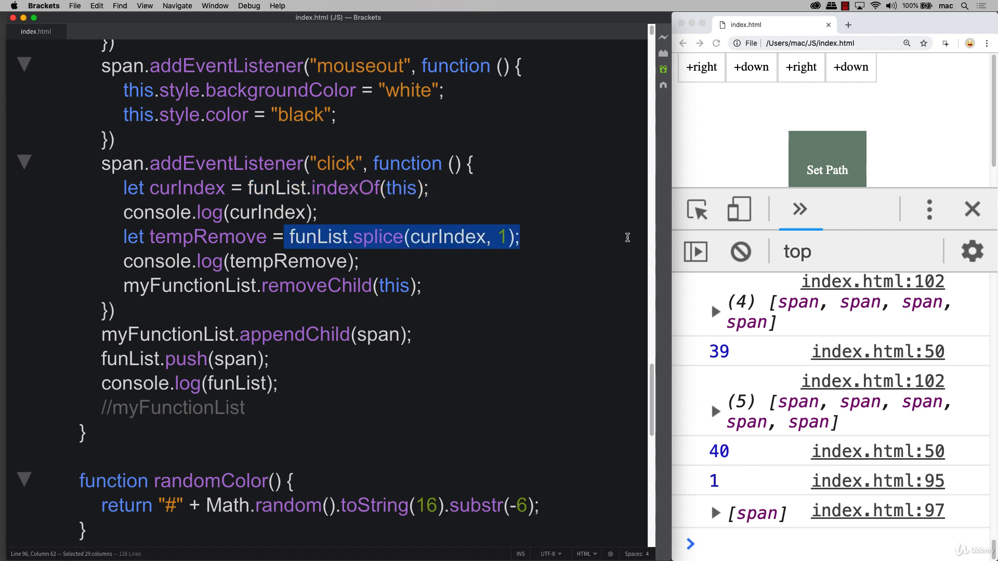
{"action": "mouse_move", "coordinate": [267, 239]}
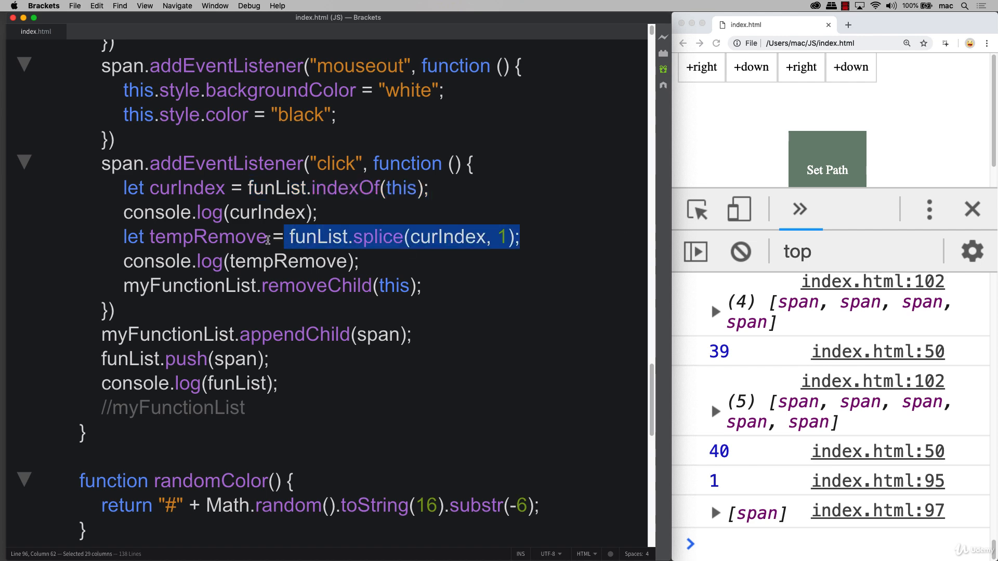
{"action": "double_click", "coordinate": [195, 236]}
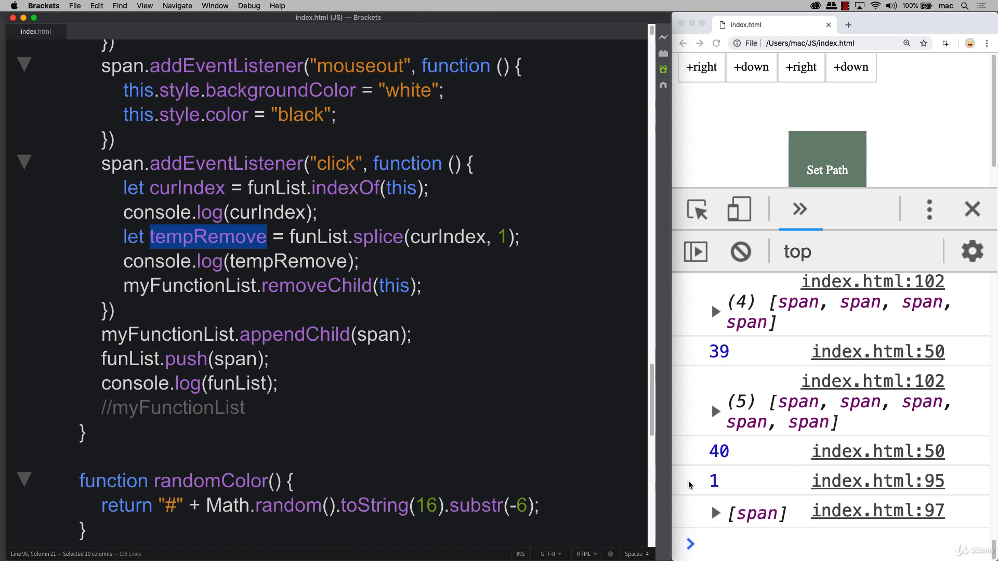
{"action": "mouse_move", "coordinate": [253, 281]}
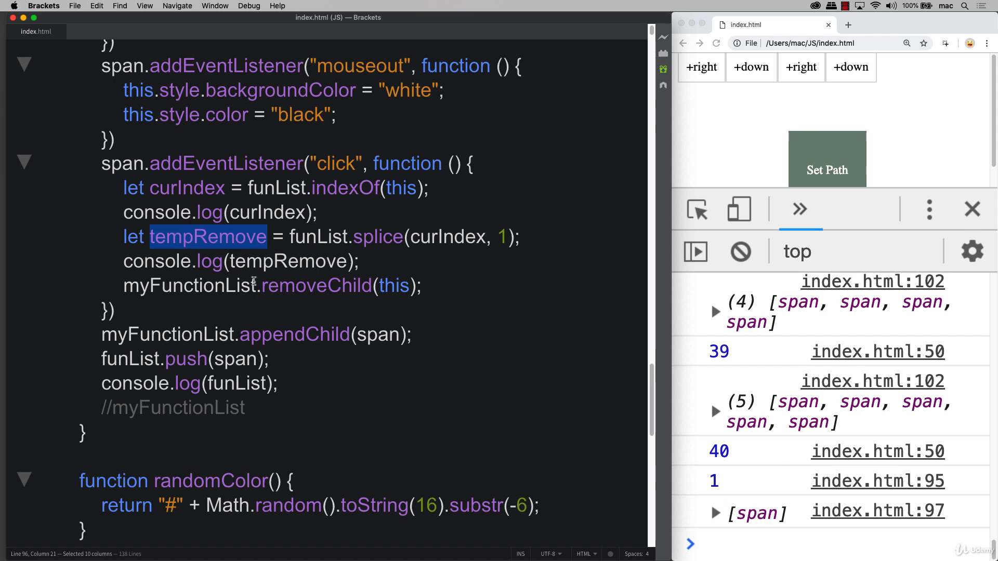
{"action": "left_click", "coordinate": [212, 286]}
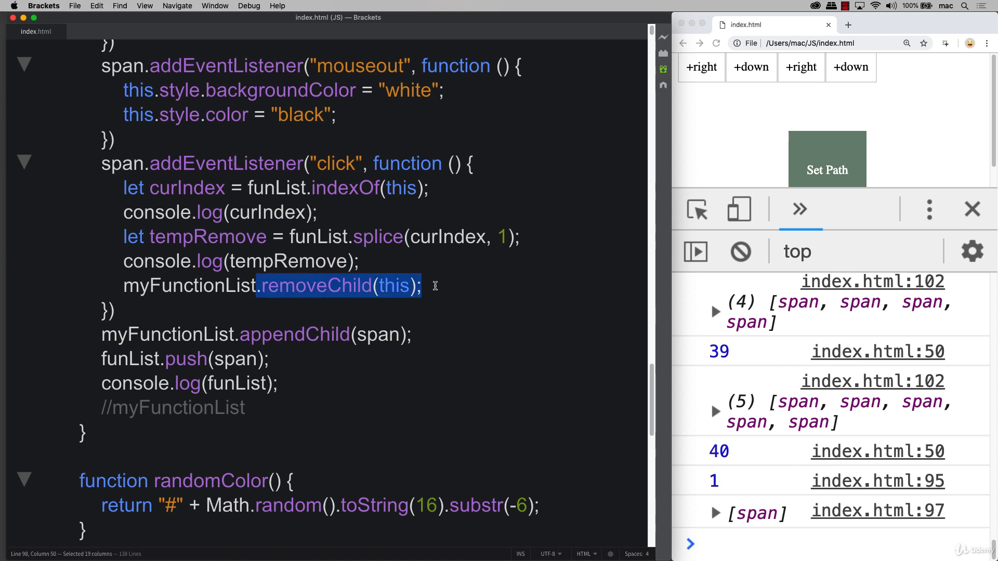
{"action": "double_click", "coordinate": [394, 285]}
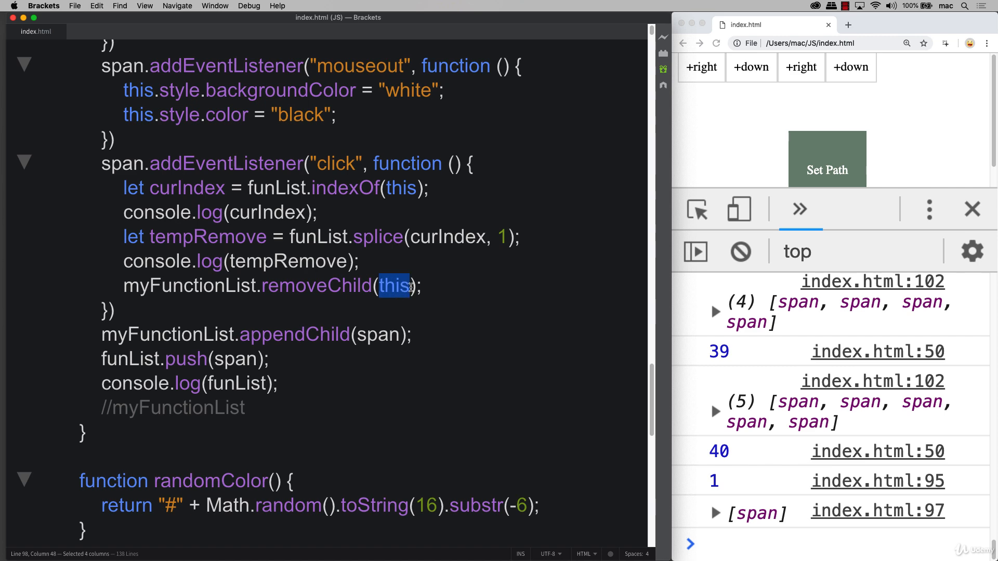
Reselect tempRemove, span on the mouseout line, 'this', and span inside funList.push.
{"action": "double_click", "coordinate": [194, 236]}
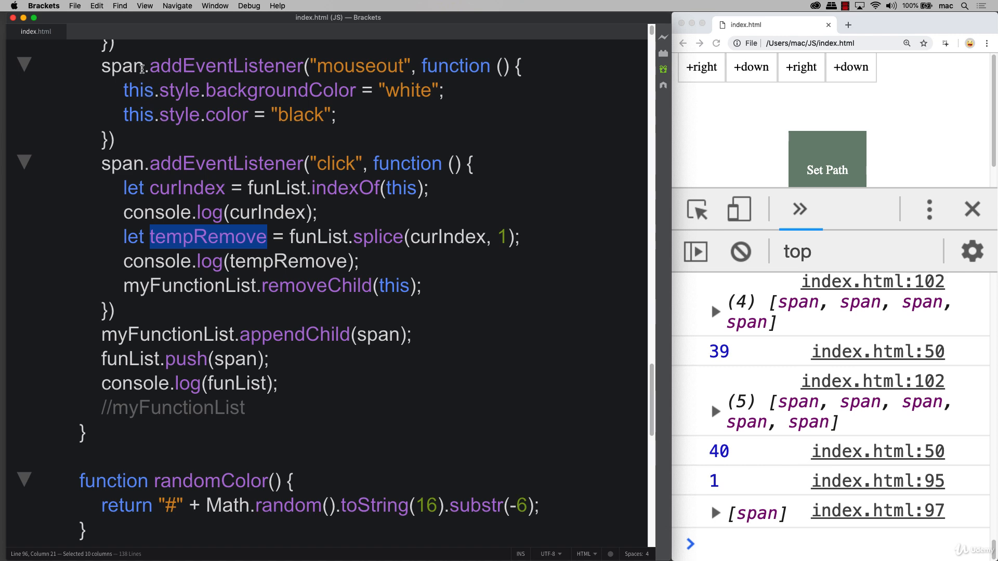
{"action": "double_click", "coordinate": [118, 66]}
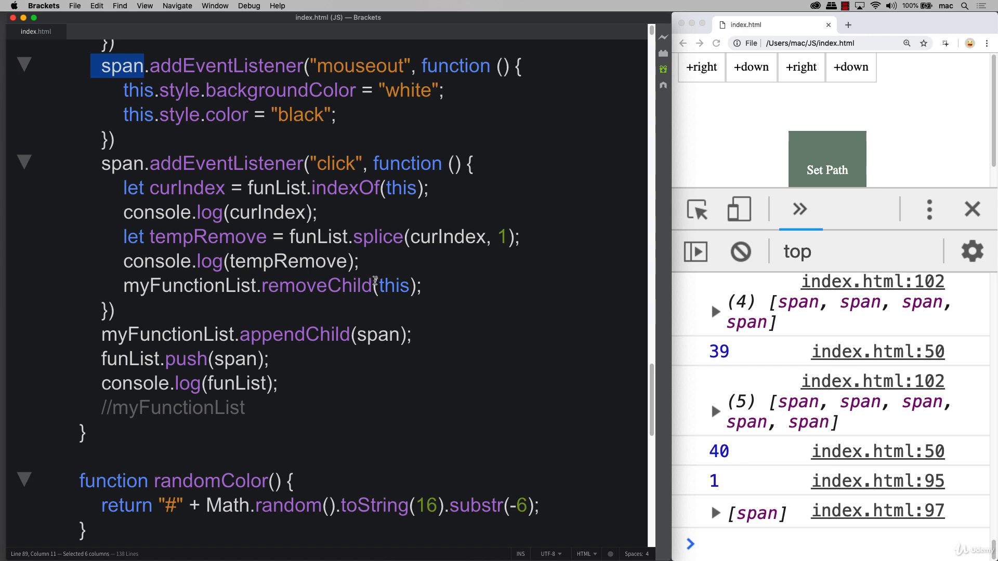
{"action": "double_click", "coordinate": [393, 286]}
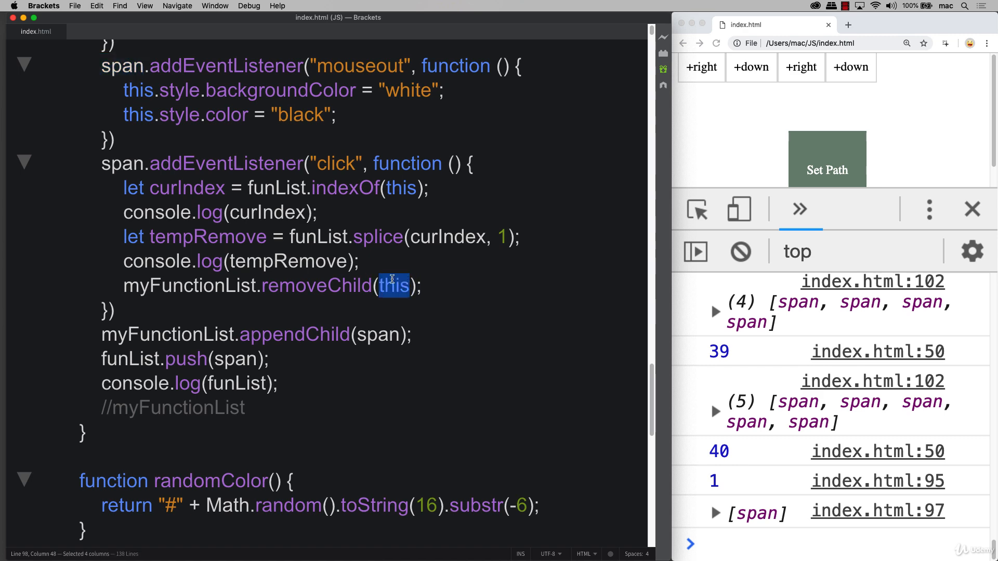
{"action": "mouse_move", "coordinate": [238, 281]}
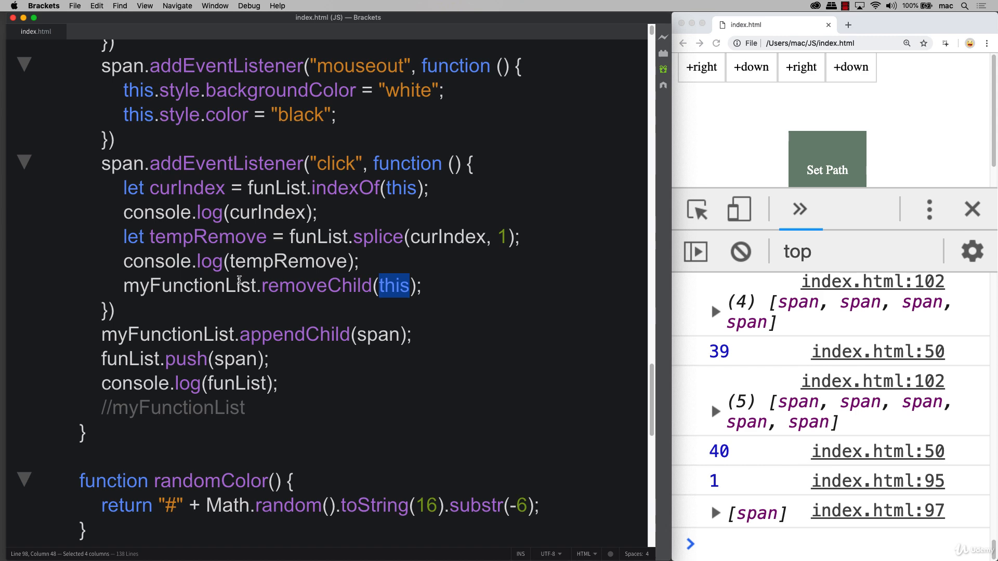
{"action": "scroll", "scroll_direction": "down", "scroll_amount": 3}
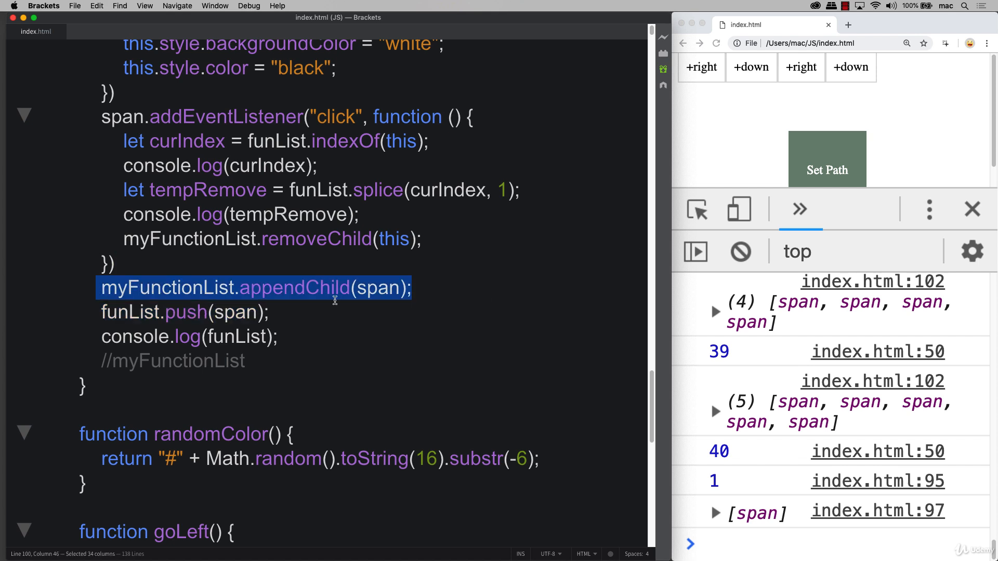
{"action": "mouse_move", "coordinate": [757, 71]}
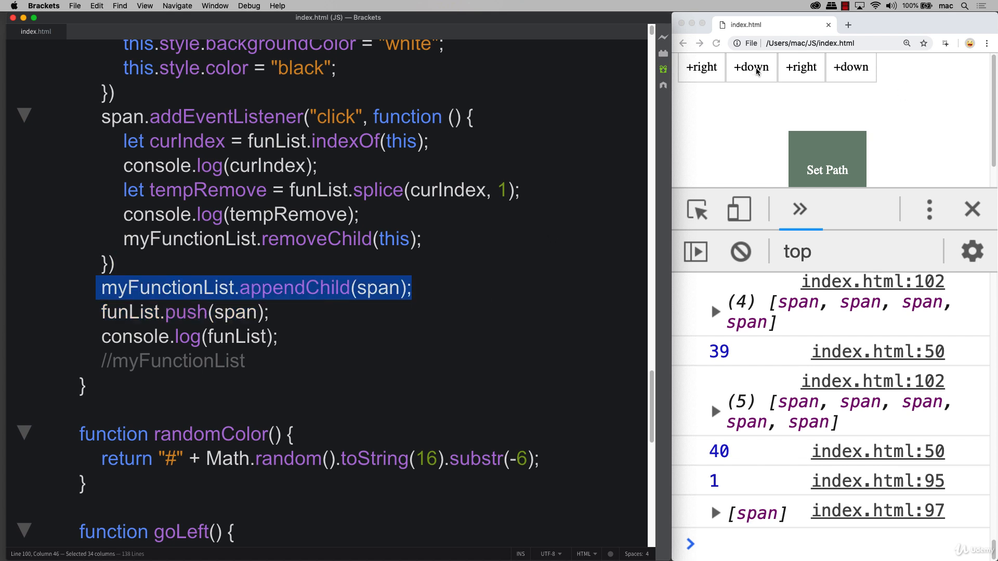
{"action": "mouse_move", "coordinate": [258, 340]}
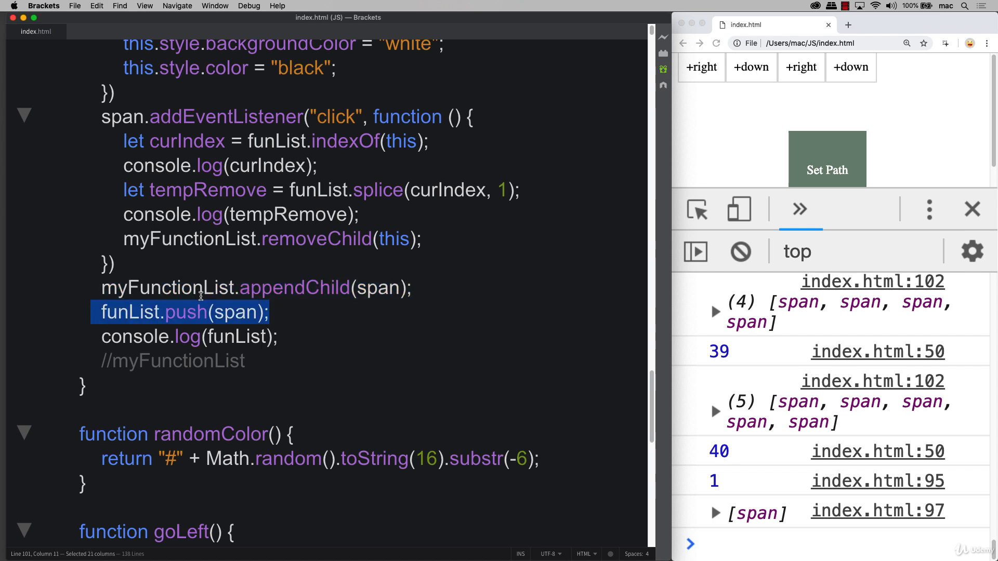
{"action": "double_click", "coordinate": [231, 312]}
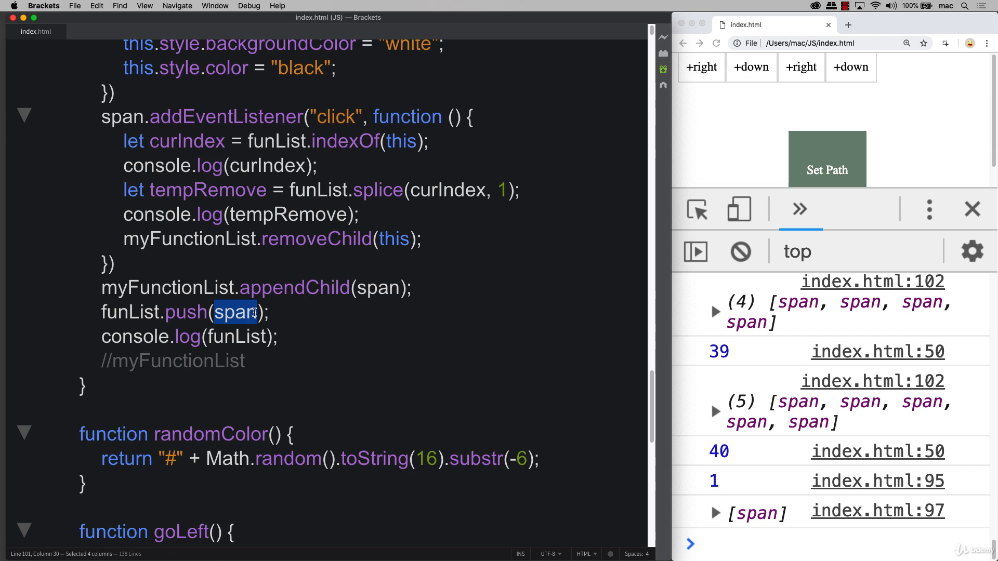
{"action": "mouse_move", "coordinate": [297, 313]}
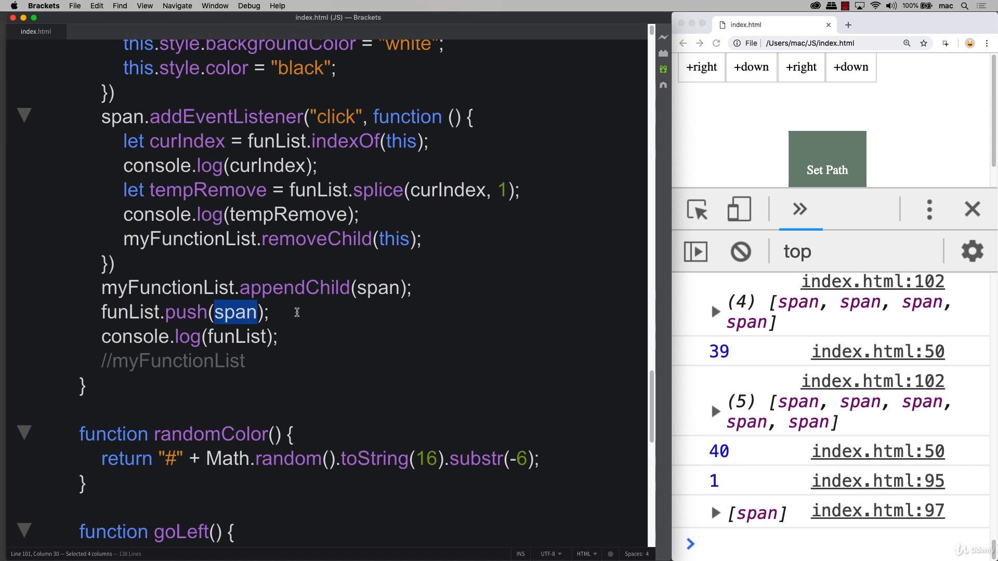
{"action": "mouse_move", "coordinate": [729, 89]}
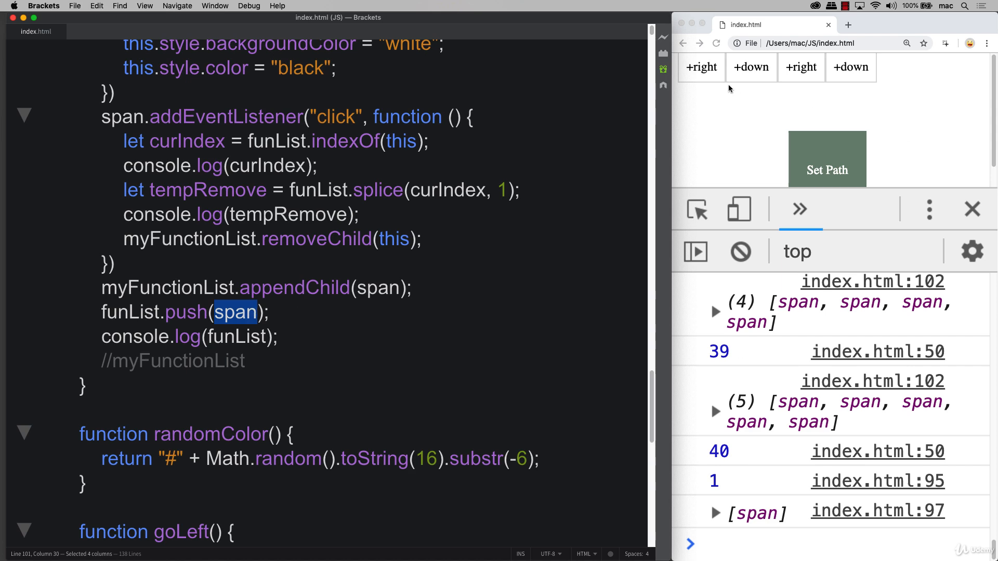
{"action": "left_click", "coordinate": [723, 132]}
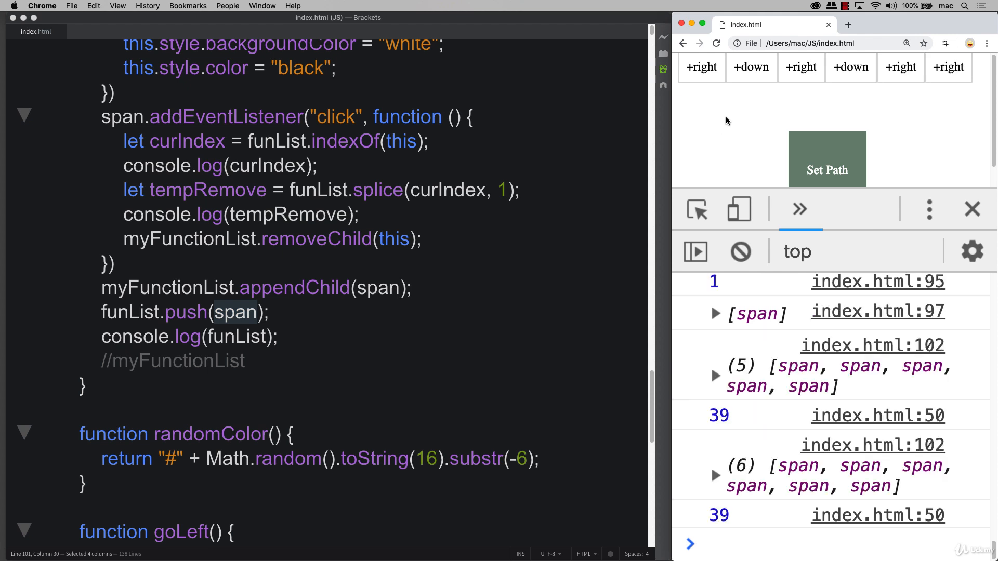
{"action": "left_click", "coordinate": [714, 475]}
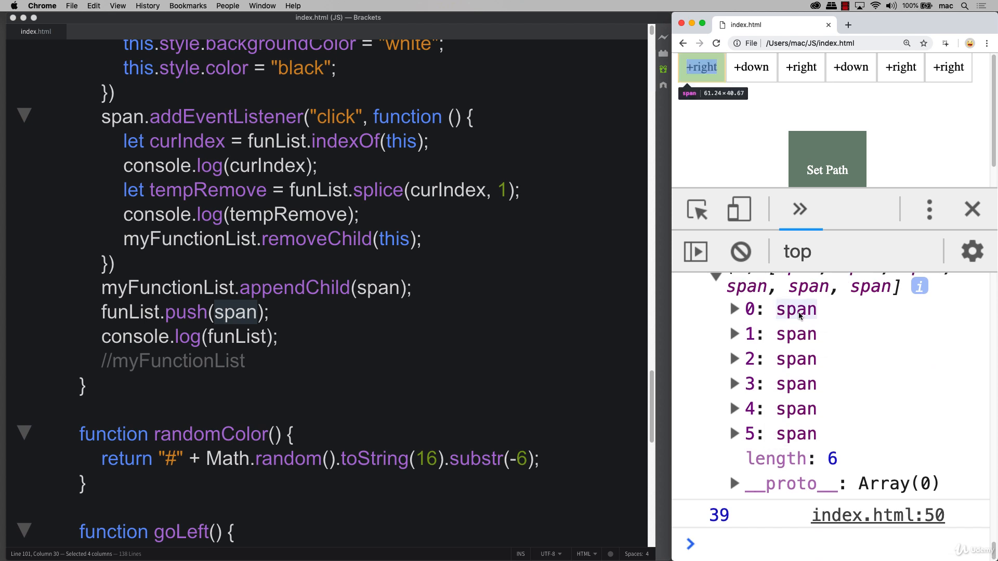
{"action": "mouse_move", "coordinate": [796, 124]}
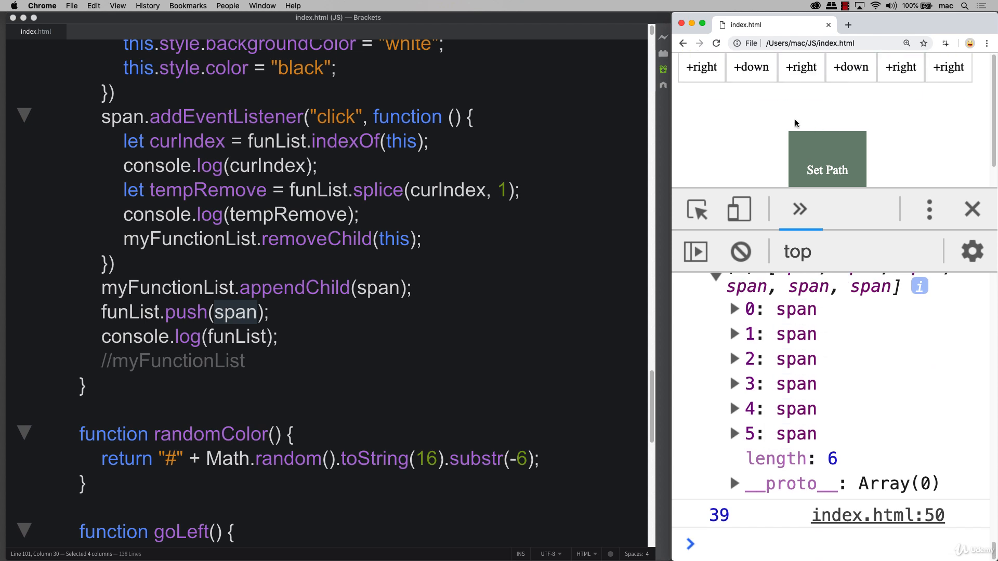
{"action": "mouse_move", "coordinate": [751, 67]}
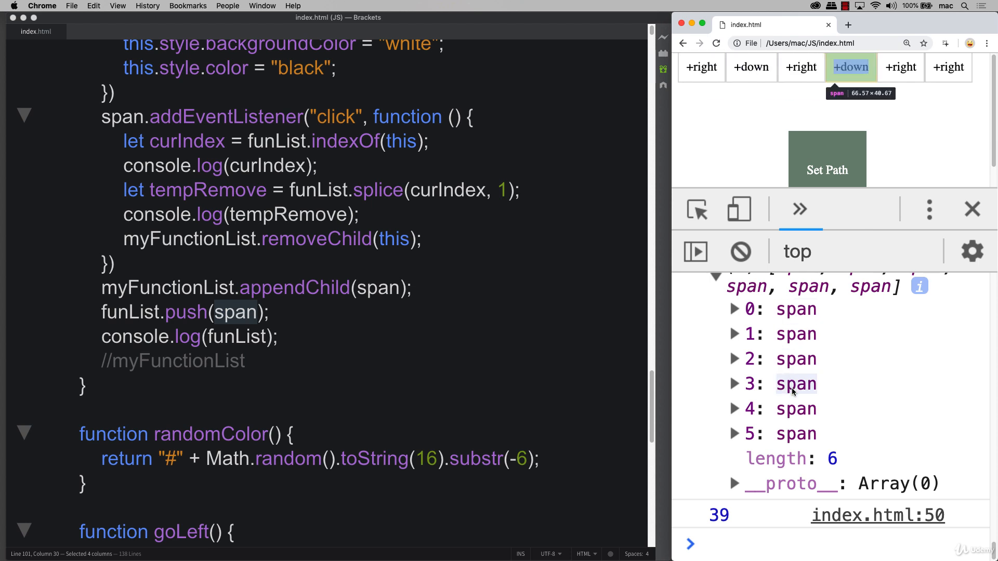
{"action": "mouse_move", "coordinate": [751, 67]}
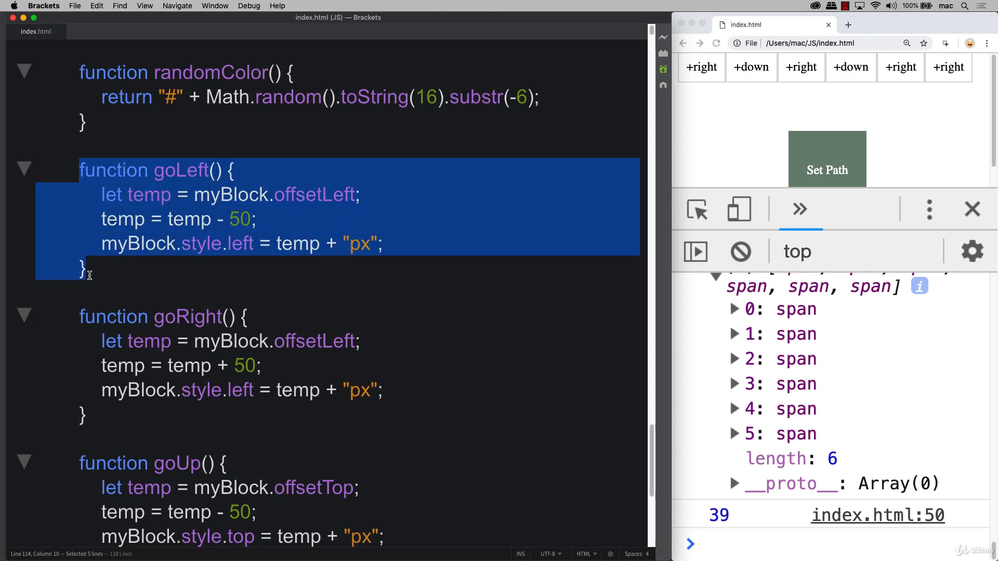
{"action": "mouse_move", "coordinate": [155, 278]}
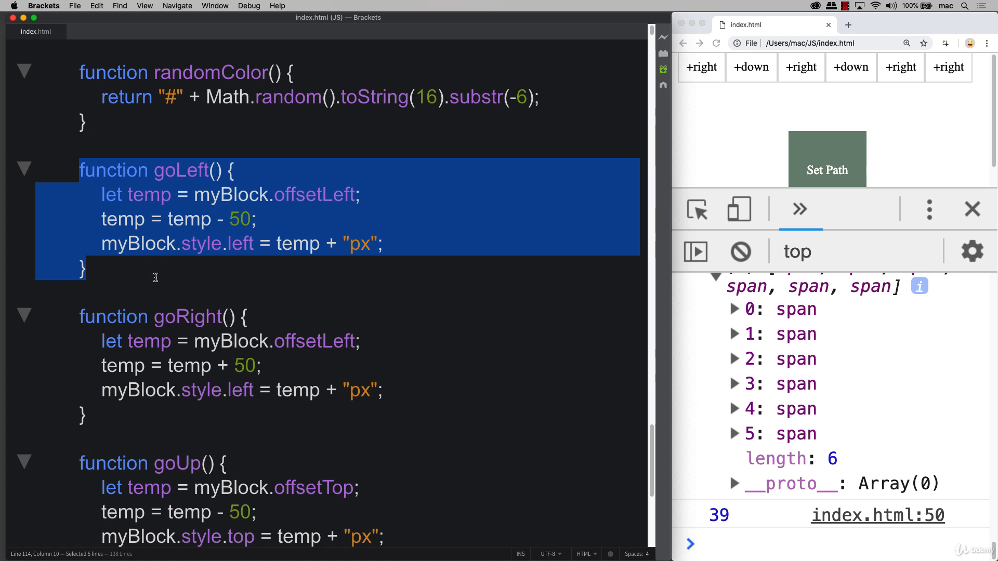
{"action": "scroll", "scroll_direction": "down", "scroll_amount": 3}
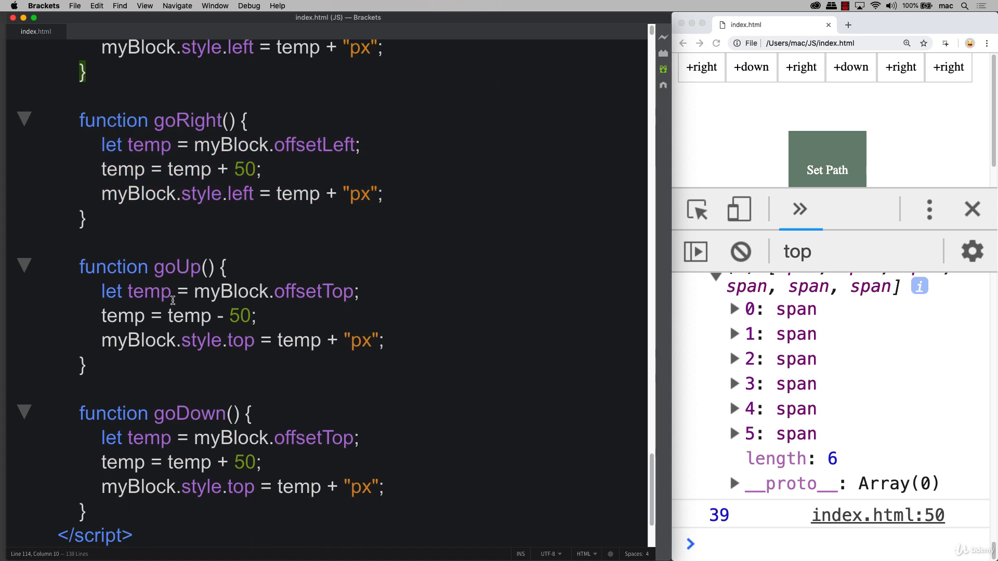
{"action": "scroll", "scroll_direction": "up", "scroll_amount": 3}
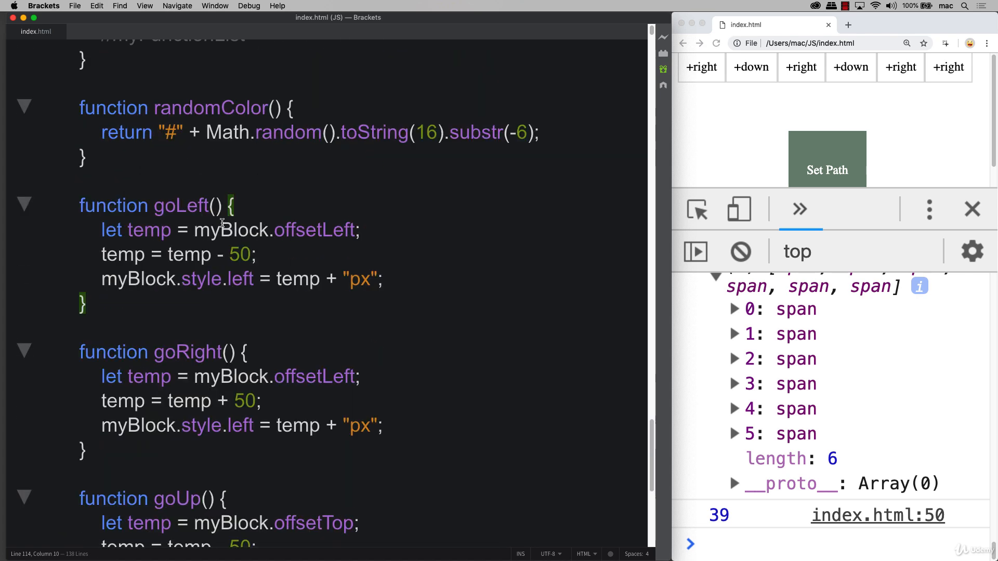
{"action": "double_click", "coordinate": [233, 230]}
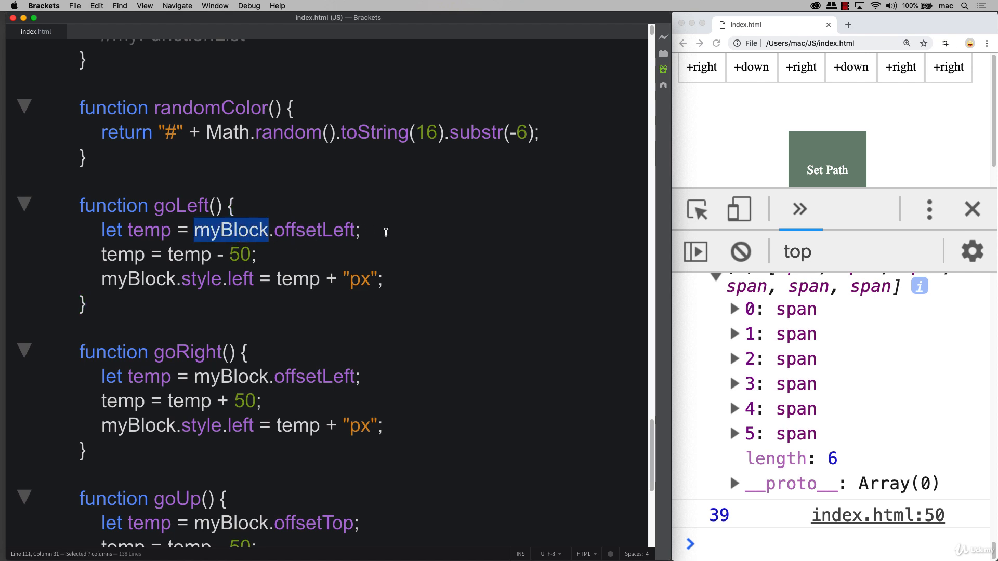
{"action": "mouse_move", "coordinate": [247, 284]}
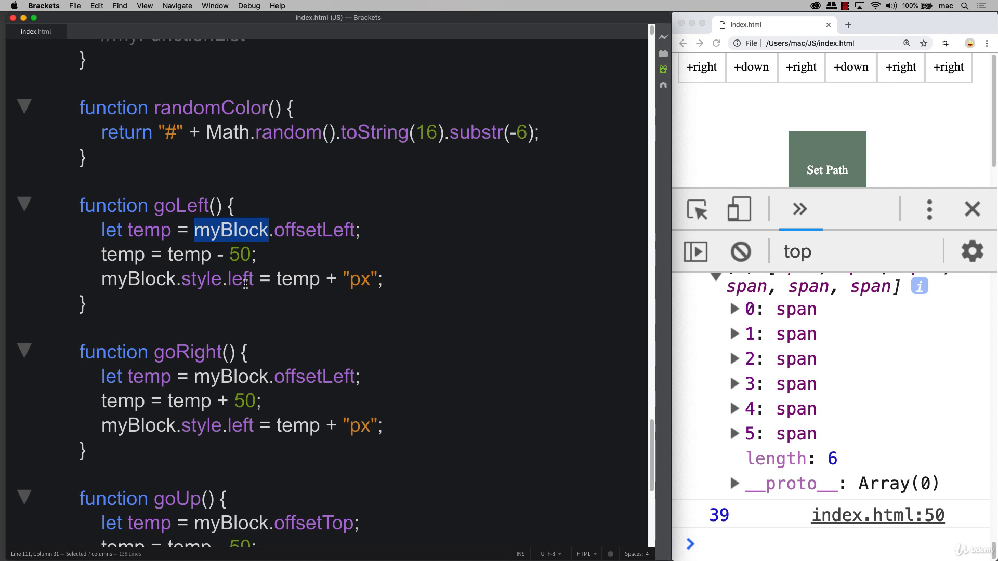
{"action": "scroll", "scroll_direction": "up", "scroll_amount": 3}
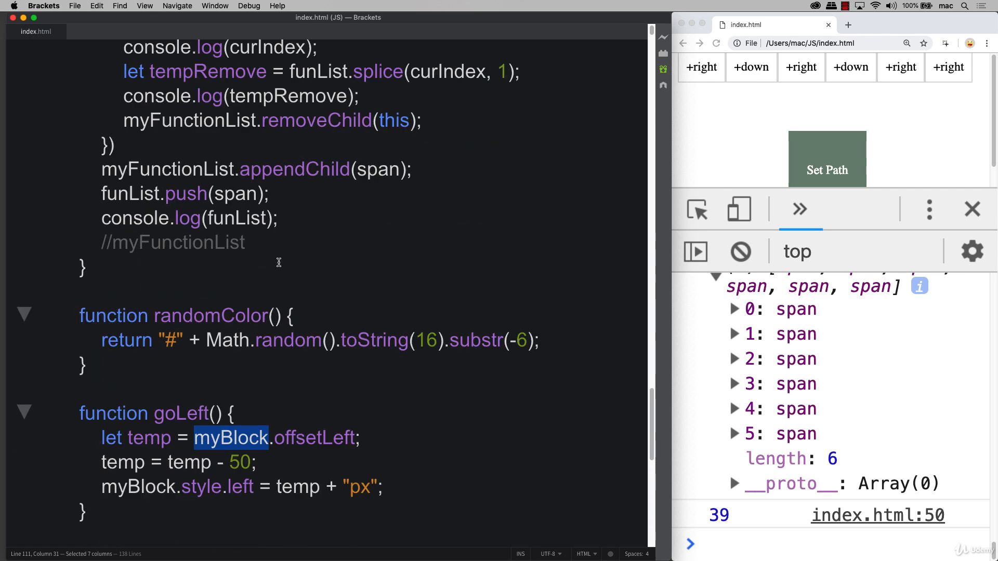
{"action": "scroll", "scroll_direction": "up", "scroll_amount": 3}
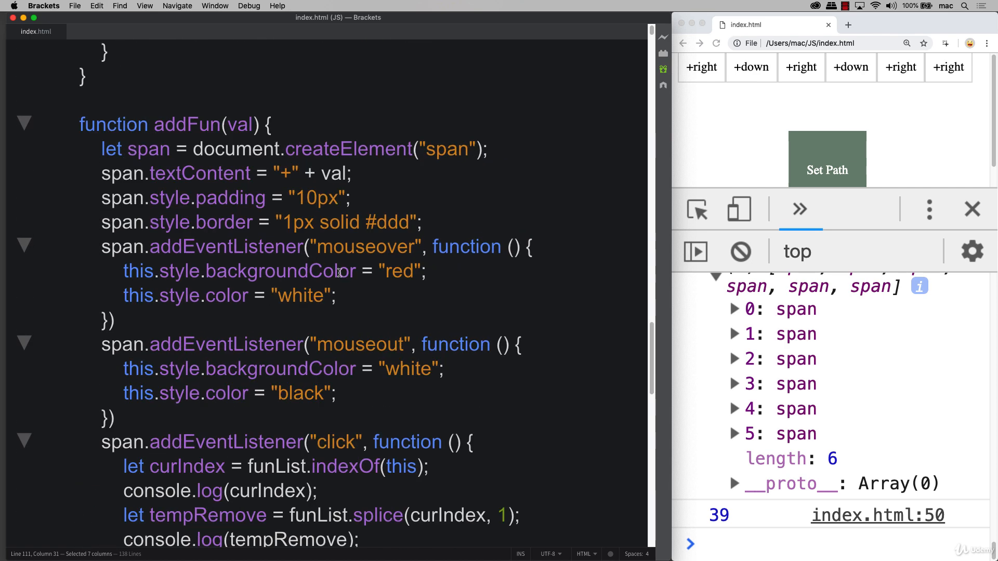
{"action": "scroll", "scroll_direction": "up", "scroll_amount": 3}
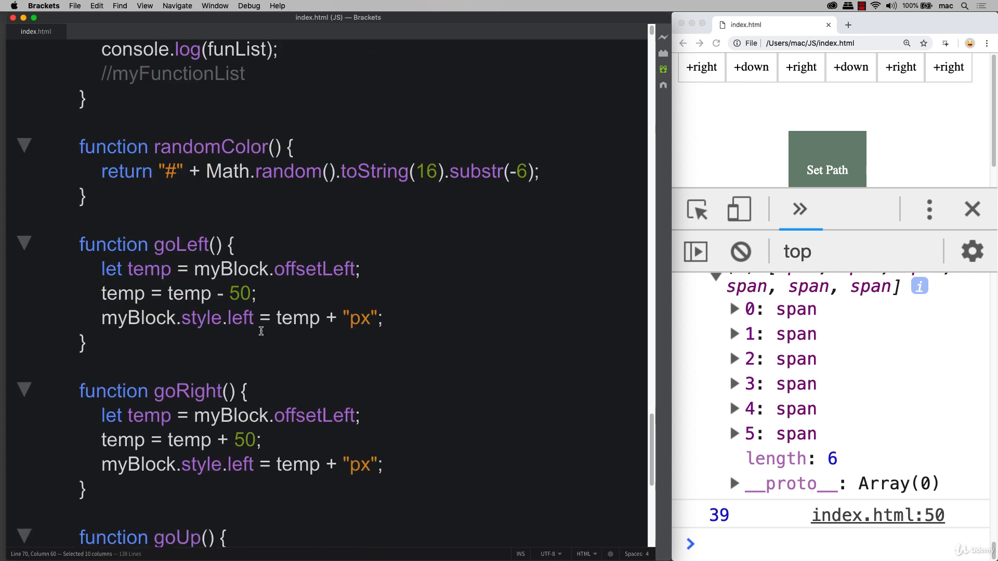
{"action": "mouse_move", "coordinate": [210, 292]}
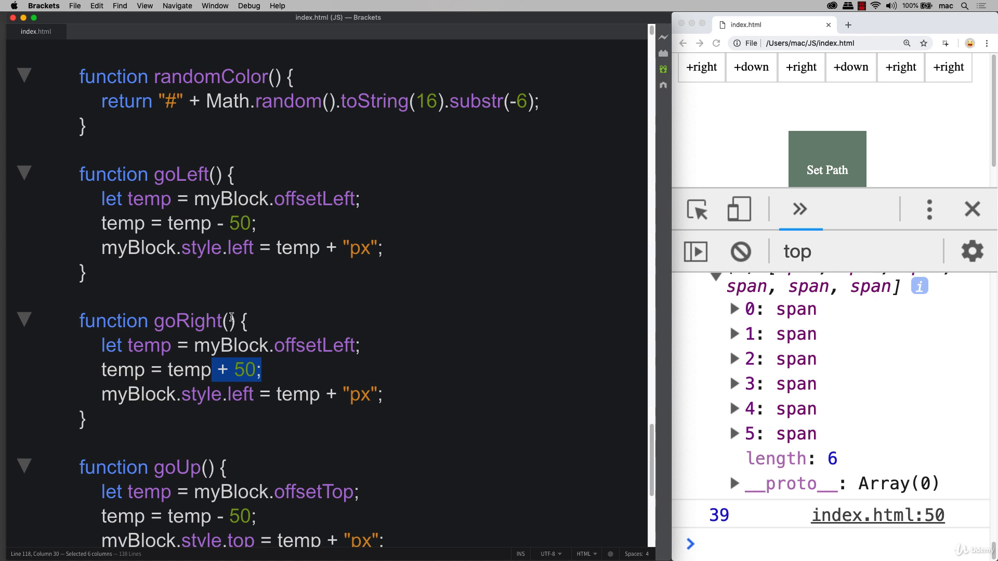
Run goRight() in the console, review its left-position assignment, then enter goLeft().
{"action": "double_click", "coordinate": [187, 321]}
{"action": "type", "text": "goRight()"}
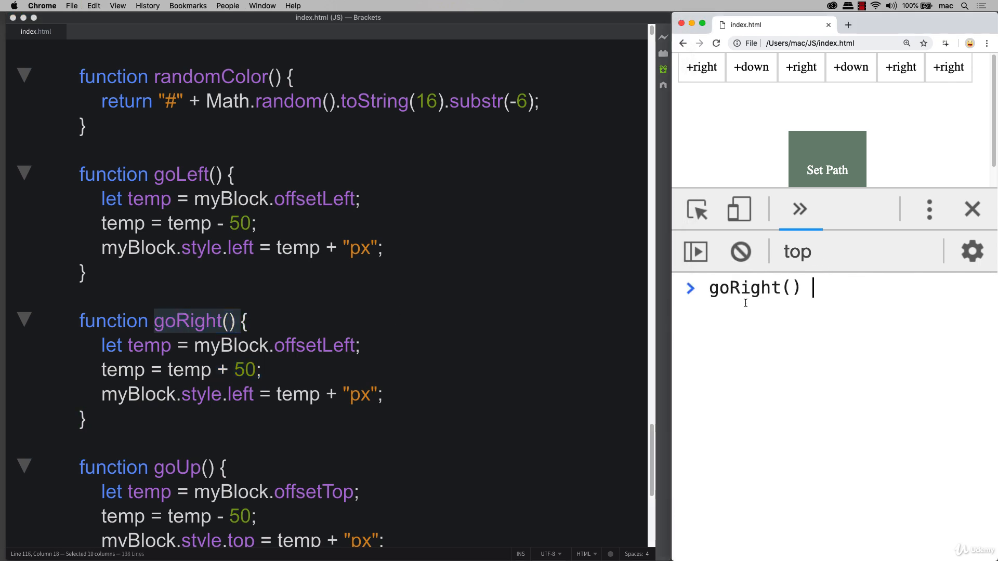
{"action": "key", "text": "Return"}
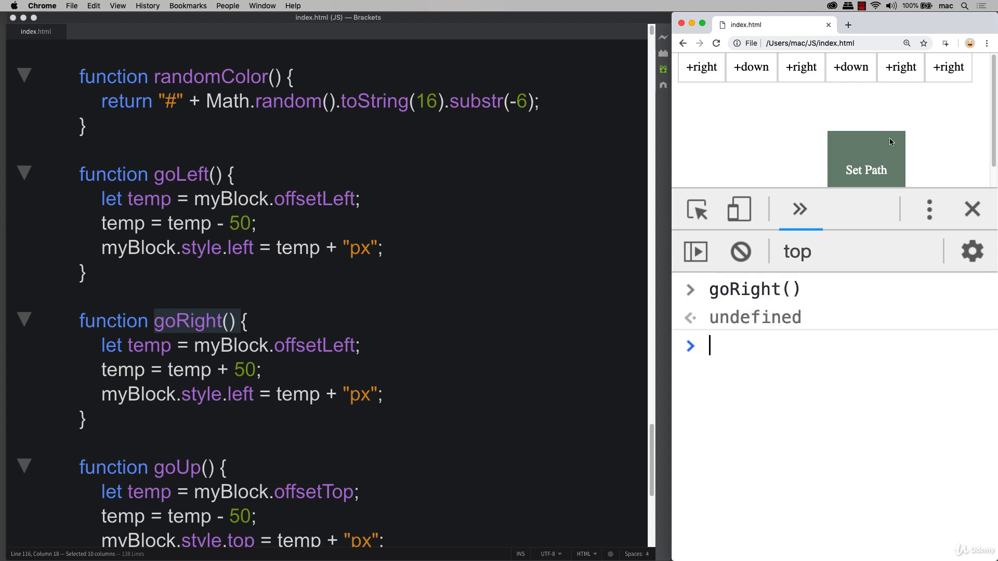
{"action": "mouse_move", "coordinate": [182, 436]}
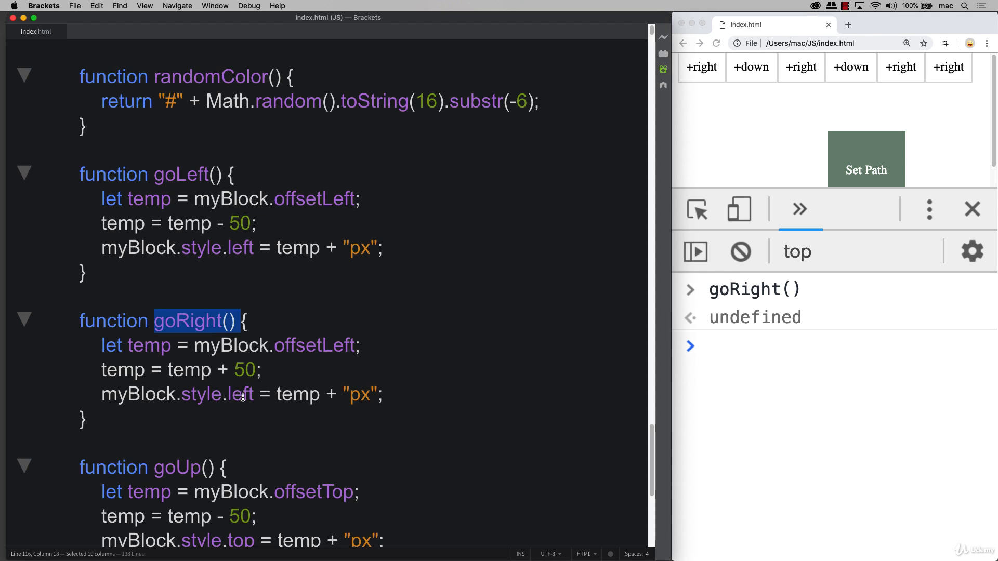
{"action": "double_click", "coordinate": [177, 394]}
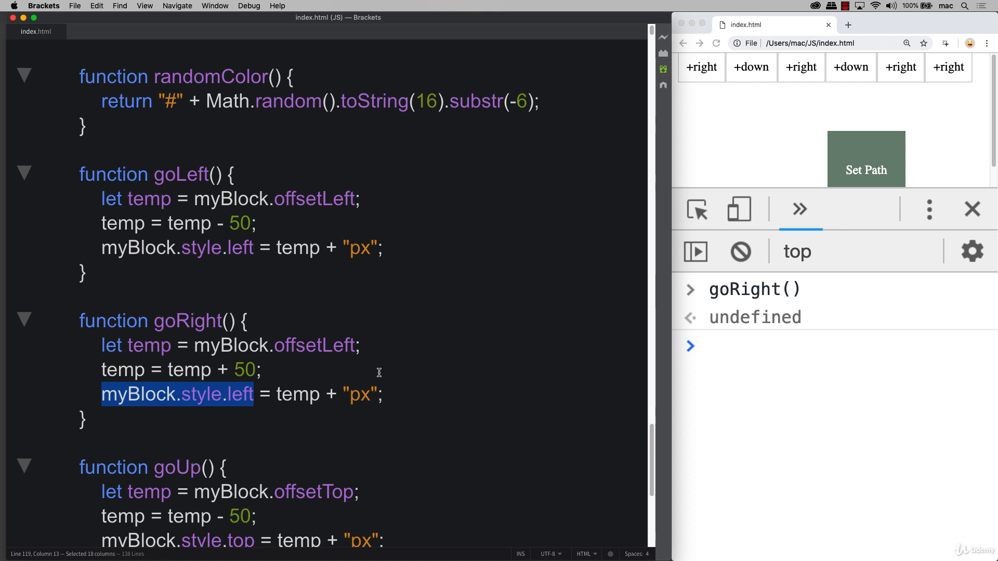
{"action": "left_click", "coordinate": [729, 346]}
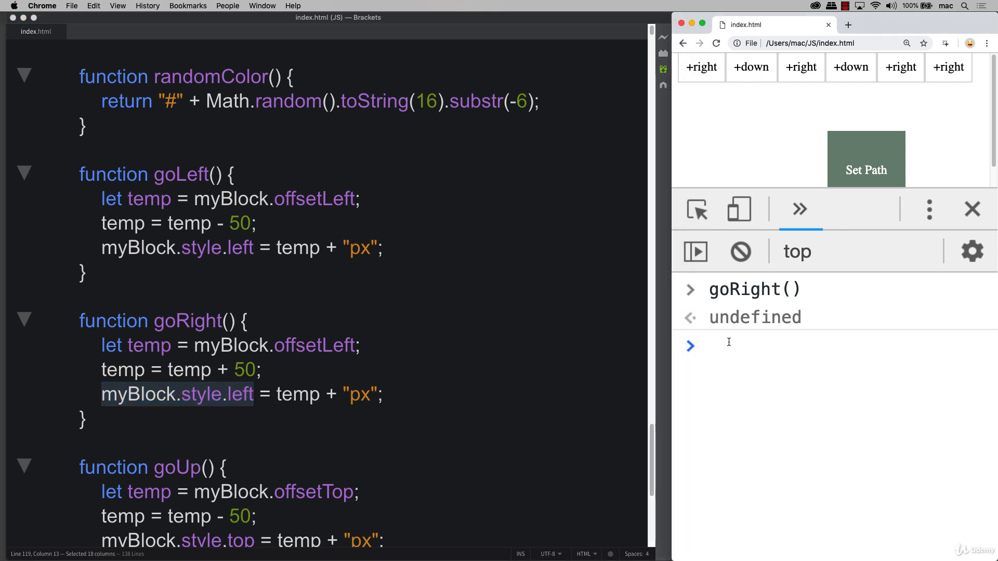
{"action": "type", "text": "goLeft()"}
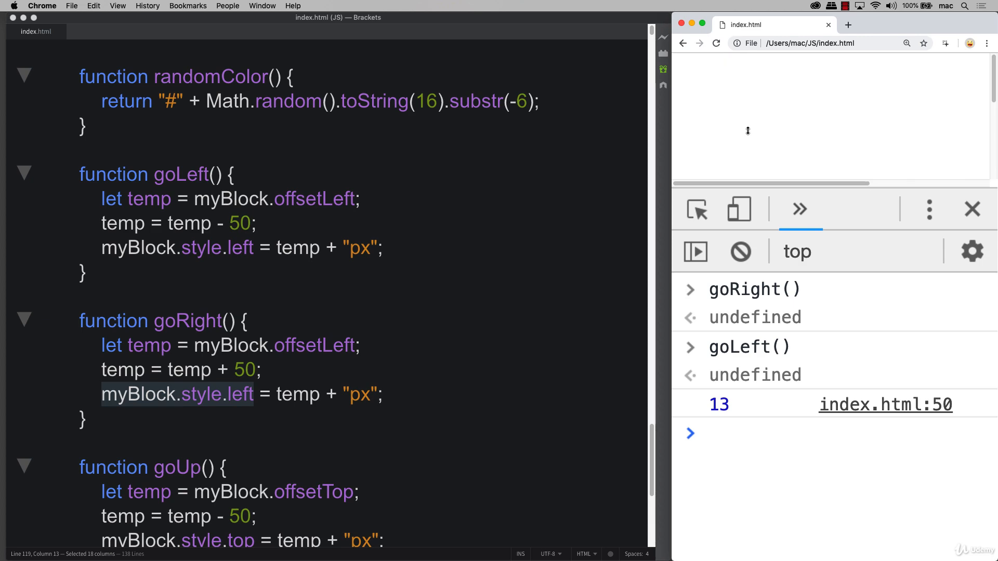
{"action": "scroll", "scroll_direction": "down", "scroll_amount": 3}
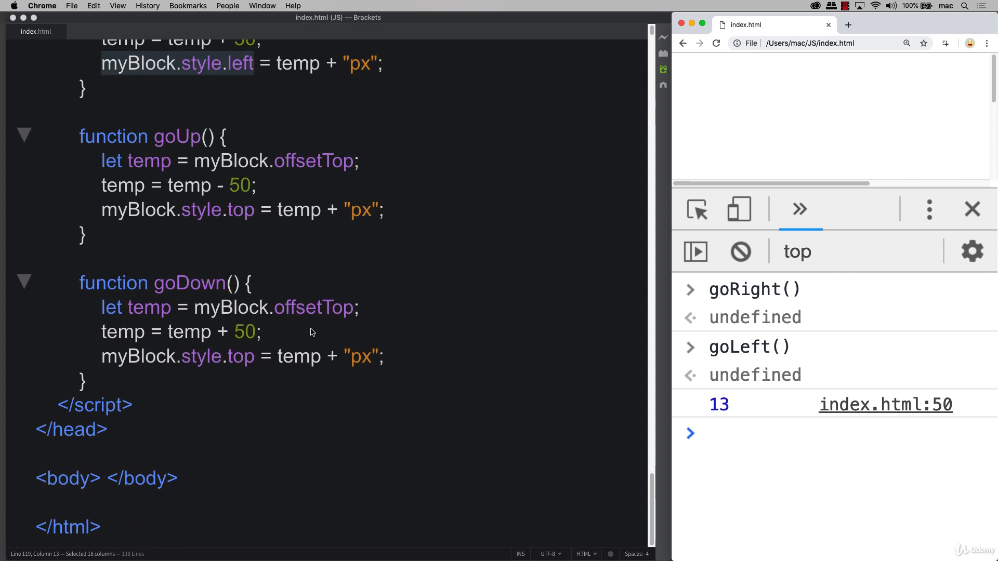
{"action": "scroll", "scroll_direction": "up", "scroll_amount": 3}
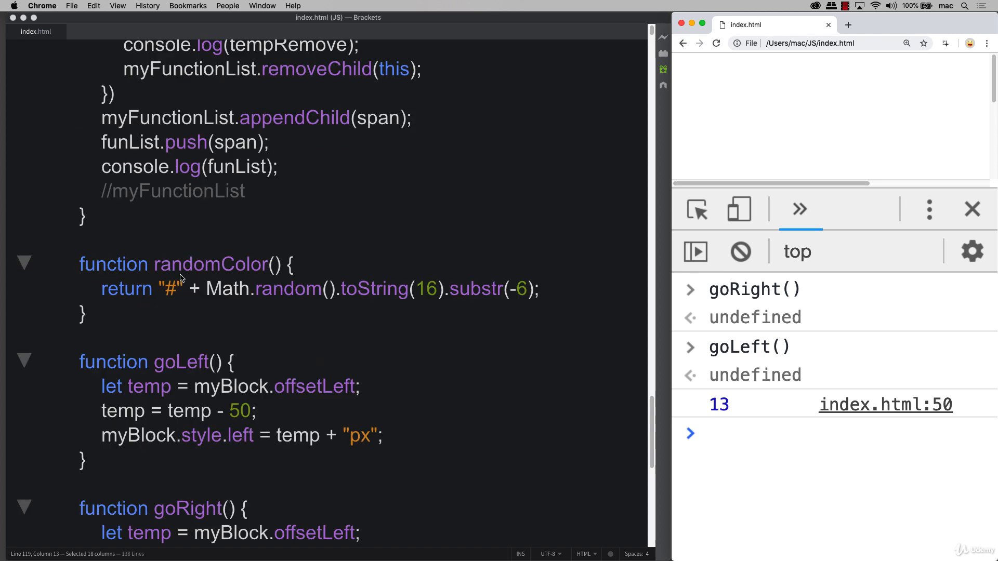
{"action": "scroll", "scroll_direction": "up", "scroll_amount": 3}
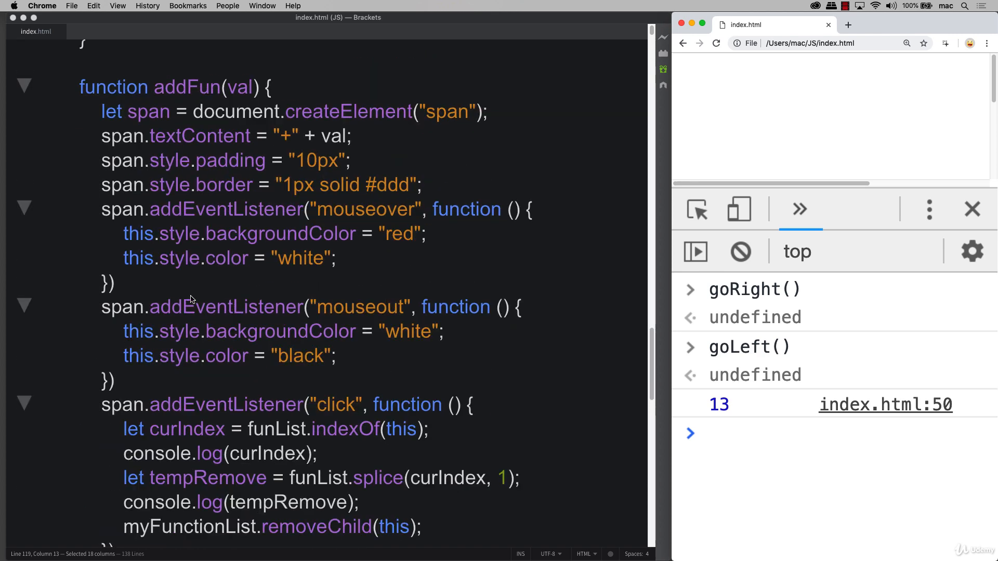
{"action": "scroll", "scroll_direction": "up", "scroll_amount": 3}
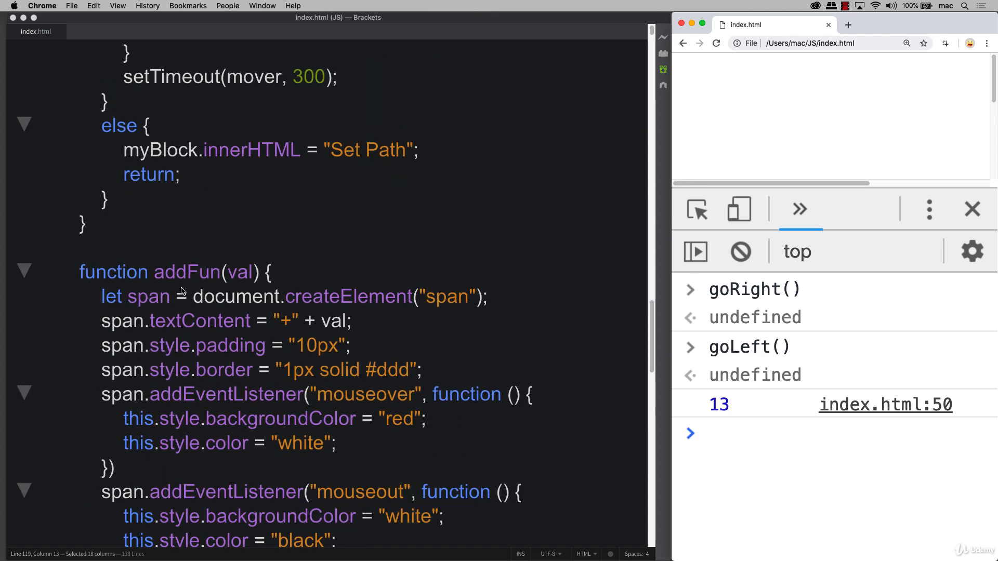
{"action": "scroll", "scroll_direction": "up", "scroll_amount": 3}
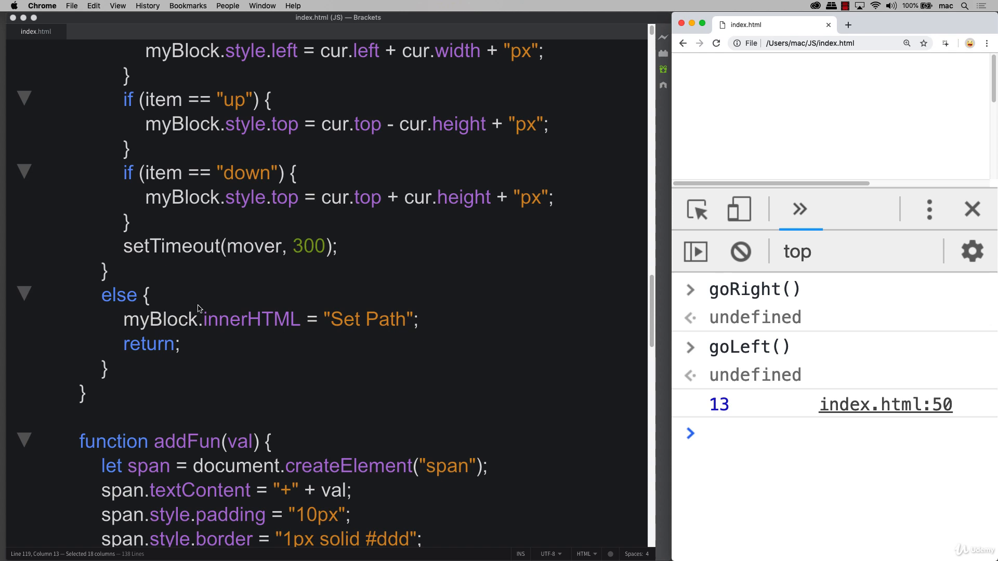
{"action": "scroll", "scroll_direction": "up", "scroll_amount": 3}
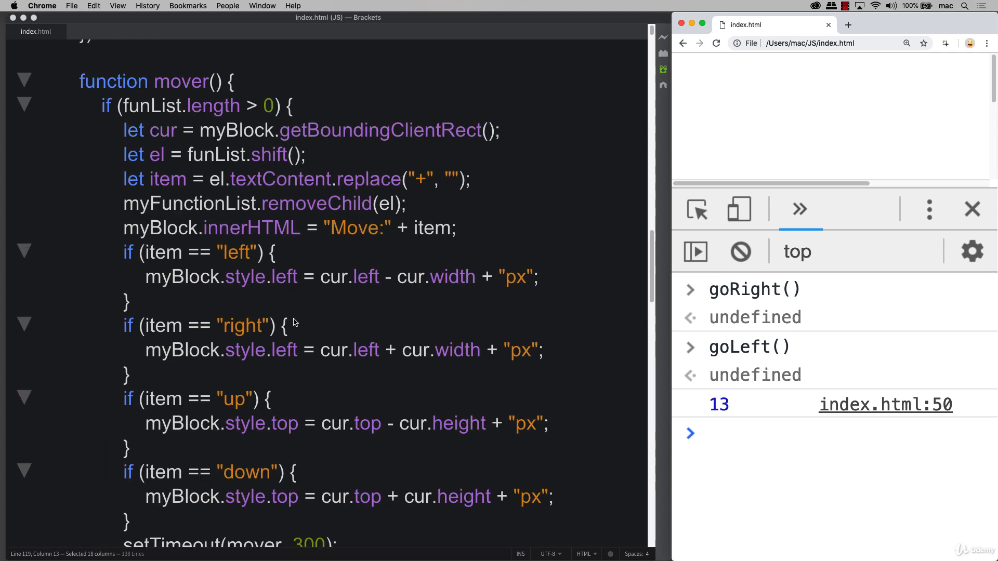
{"action": "scroll", "scroll_direction": "up", "scroll_amount": 3}
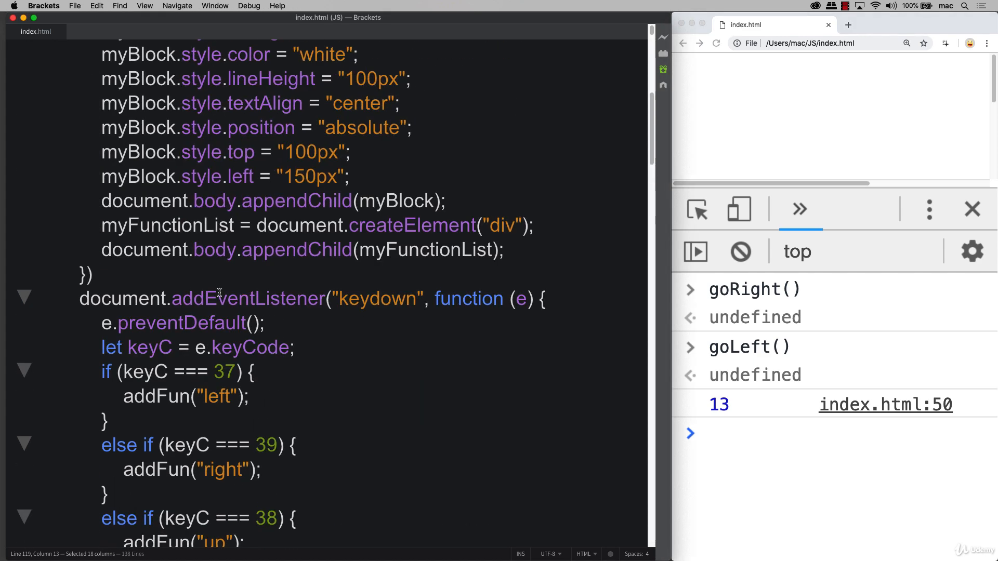
{"action": "scroll", "scroll_direction": "up", "scroll_amount": 3}
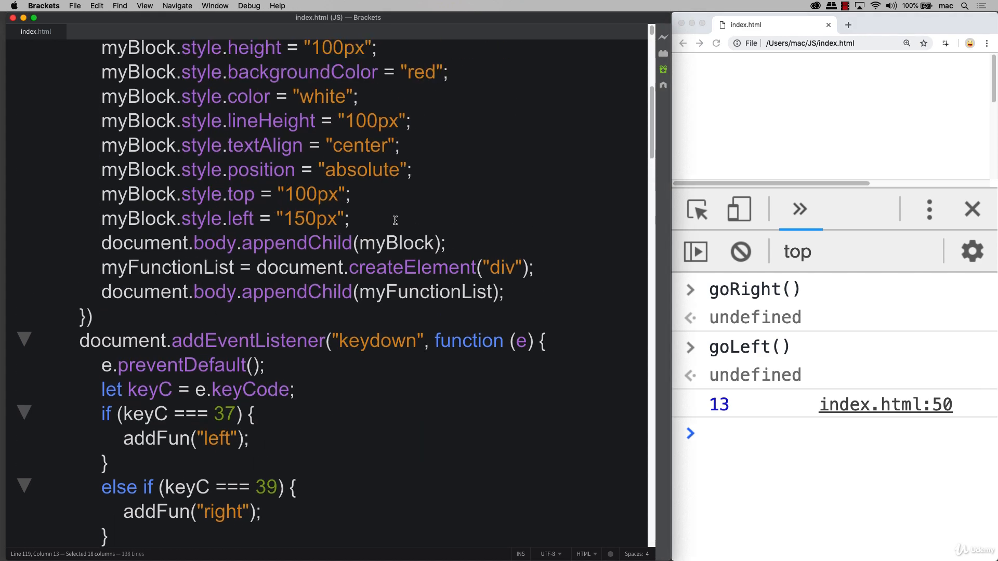
{"action": "mouse_move", "coordinate": [353, 231]}
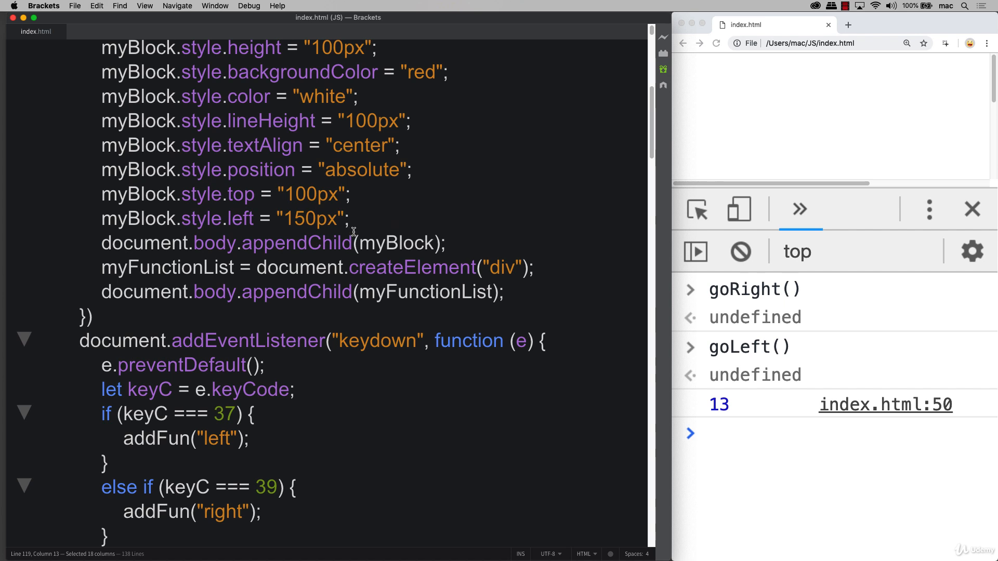
{"action": "mouse_move", "coordinate": [135, 184]}
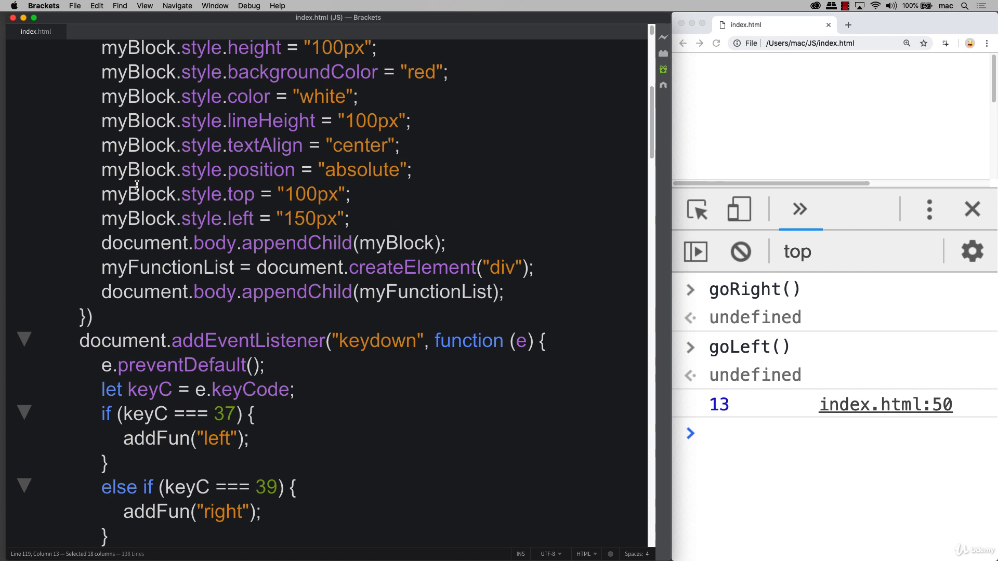